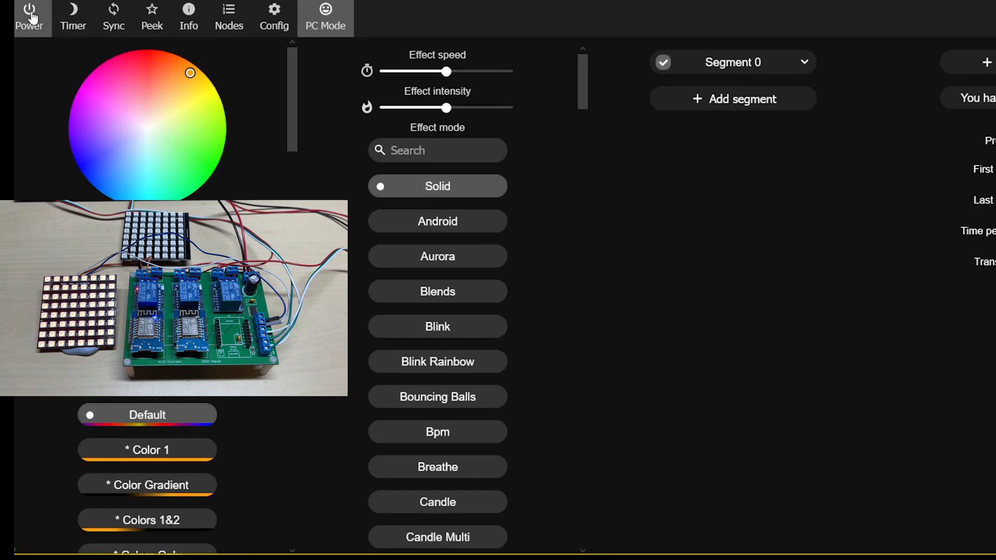
# Step: Toggle the LED matrix power on and back off from the WLED main page
pyautogui.click(29, 13)
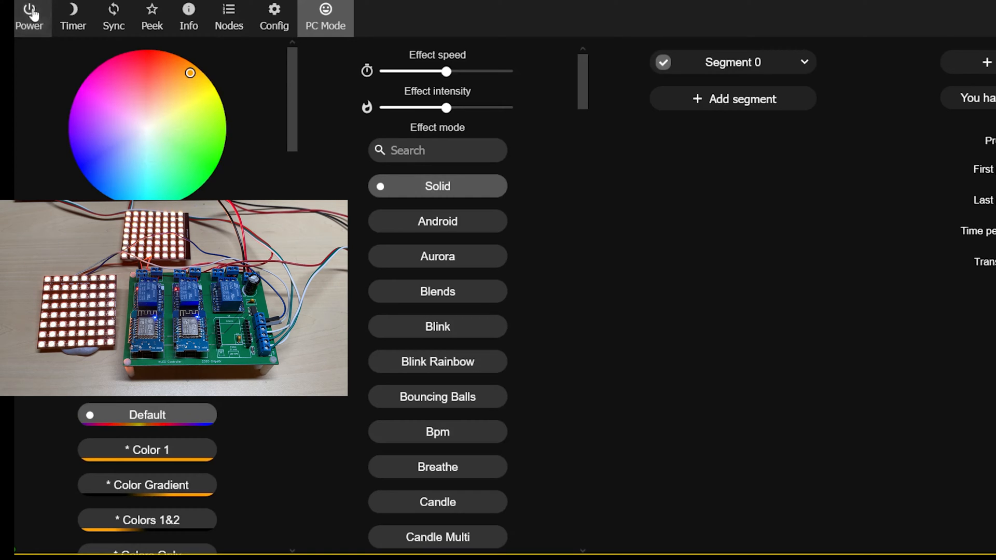
pyautogui.click(29, 11)
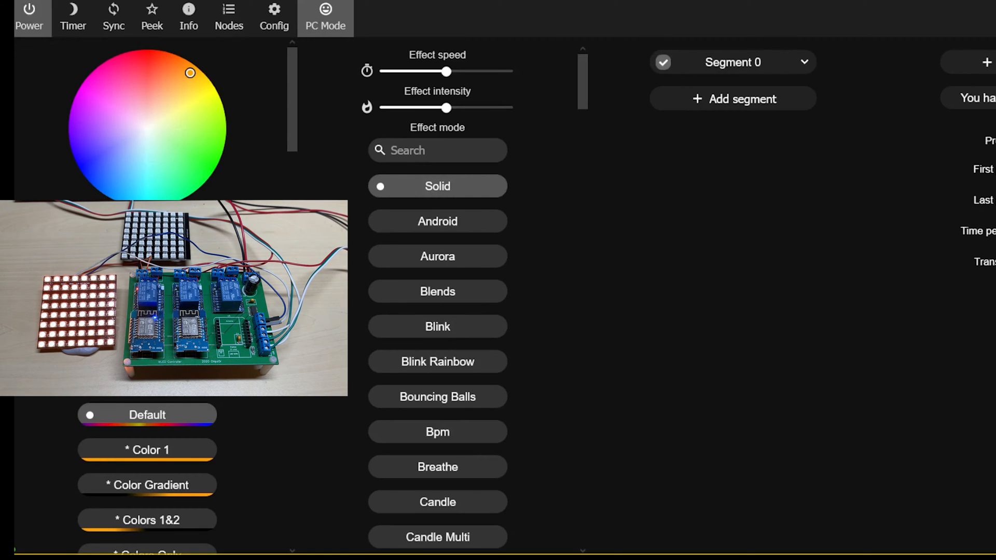
pyautogui.moveTo(21, 21)
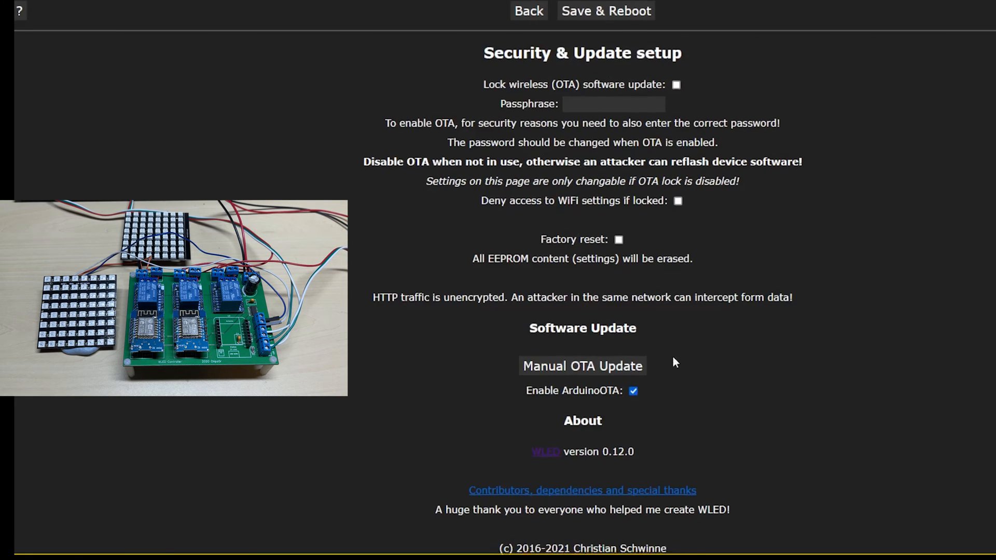
# Step: Reach Manual OTA Update under Security & Update, showing installed version 0.12.0
pyautogui.scroll(-3)
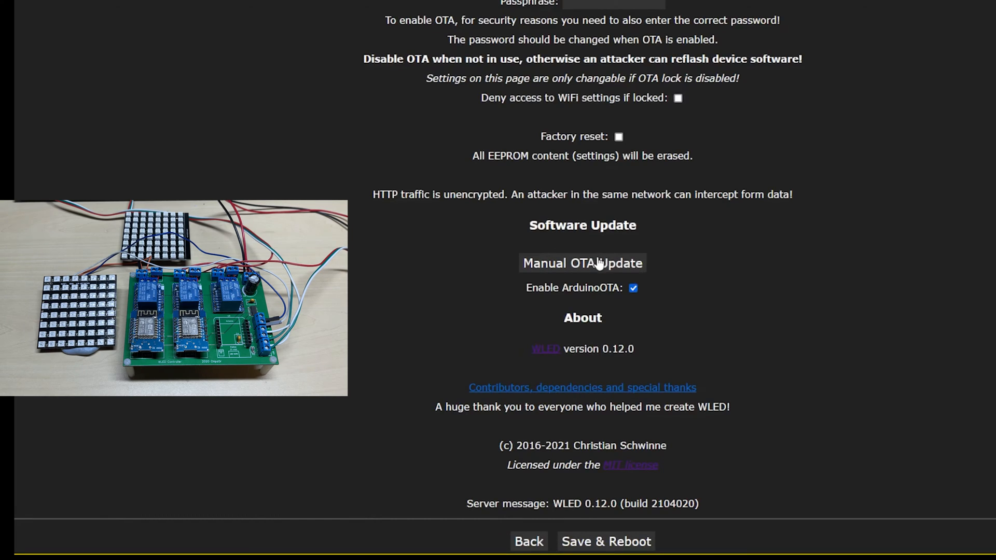
pyautogui.click(582, 264)
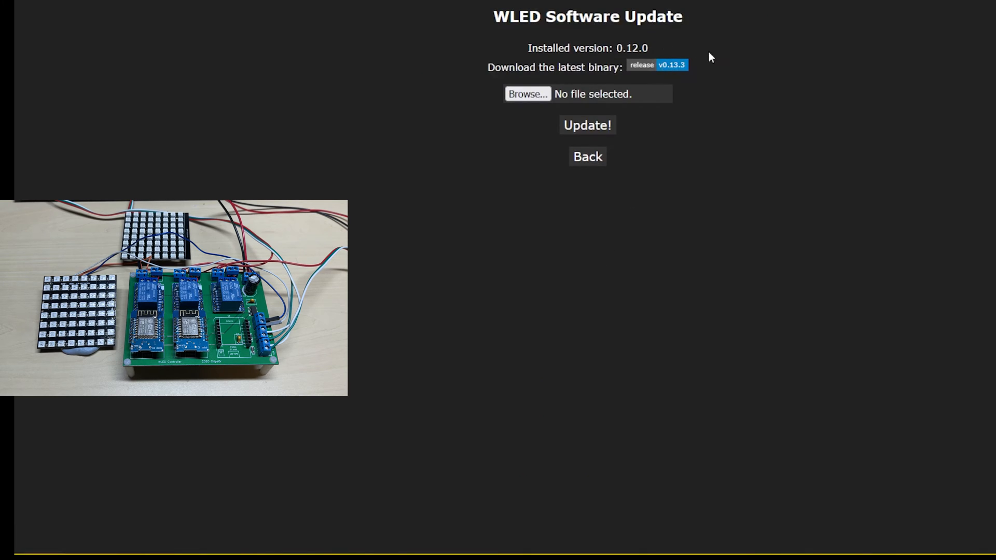
pyautogui.moveTo(641, 65)
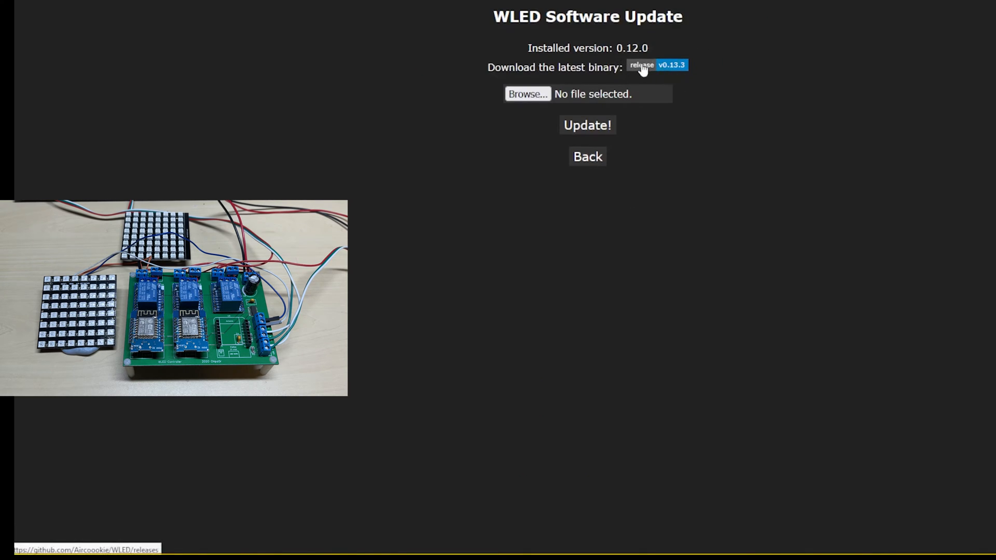
# Step: Download WLED_0.13.3_ESP8266.bin from the latest GitHub release assets
pyautogui.click(643, 67)
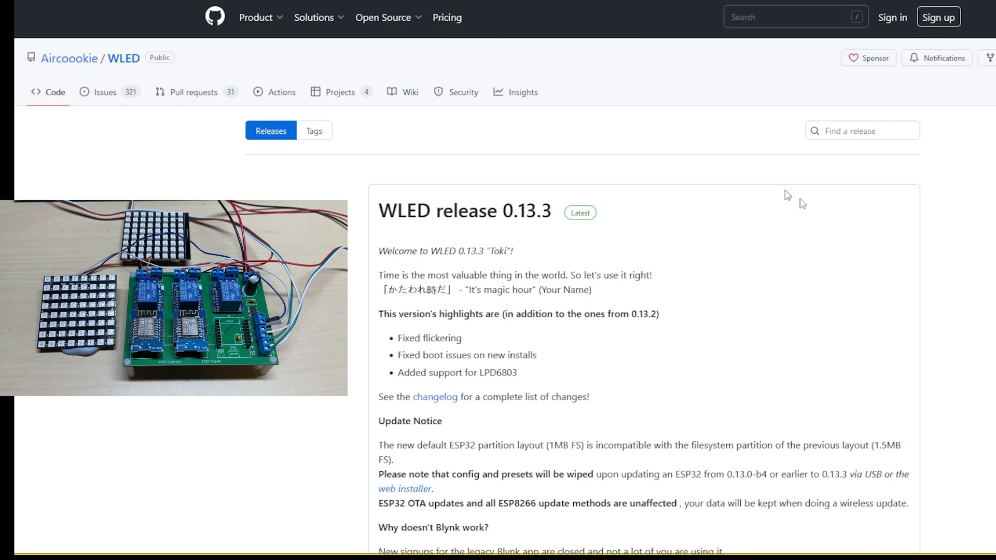
pyautogui.scroll(-3)
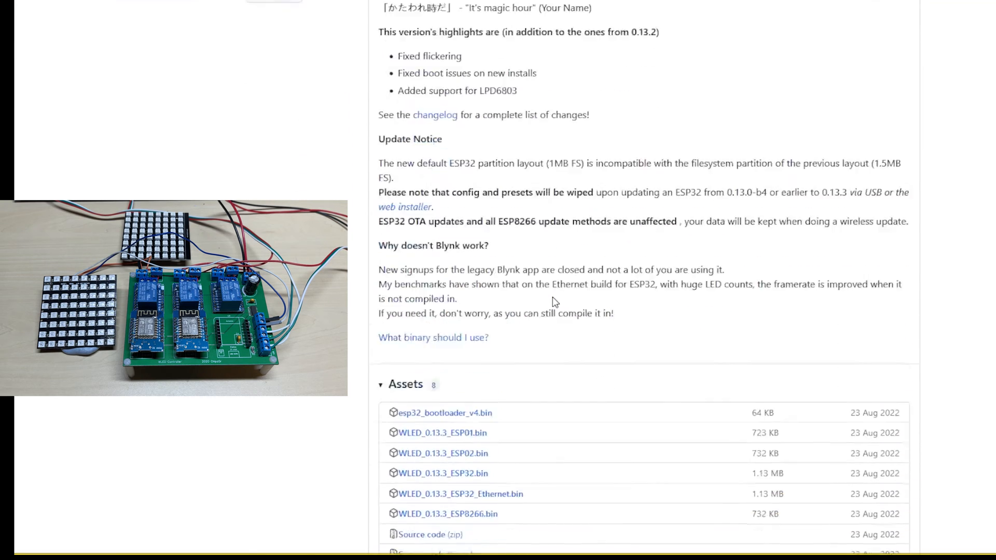
pyautogui.scroll(-3)
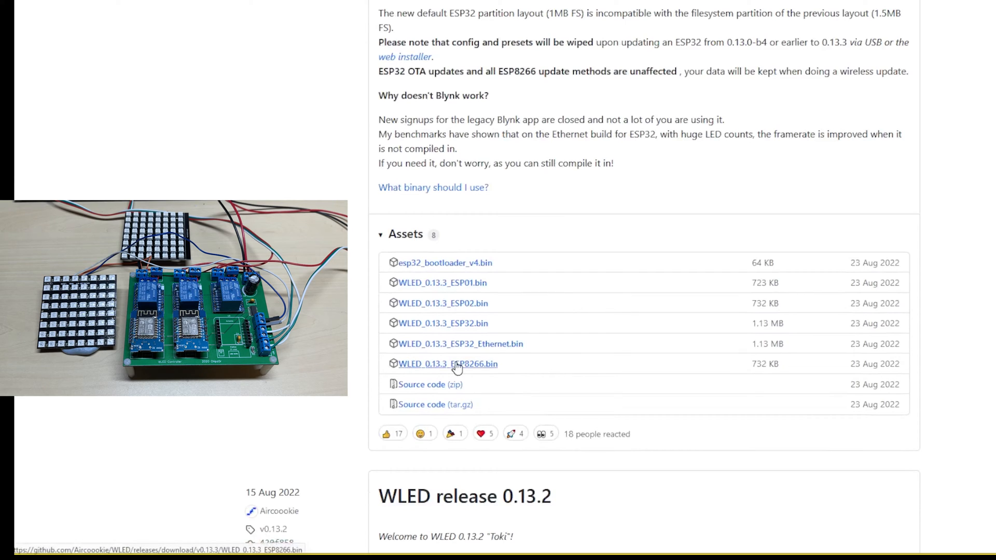
pyautogui.click(447, 364)
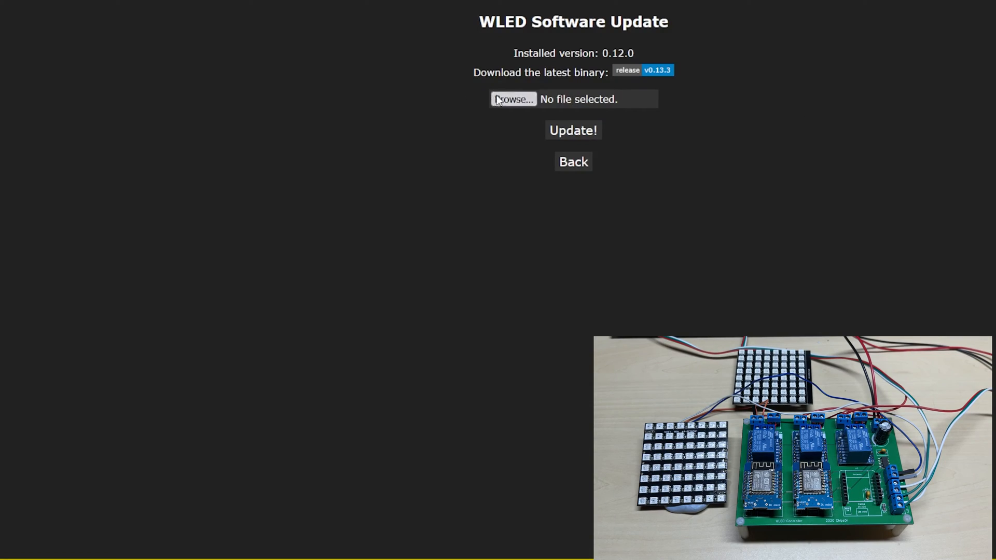
# Step: Upload WLED_0.13.3_ESP8266.bin from the wled folder and start the firmware update
pyautogui.click(513, 99)
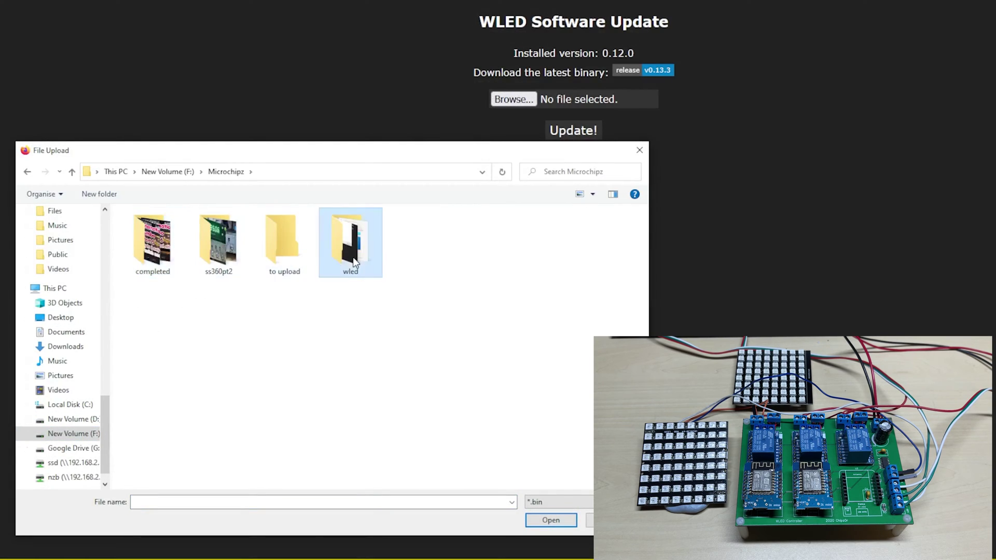
pyautogui.doubleClick(351, 242)
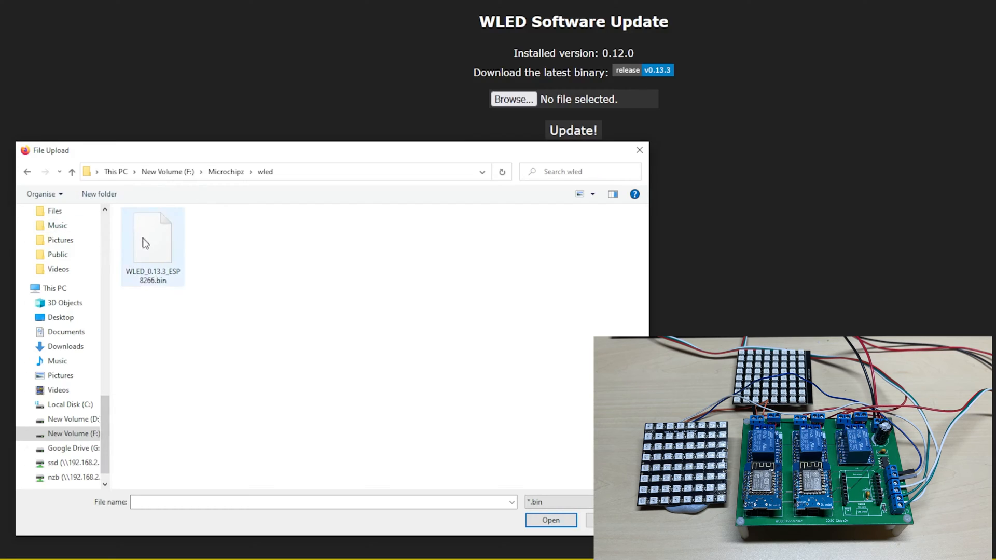
pyautogui.click(550, 520)
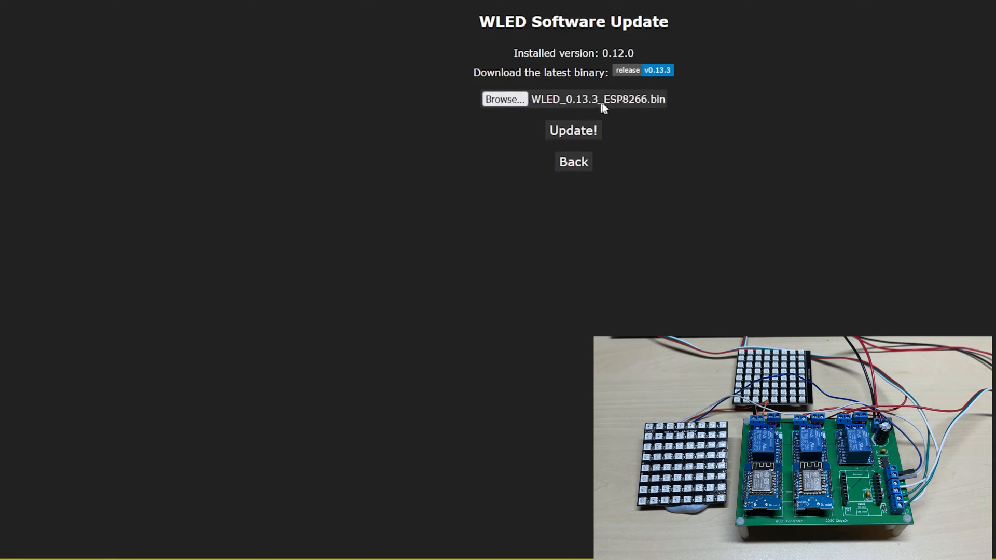
pyautogui.moveTo(572, 126)
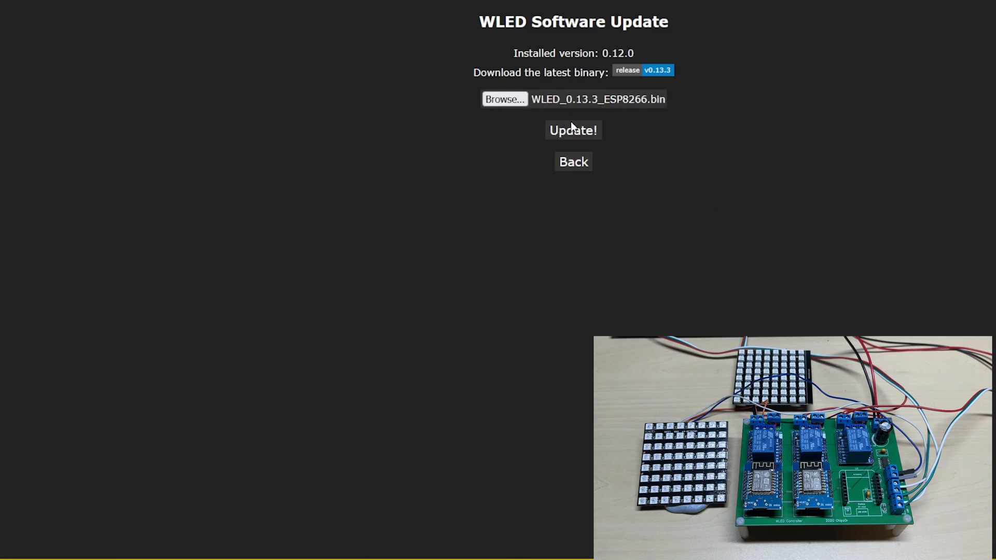
pyautogui.click(572, 130)
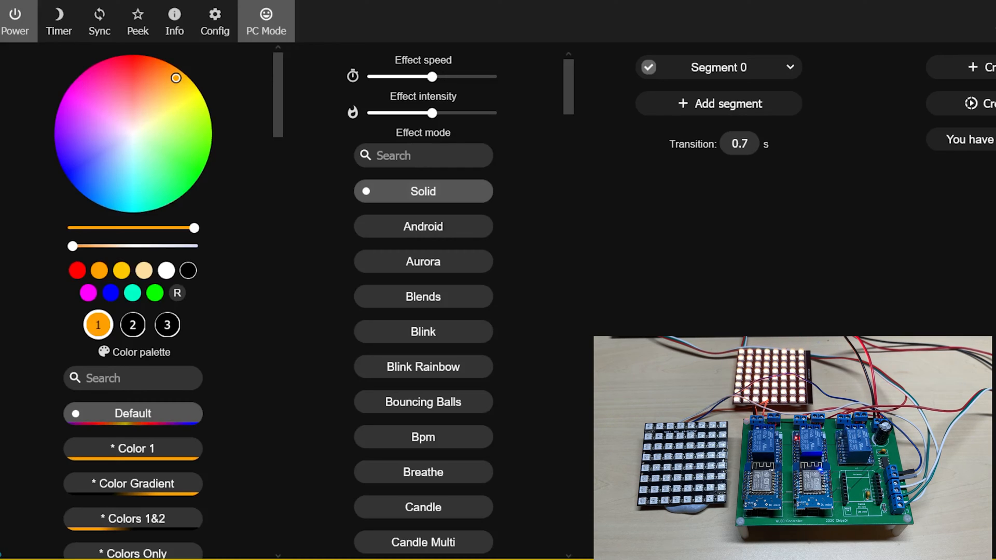
# Step: Switch the effect to Candle with the * Random Cycle colour palette
pyautogui.click(423, 472)
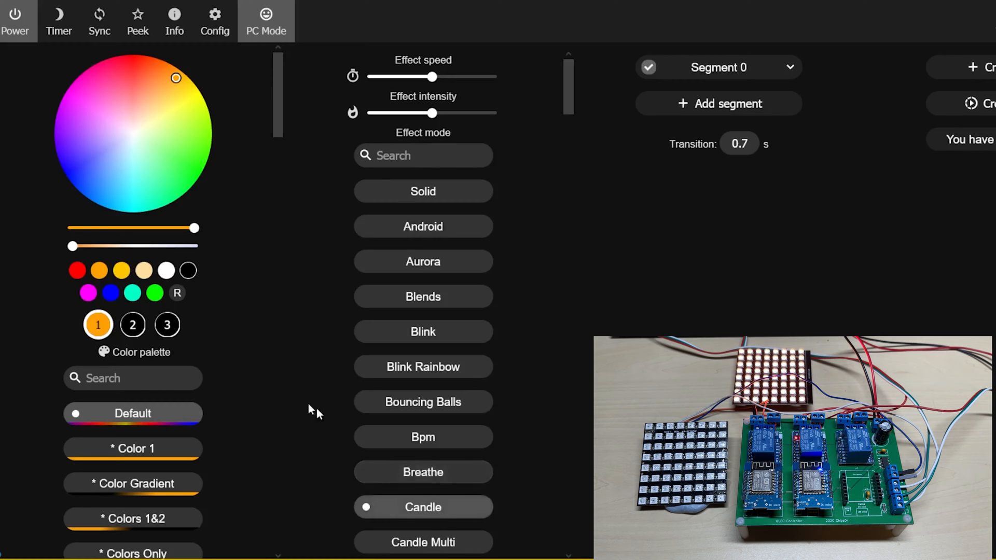
pyautogui.scroll(-3)
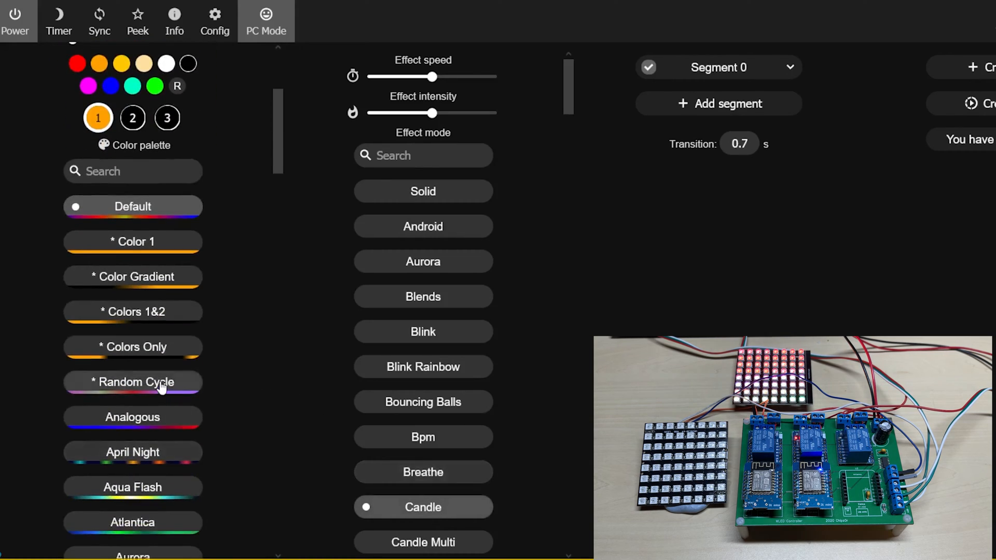
pyautogui.click(133, 381)
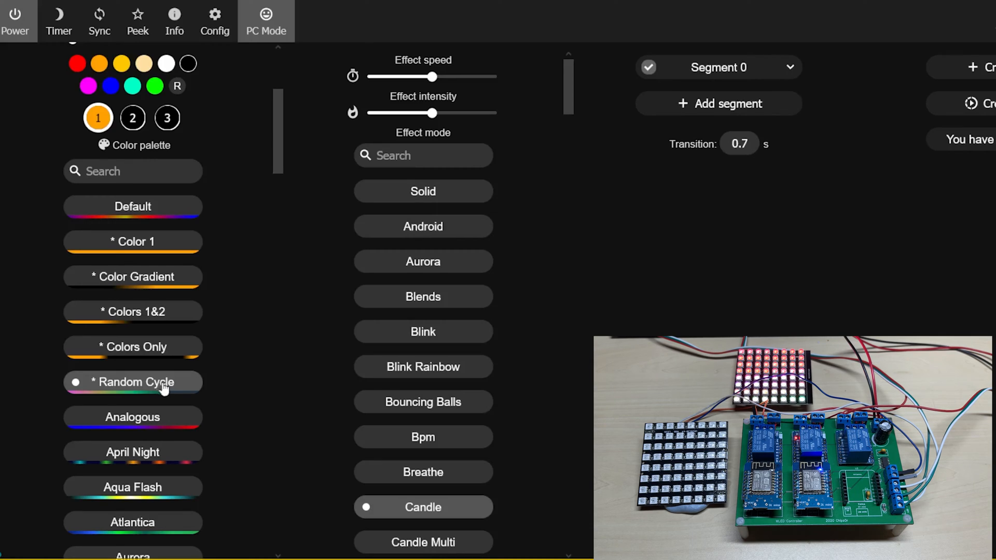
pyautogui.moveTo(709, 330)
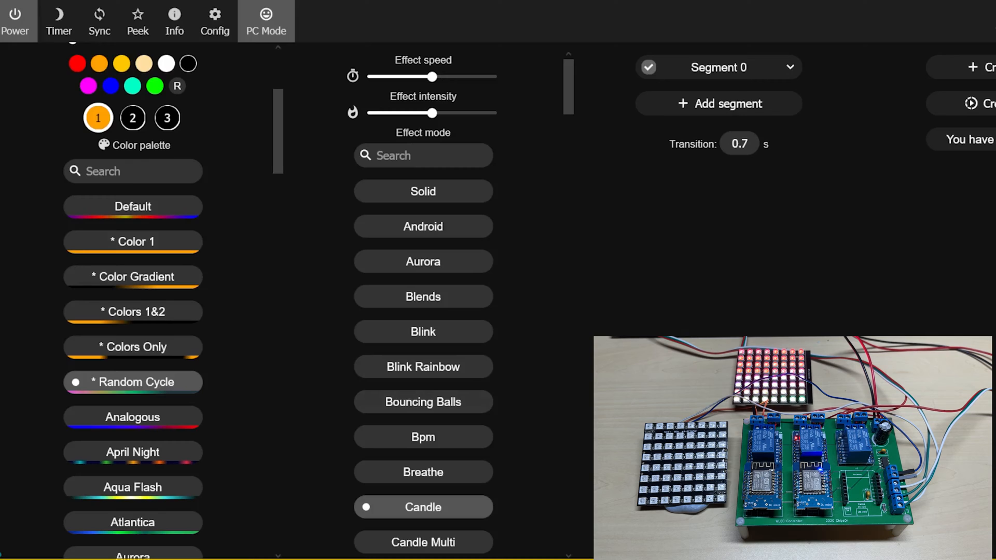
# Step: Change the effect to Chase Rainbow, keeping the Random Cycle palette
pyautogui.scroll(-3)
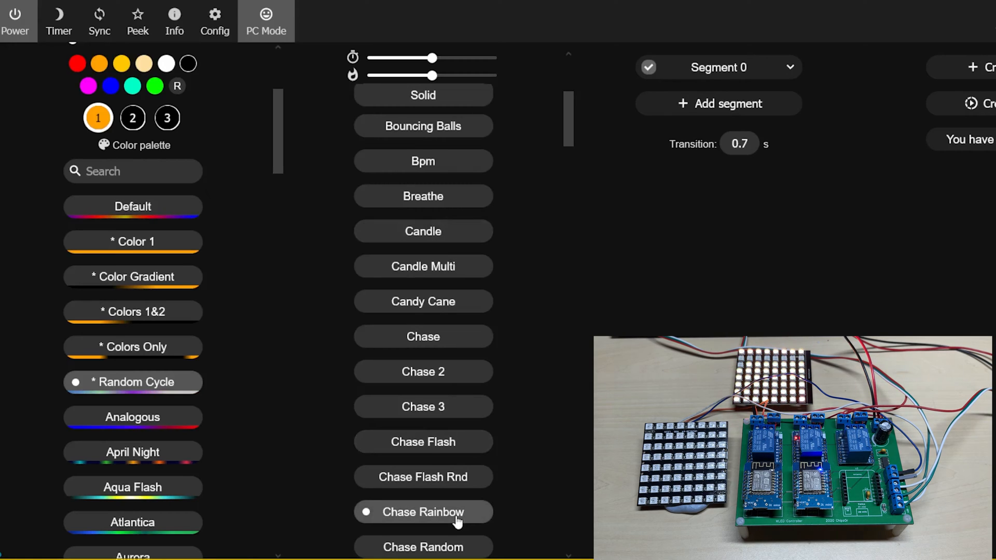
pyautogui.click(423, 512)
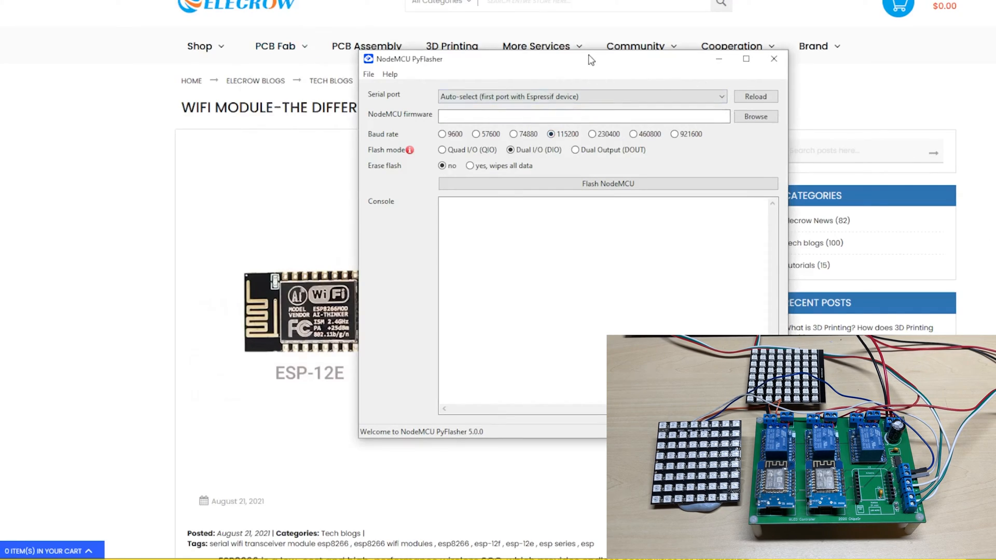
# Step: Move the PyFlasher window aside and bring up its firmware file picker from Downloads
pyautogui.moveTo(587, 59); pyautogui.dragTo(922, 69)
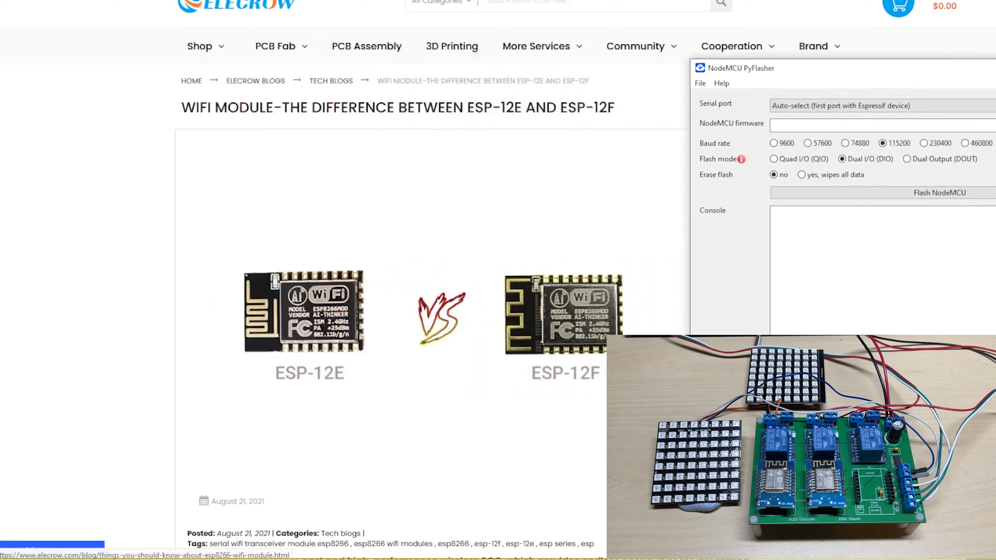
pyautogui.moveTo(573, 373)
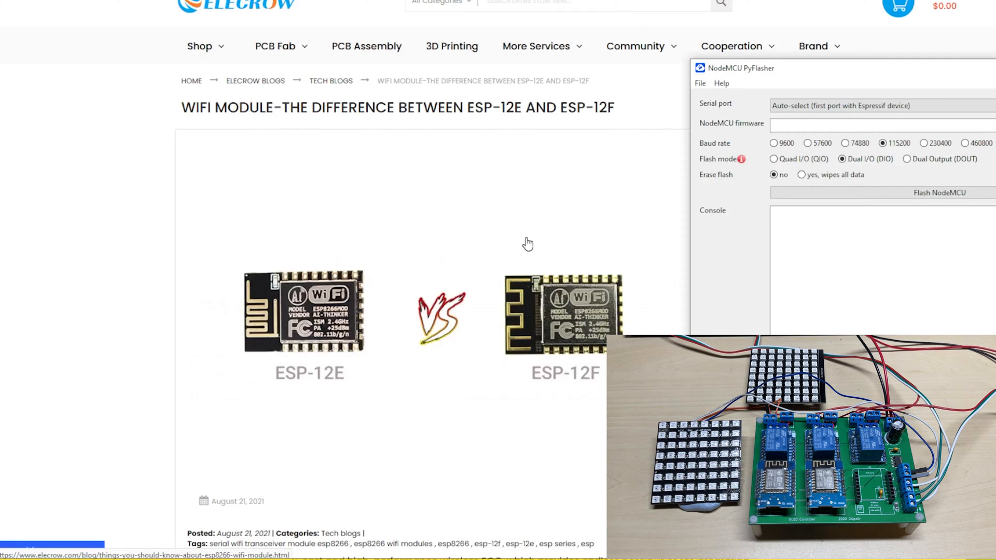
pyautogui.moveTo(934, 42)
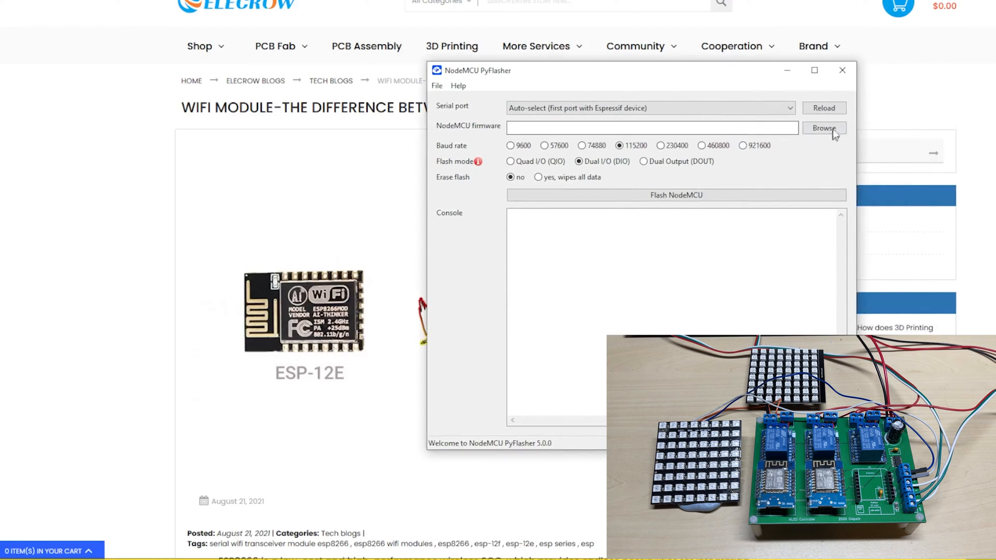
pyautogui.click(824, 127)
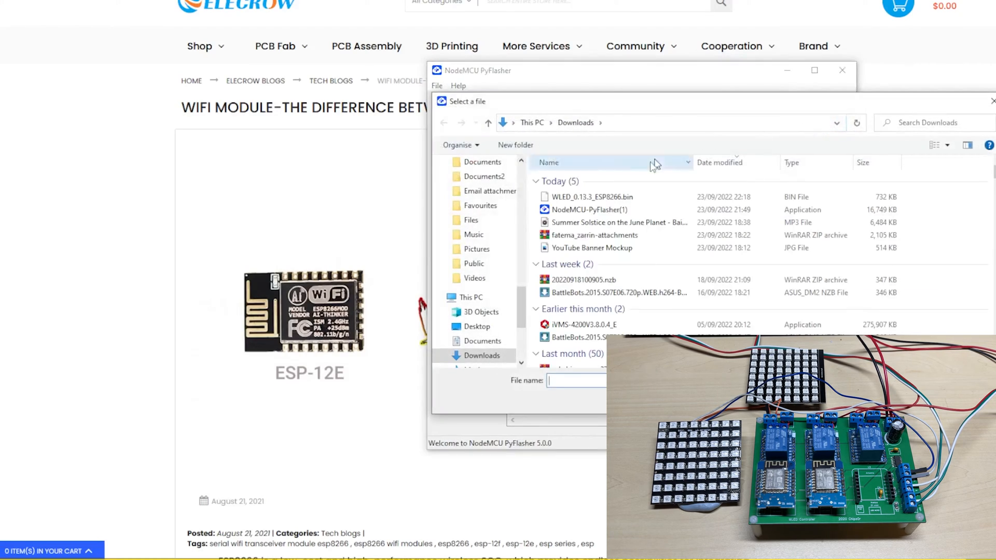
pyautogui.click(593, 197)
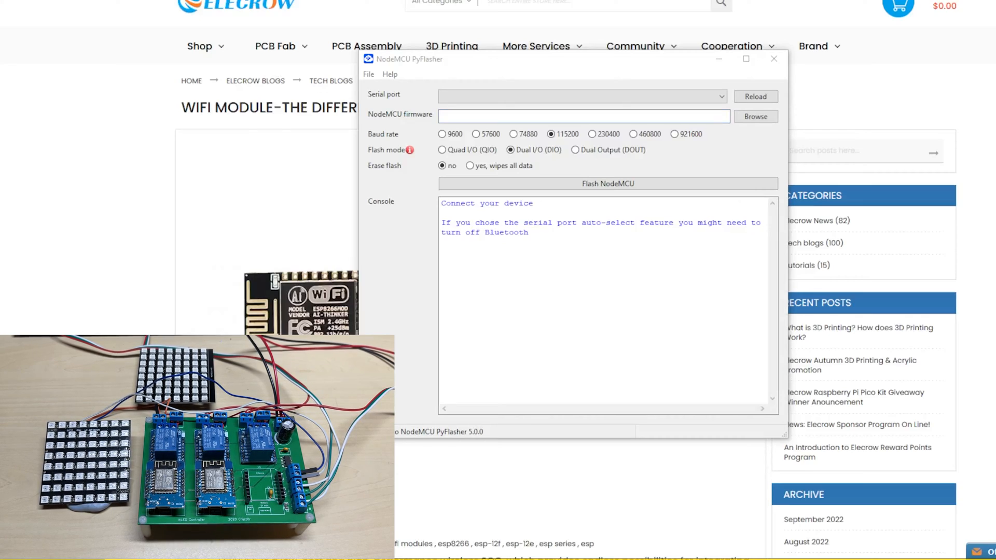
pyautogui.moveTo(737, 125)
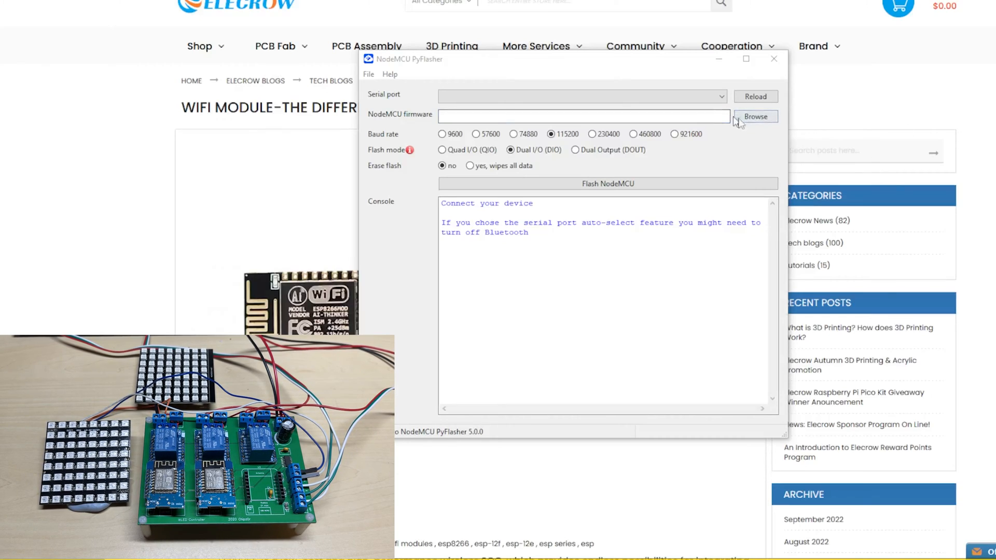
# Step: Load WLED_0.13.3_ESP8266.bin as firmware and set Erase flash to 'yes, wipes all data'
pyautogui.click(755, 116)
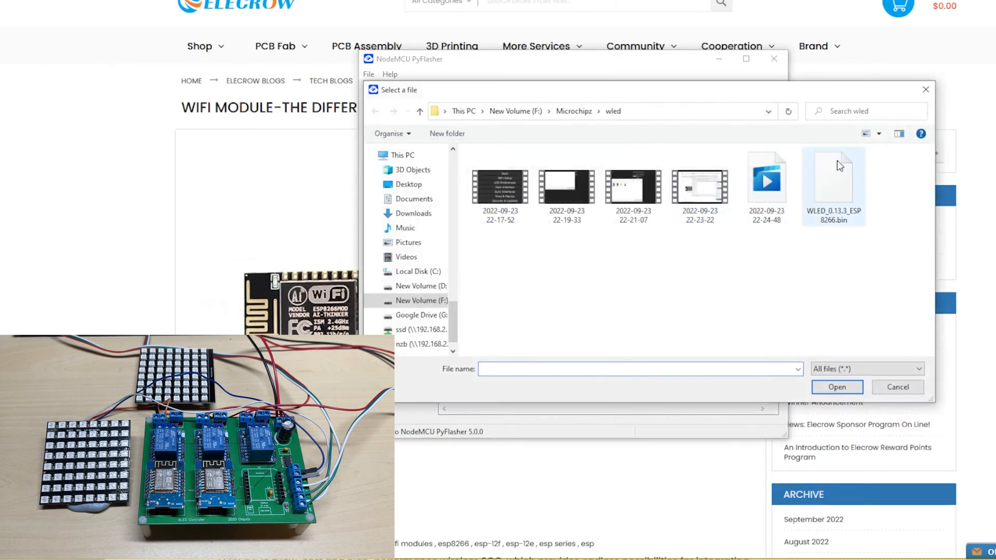
pyautogui.click(836, 387)
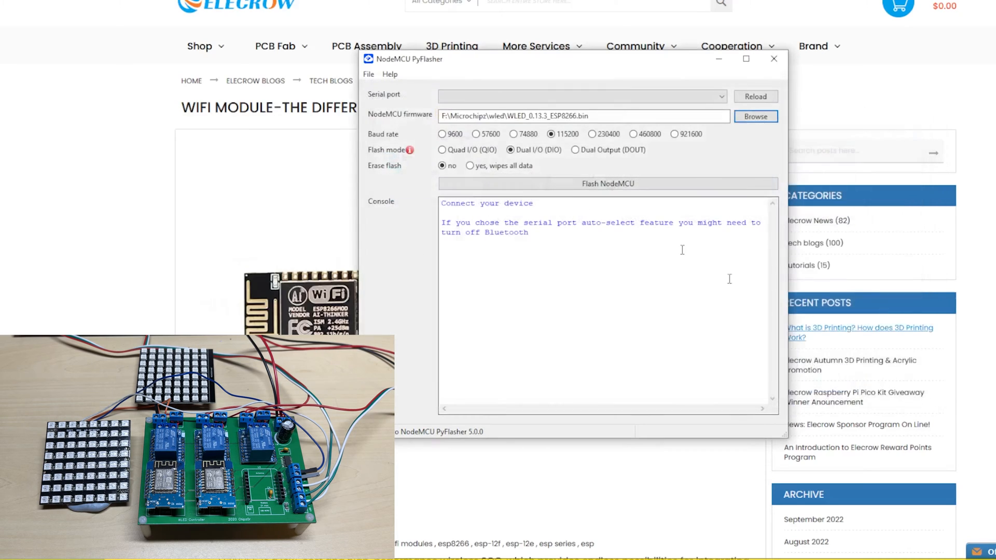
pyautogui.moveTo(546, 187)
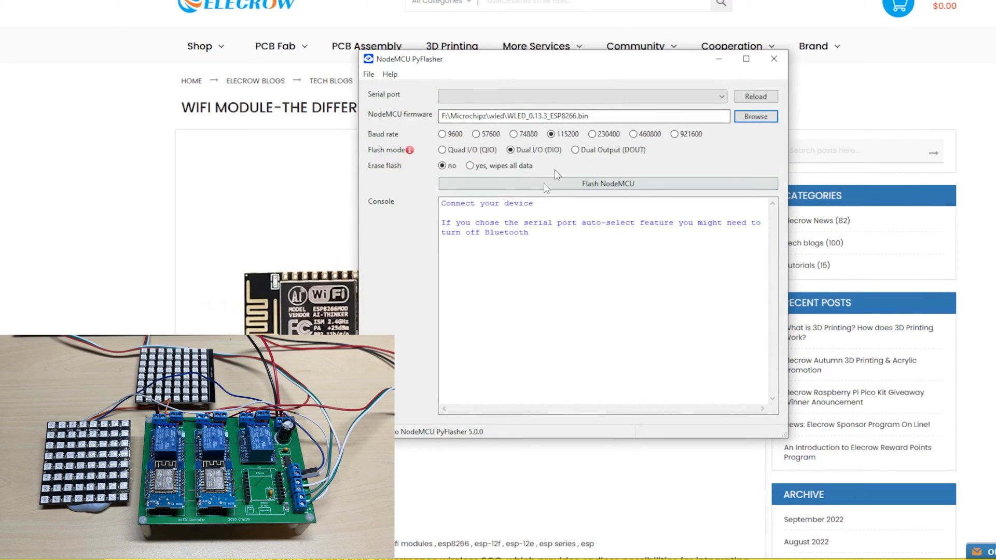
pyautogui.moveTo(565, 156)
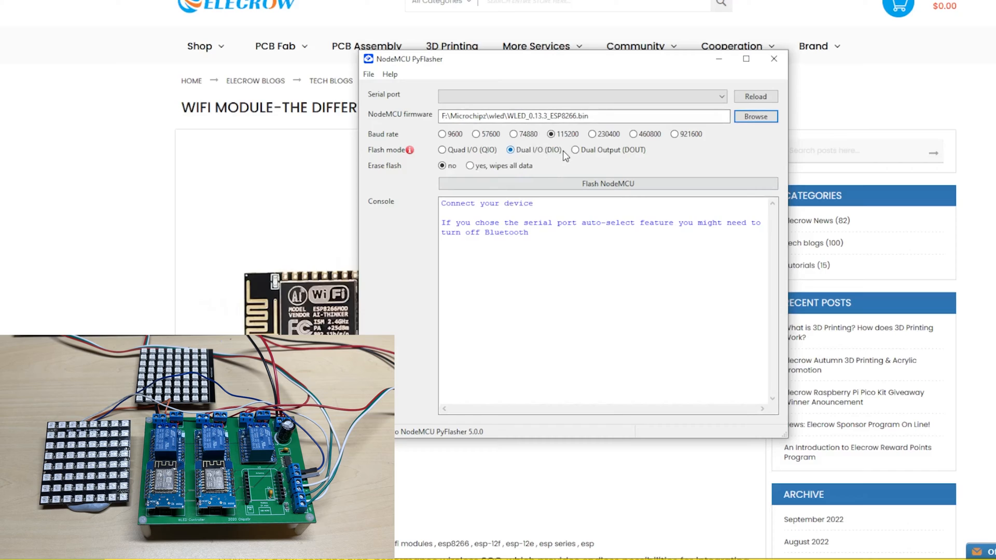
pyautogui.click(469, 164)
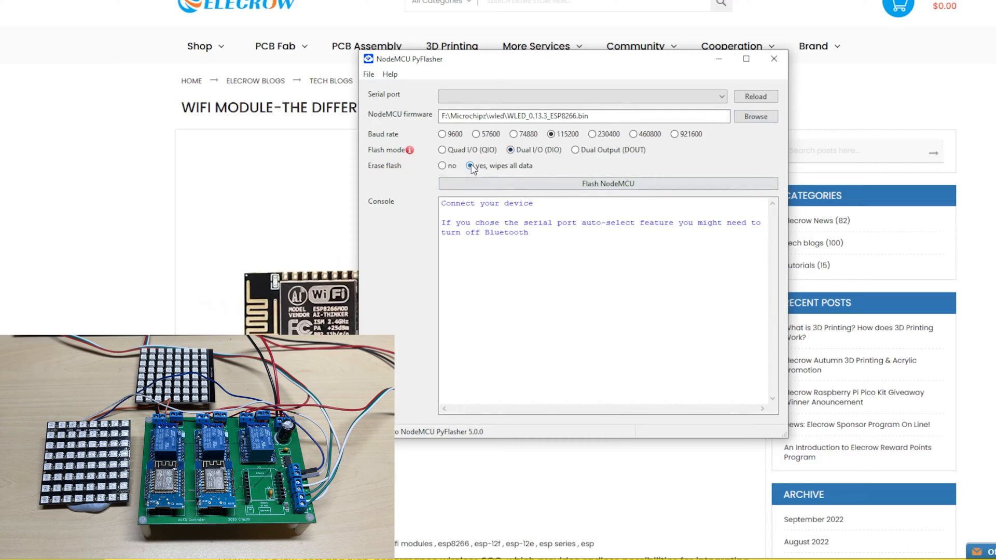
pyautogui.moveTo(755, 96)
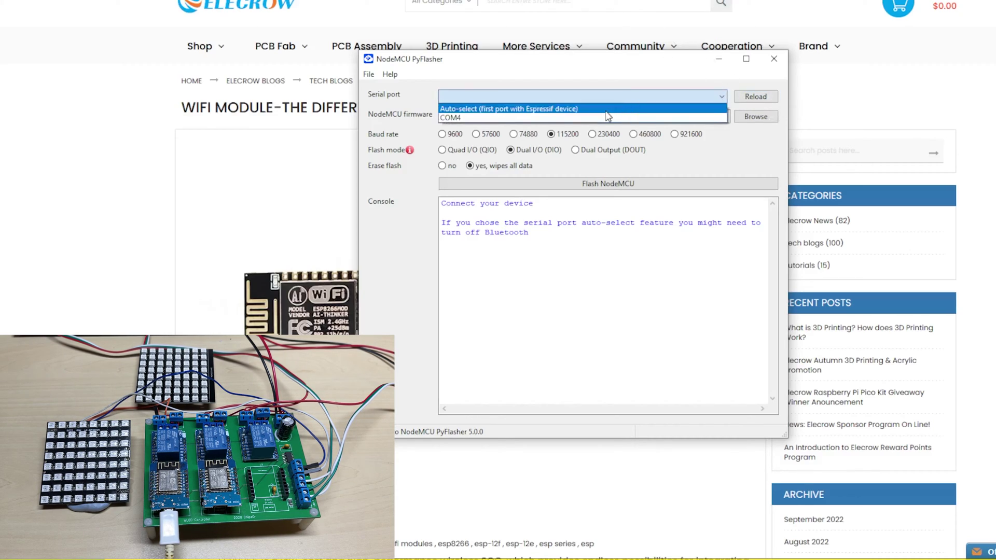
# Step: Flash the firmware over COM4 until the console reports 'Firmware successfully flashed'
pyautogui.click(470, 117)
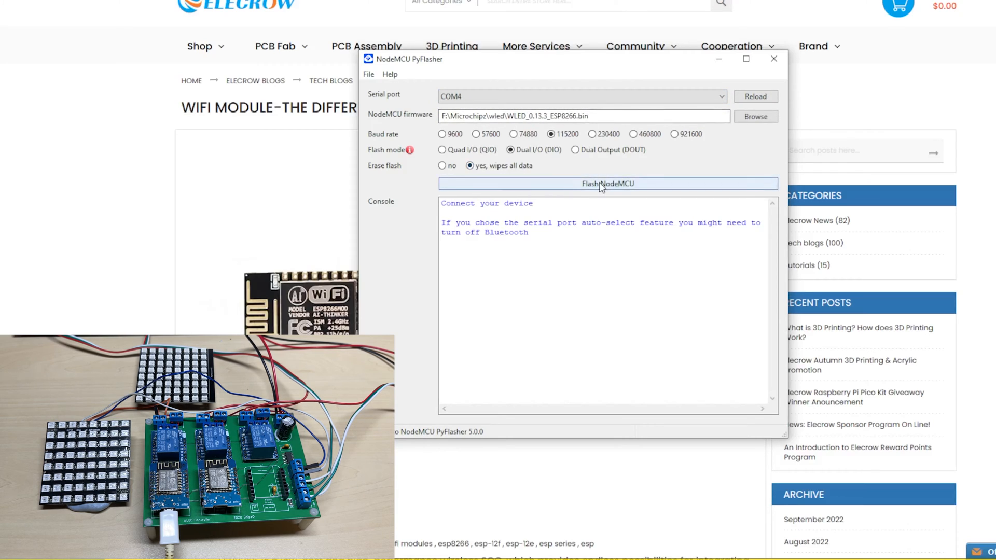
pyautogui.click(608, 183)
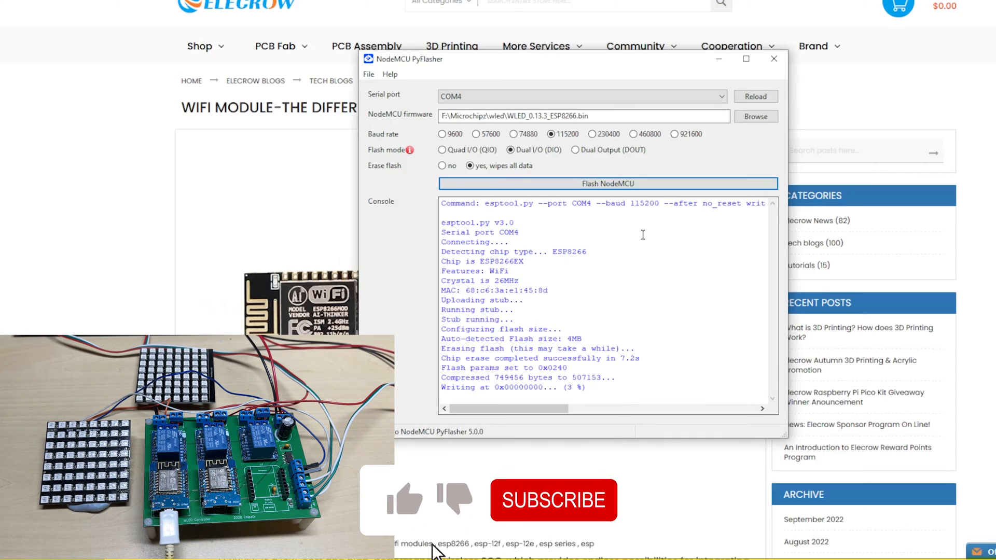
pyautogui.click(554, 500)
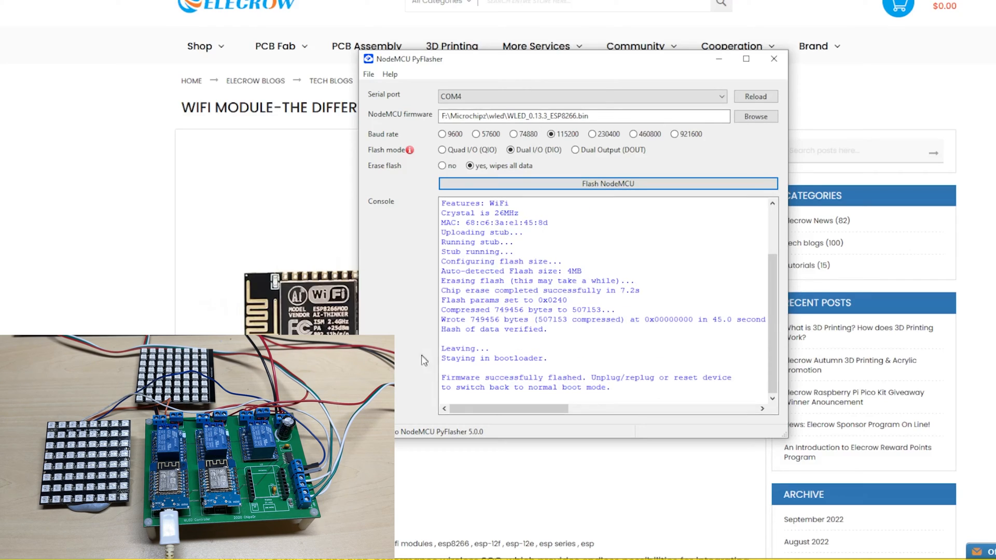
pyautogui.moveTo(624, 372)
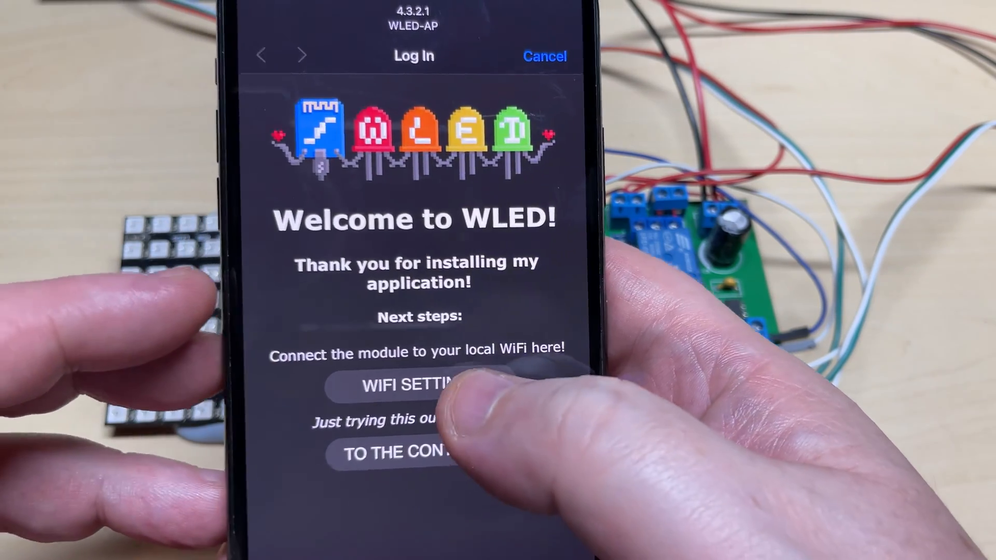
# Step: Enter WIFI SETTINGS from the Welcome to WLED page to join an existing network
pyautogui.click(413, 388)
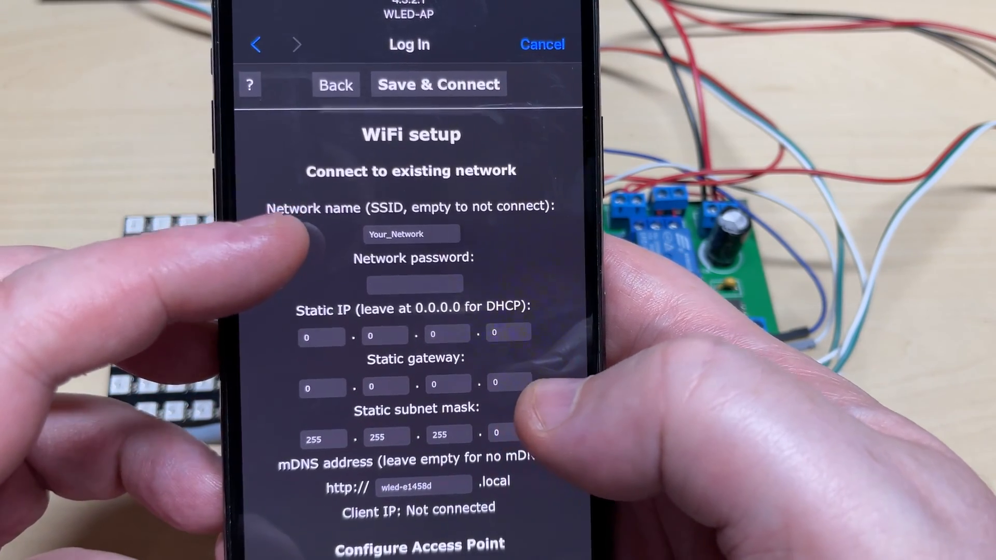
pyautogui.scroll(-3)
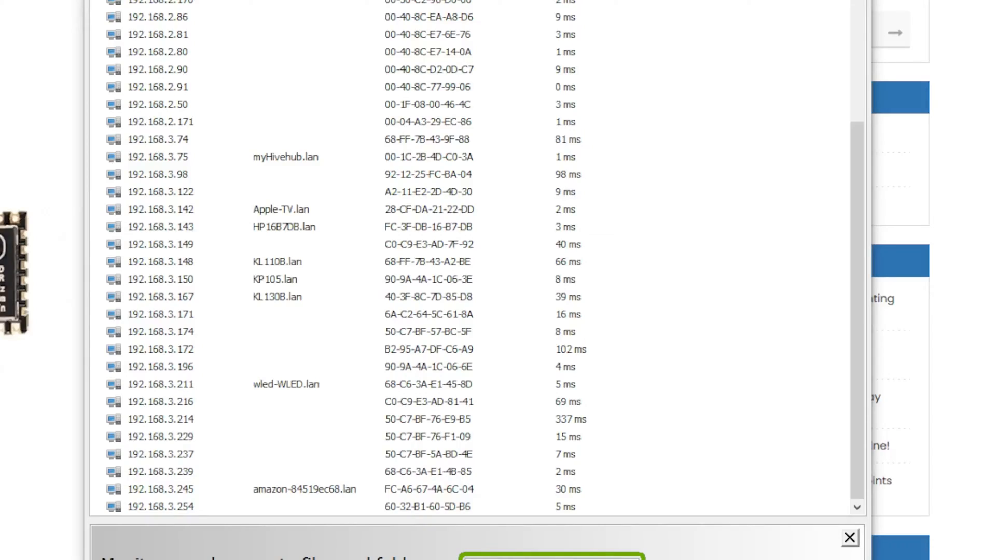
pyautogui.moveTo(257, 458)
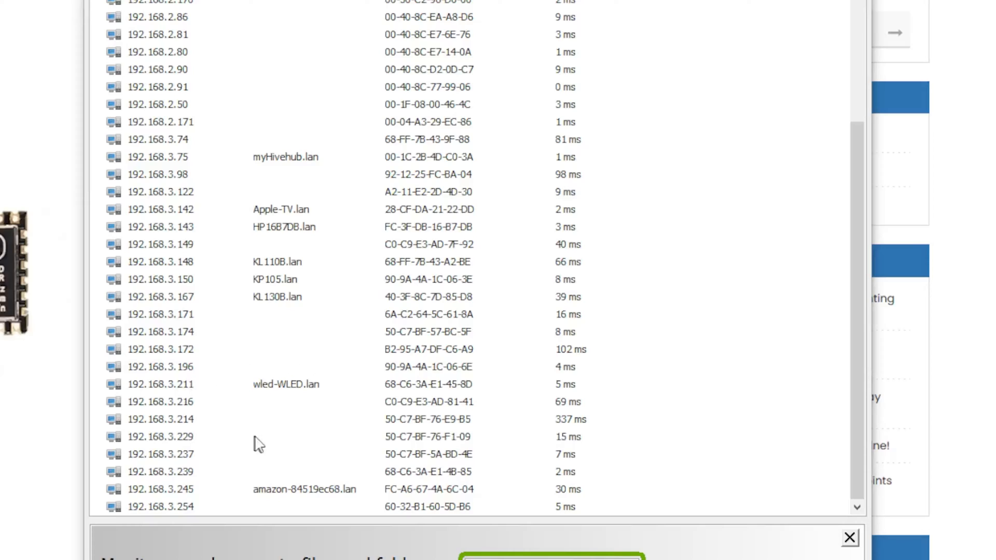
# Step: Open wled-WLED.lan at 192.168.3.211 as a web page via Open Device > As Web (HTTP)
pyautogui.moveTo(255, 366); pyautogui.dragTo(299, 418)
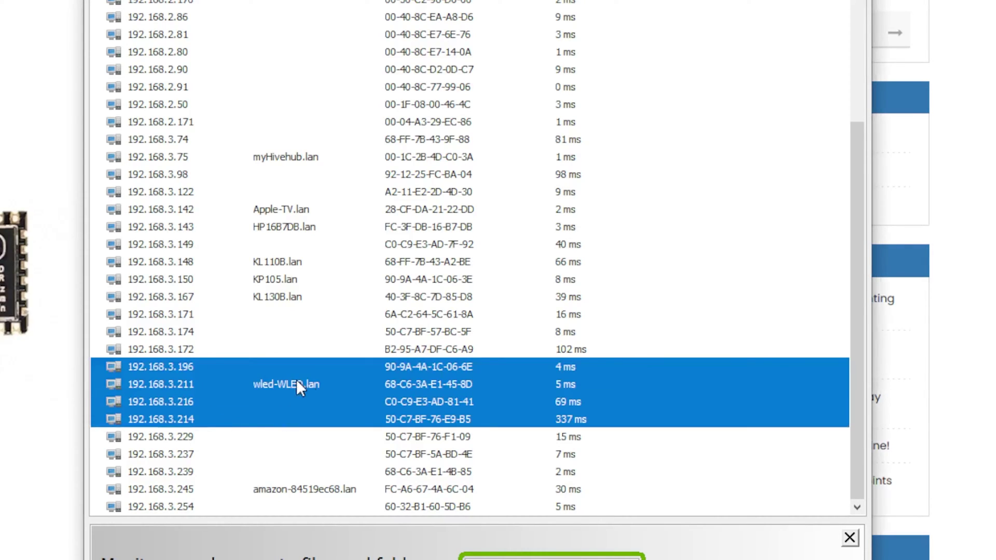
pyautogui.click(273, 383)
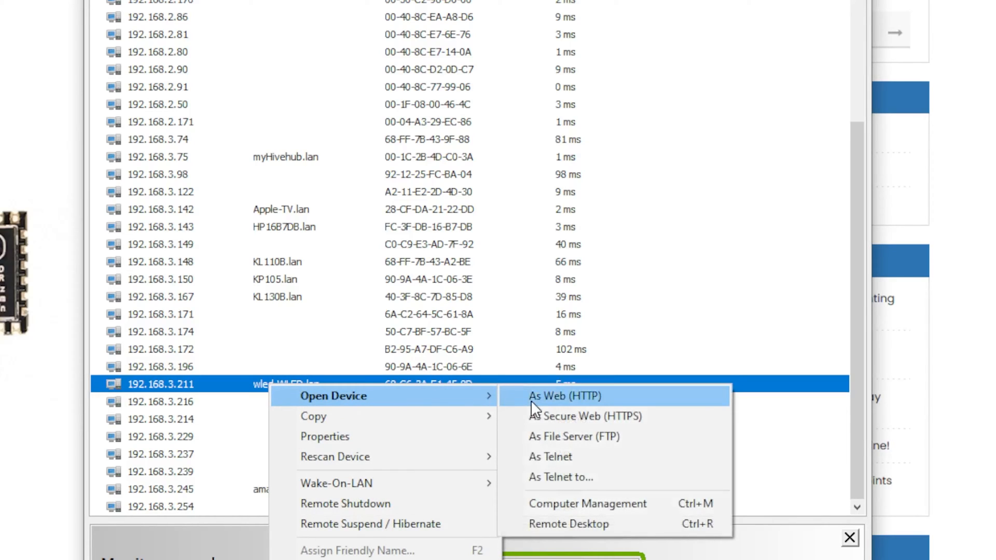
pyautogui.click(561, 396)
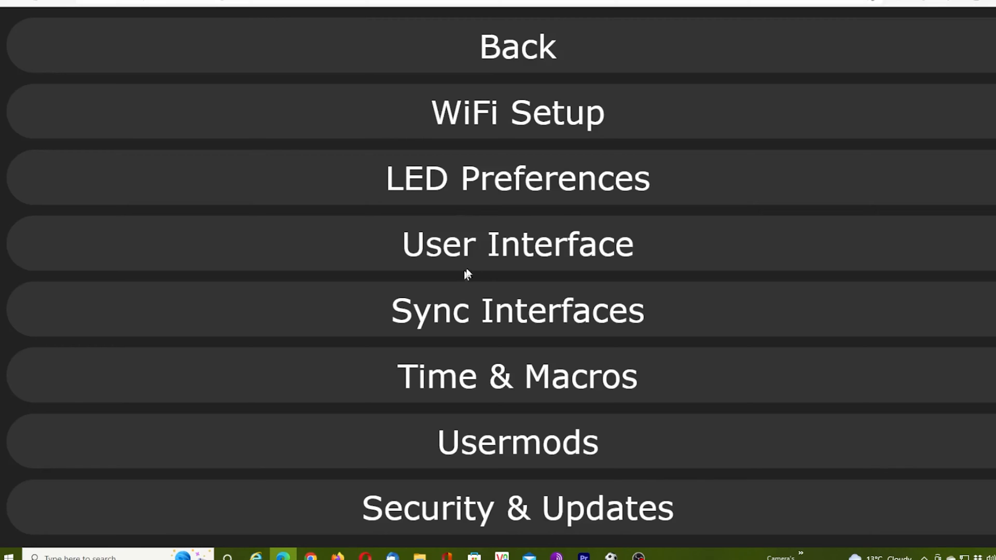
# Step: Edit the LED Preferences hardware field to 3 and save, returning to the settings menu
pyautogui.click(518, 178)
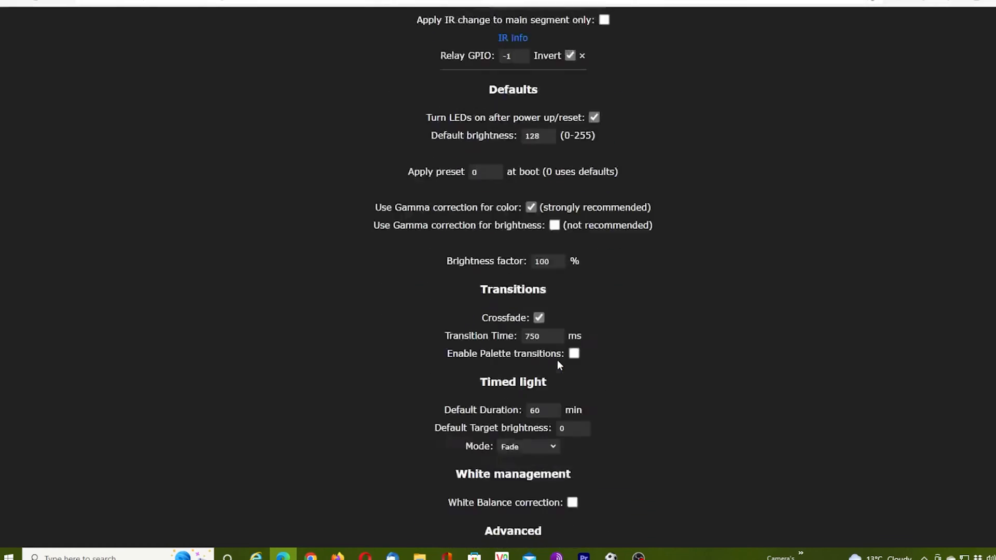
pyautogui.scroll(-3)
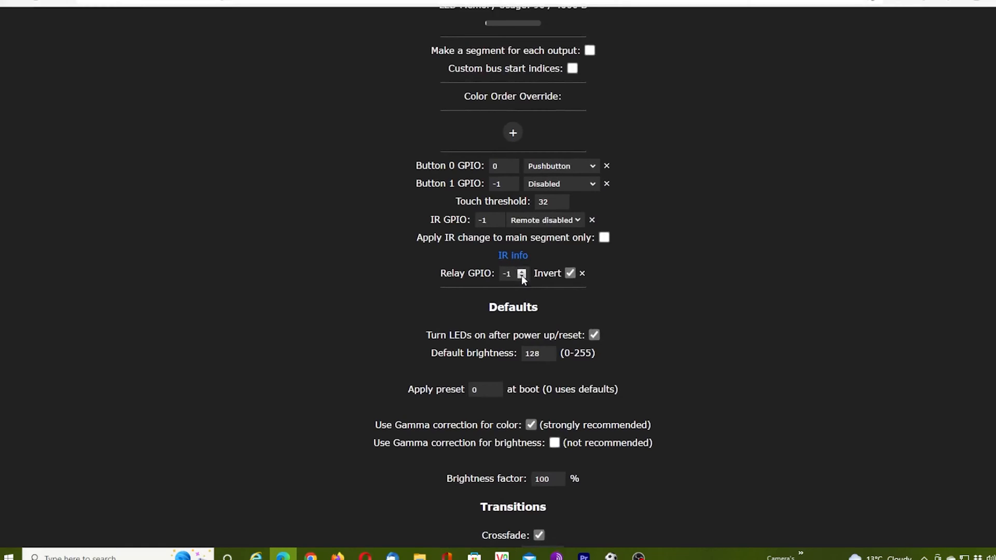
pyautogui.write('30')
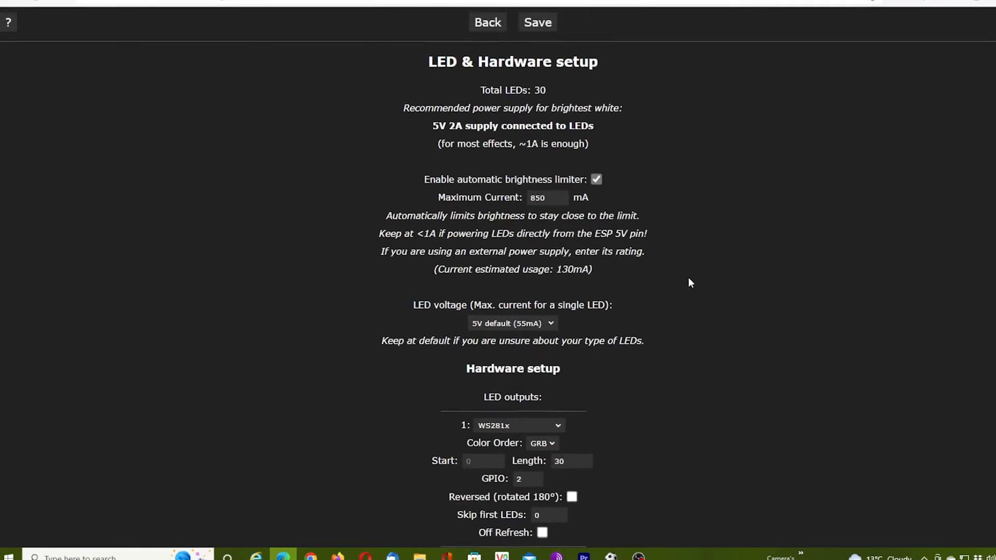
pyautogui.click(537, 22)
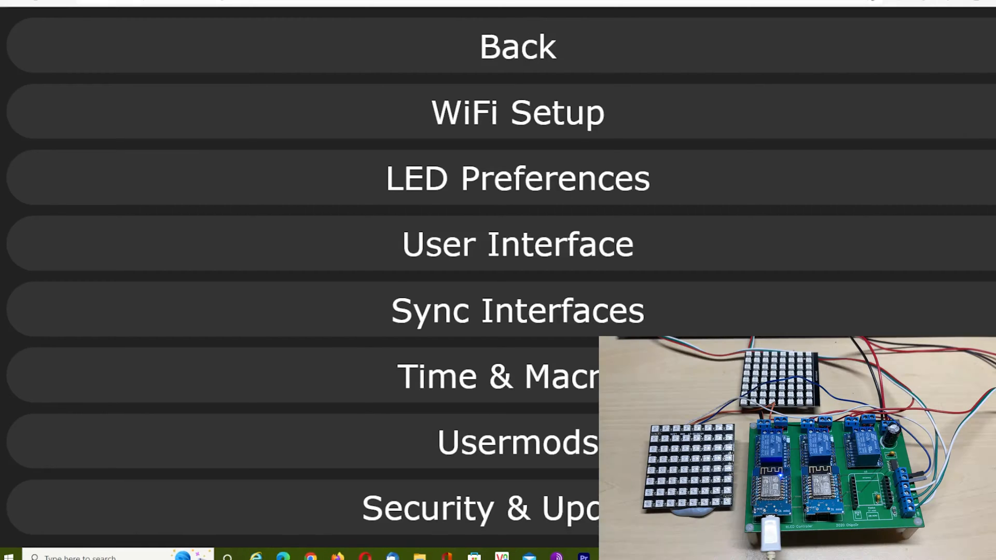
pyautogui.moveTo(881, 91)
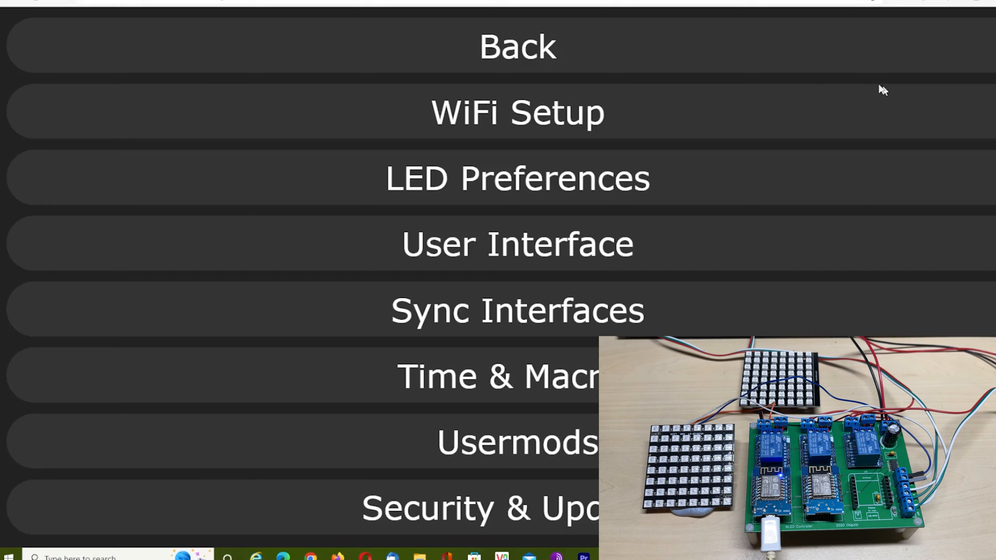
# Step: Return to the main controls, switch the matrix on and set its colour to green
pyautogui.click(520, 47)
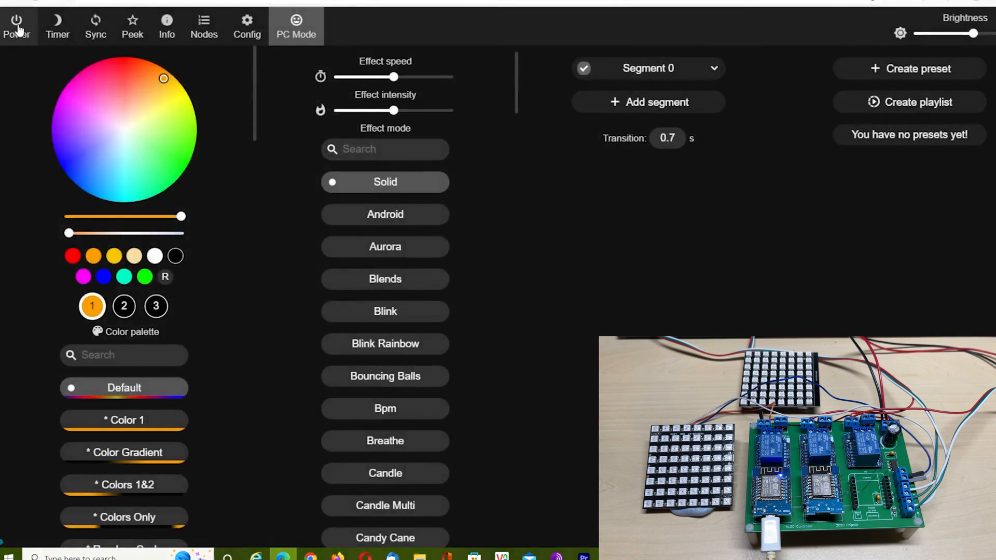
pyautogui.click(16, 18)
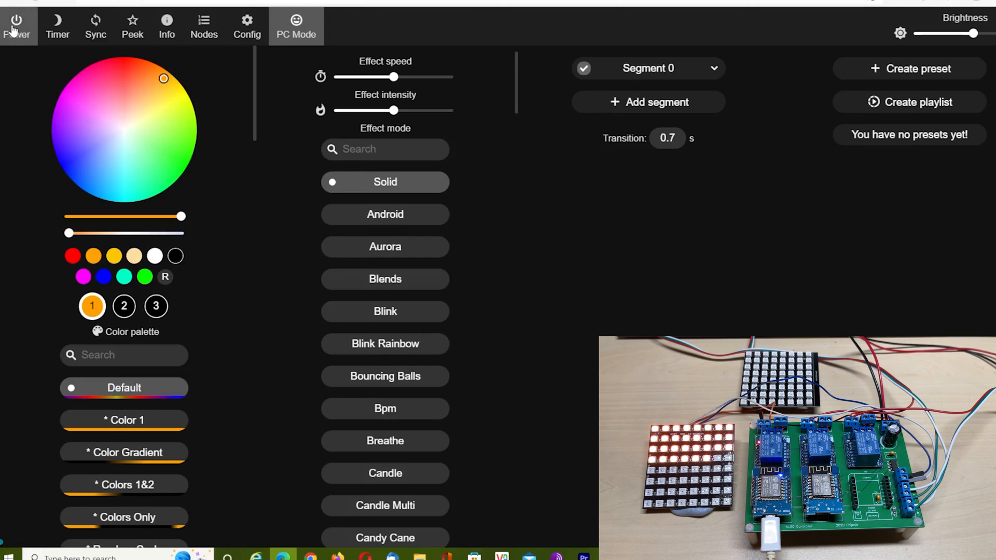
pyautogui.moveTo(93, 75)
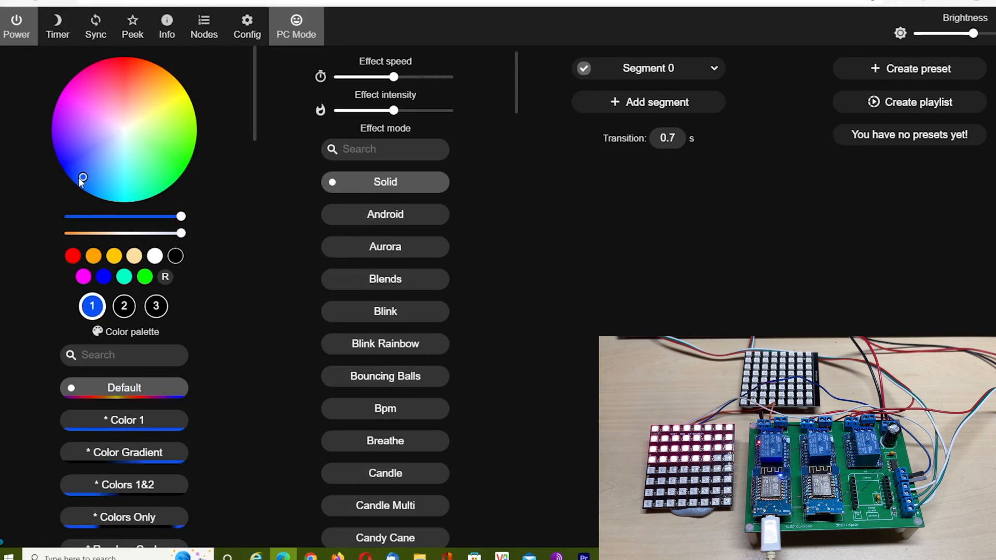
pyautogui.click(178, 154)
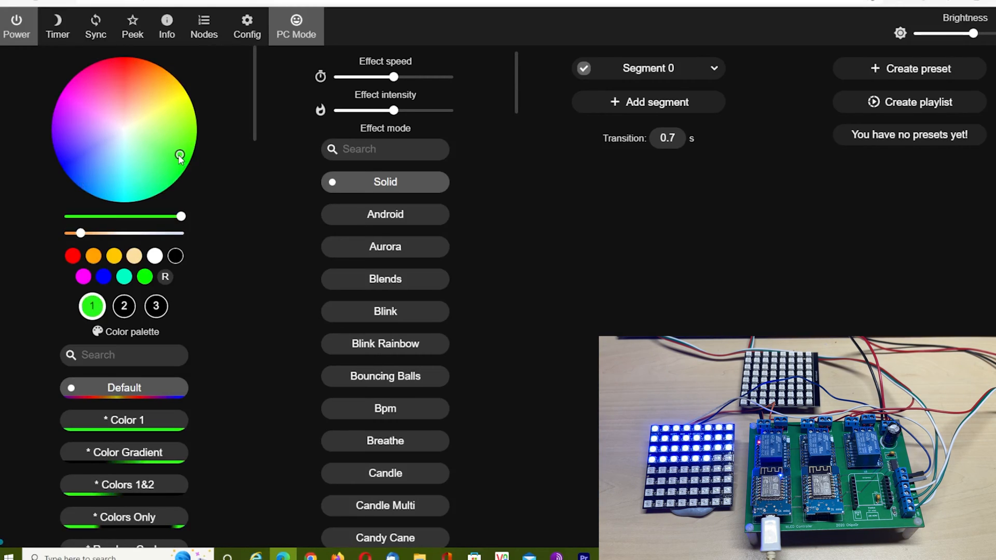
pyautogui.click(179, 153)
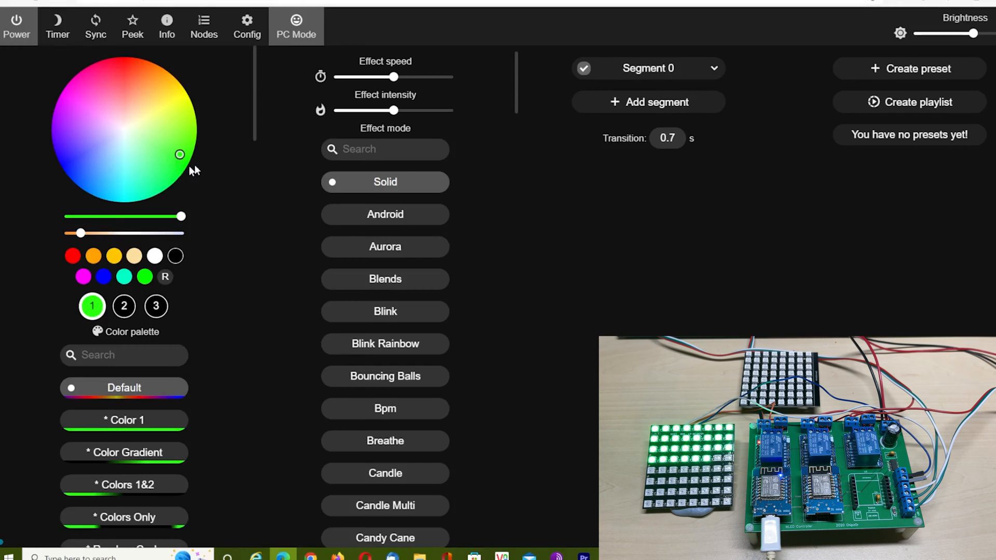
pyautogui.moveTo(173, 136)
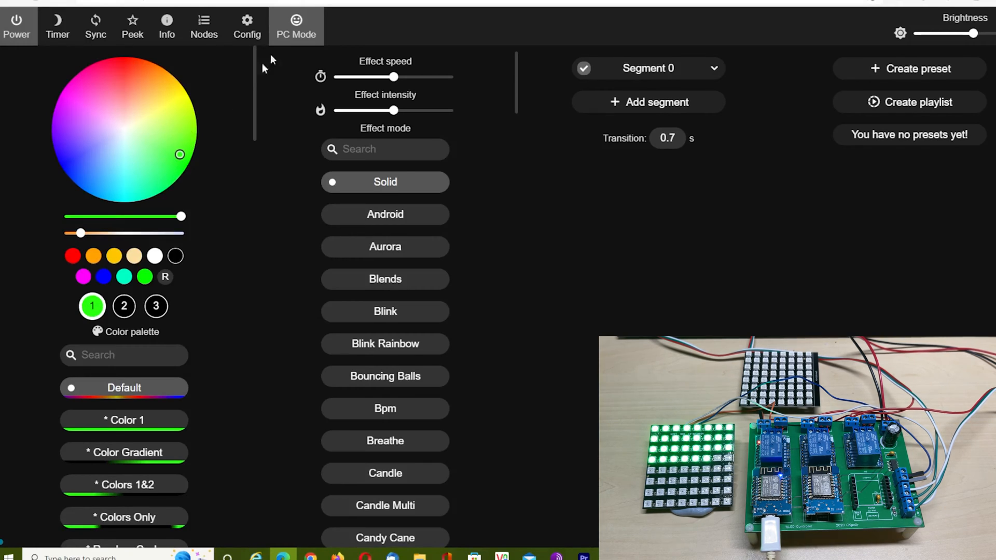
# Step: In LED Preferences set the LED output length to 64 and save, lighting the whole 8×8 matrix
pyautogui.click(247, 26)
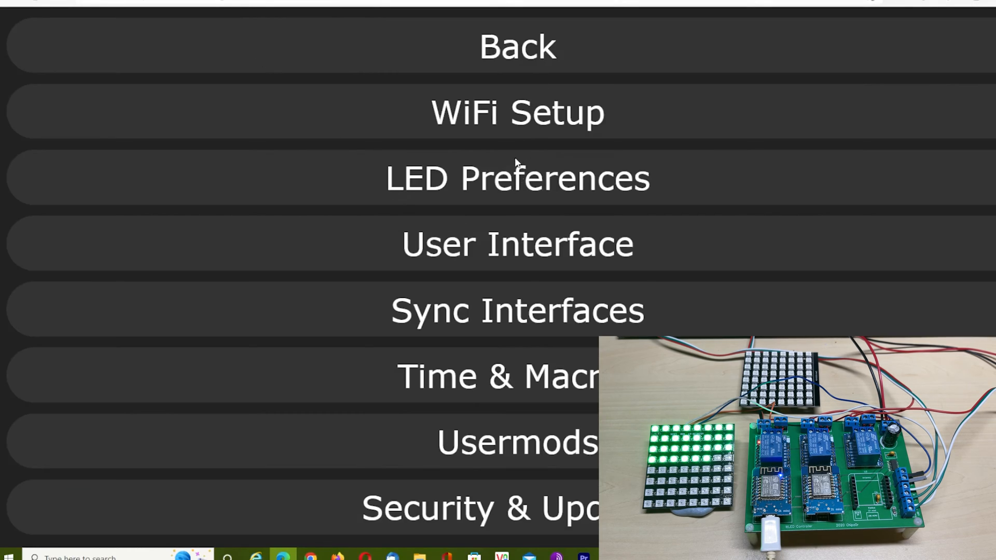
pyautogui.click(516, 179)
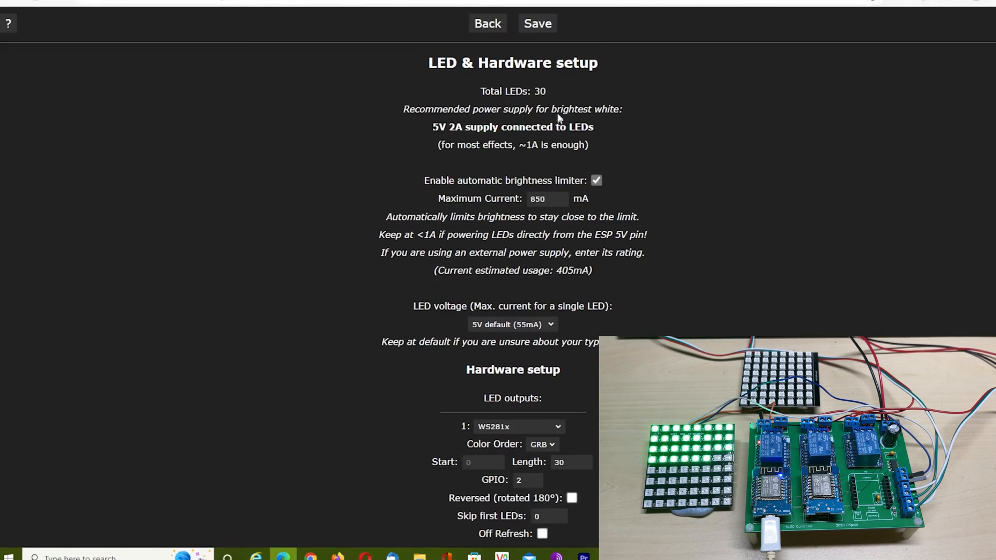
pyautogui.moveTo(517, 180)
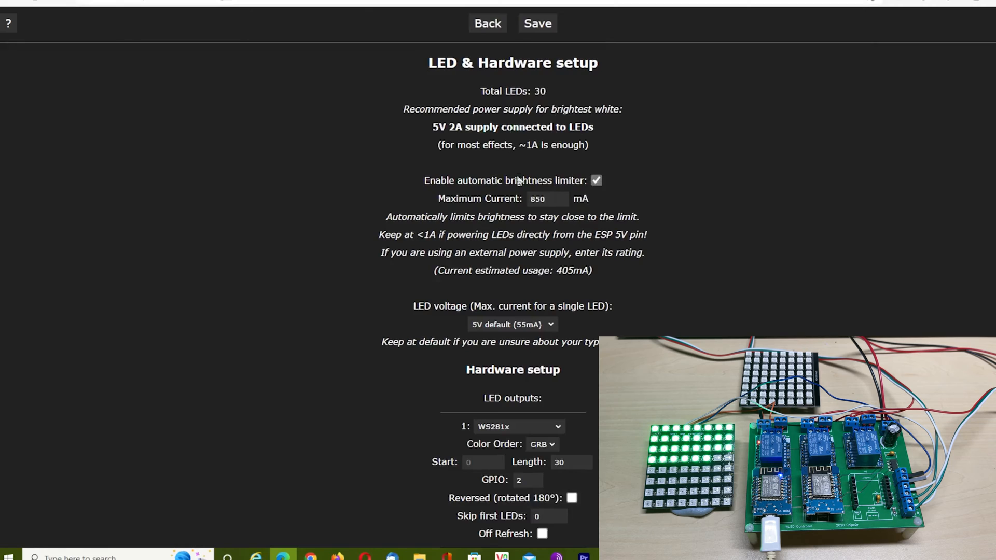
pyautogui.scroll(-3)
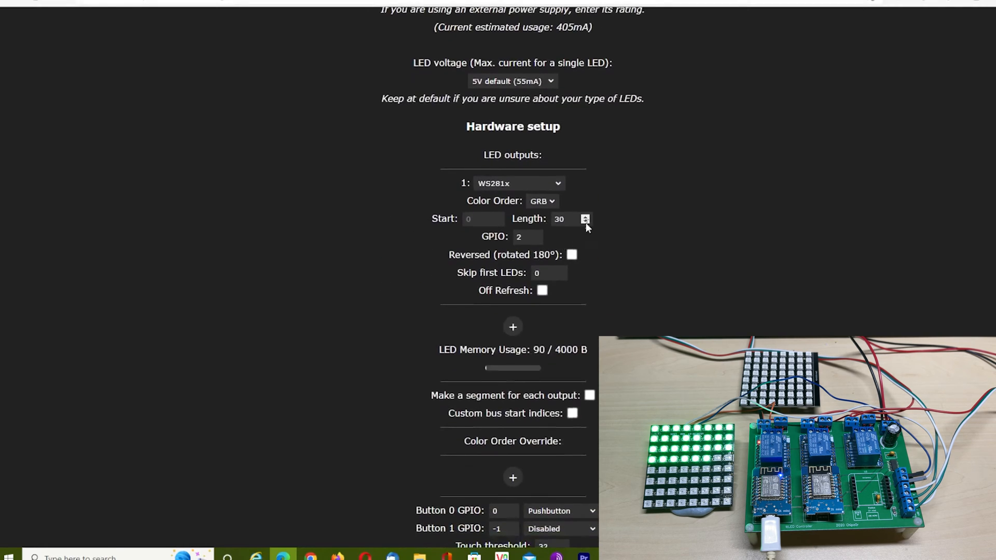
pyautogui.click(565, 219)
pyautogui.write('64')
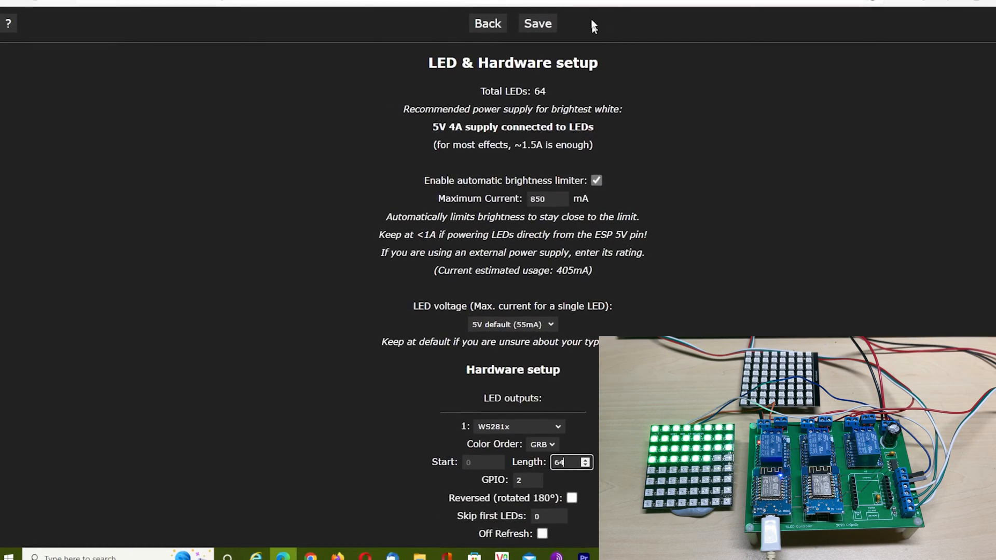
pyautogui.click(537, 23)
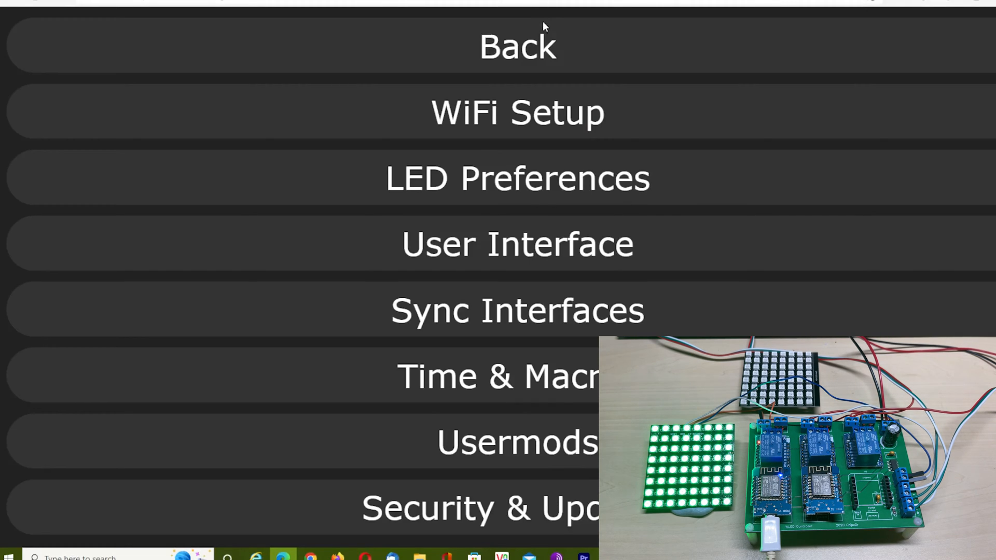
# Step: Test red and green on the matrix and check LED Preferences, revealing swapped colour order
pyautogui.click(516, 47)
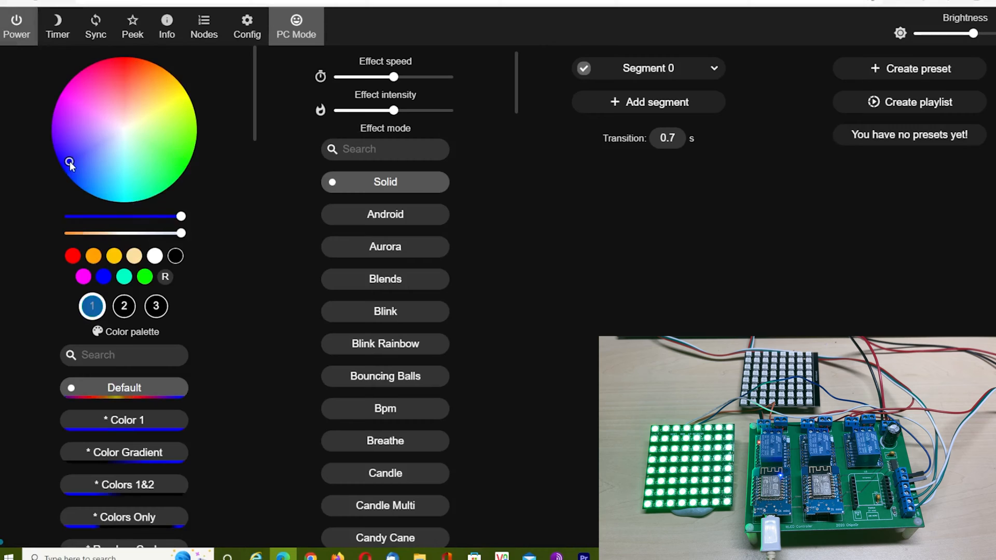
pyautogui.click(123, 66)
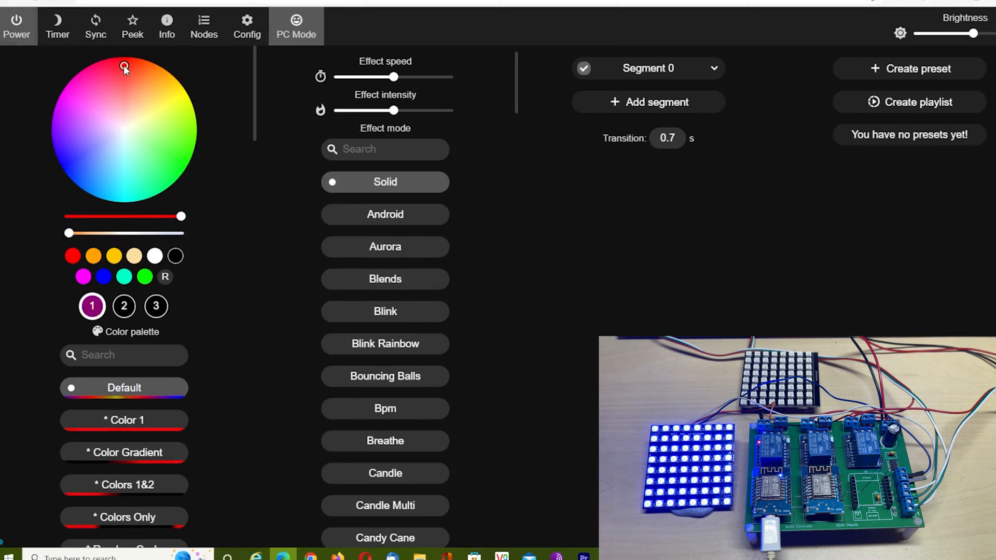
pyautogui.click(180, 161)
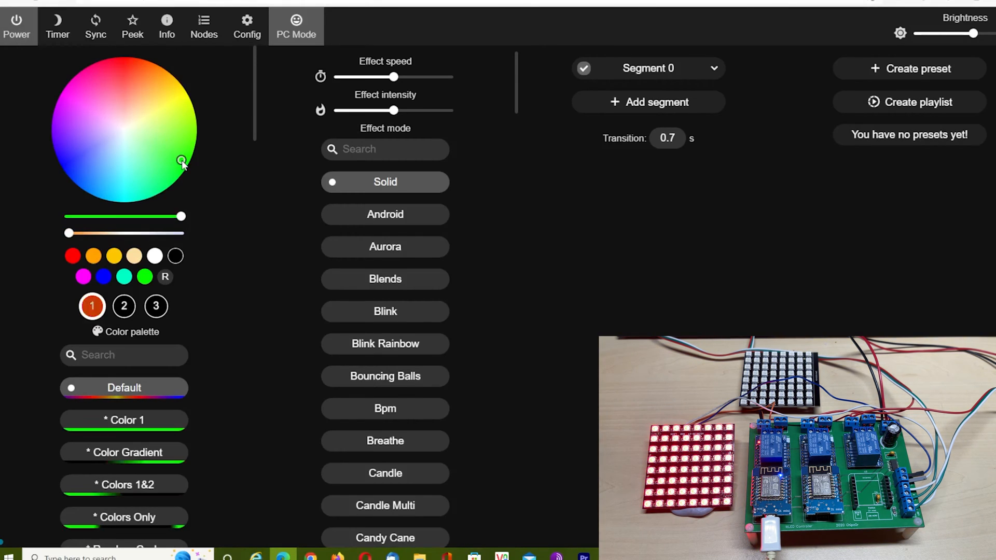
pyautogui.click(247, 23)
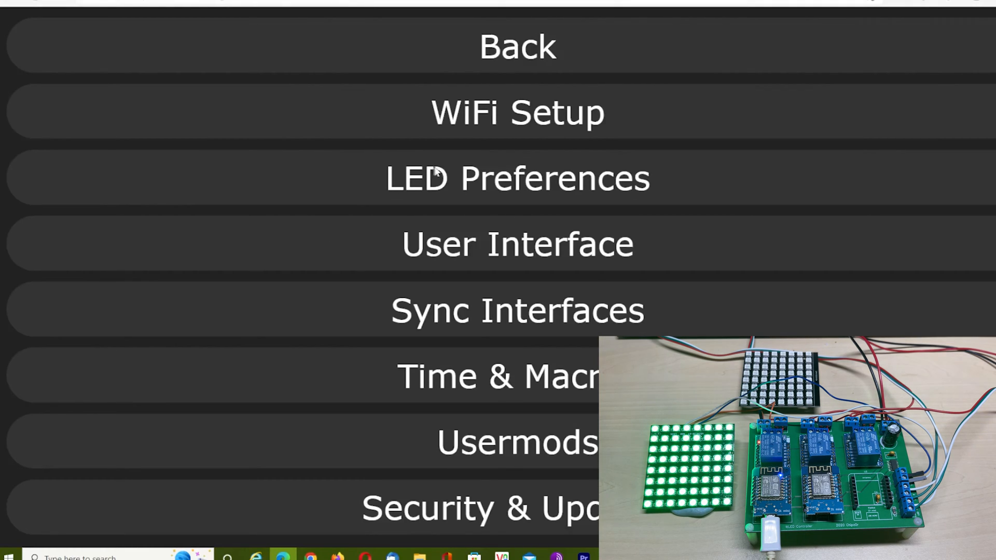
pyautogui.click(516, 177)
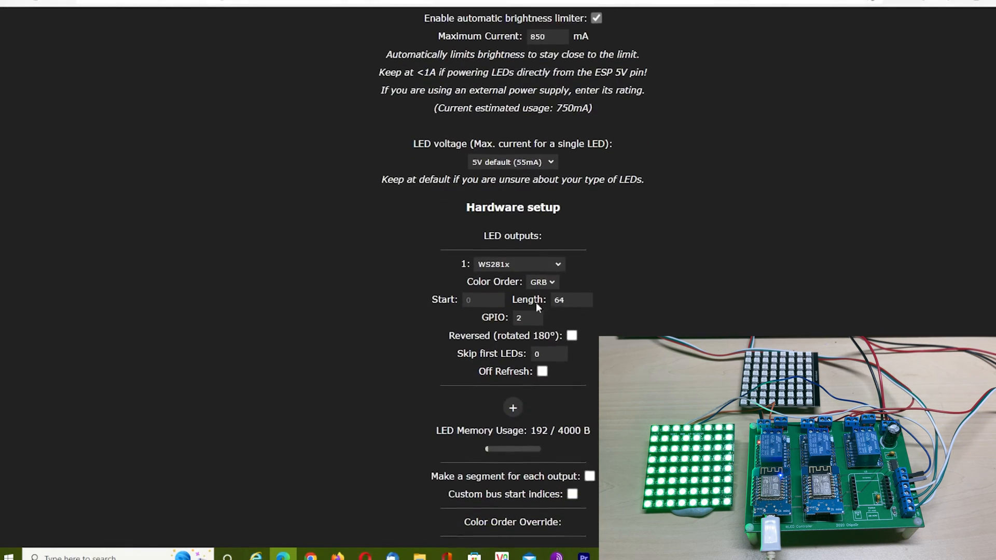
pyautogui.moveTo(555, 290)
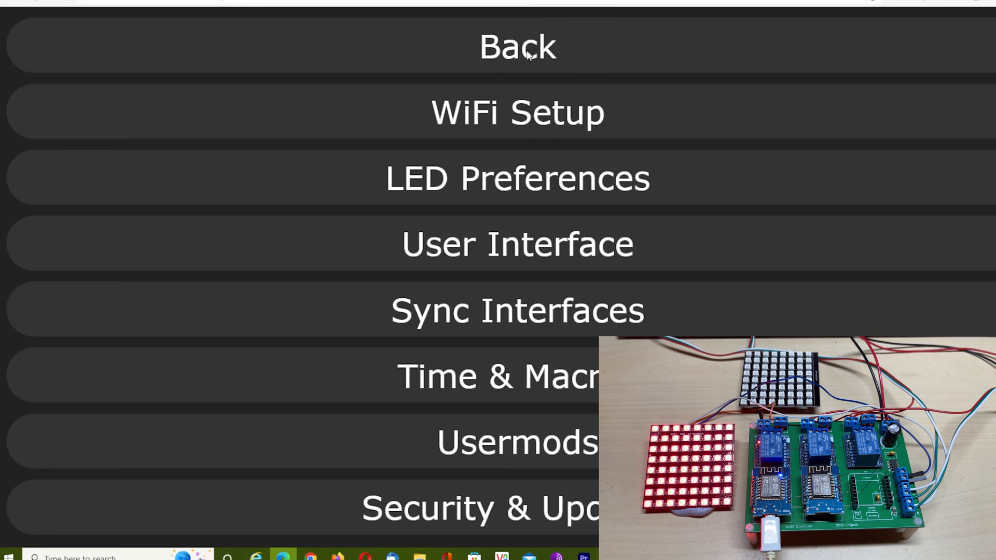
pyautogui.click(516, 48)
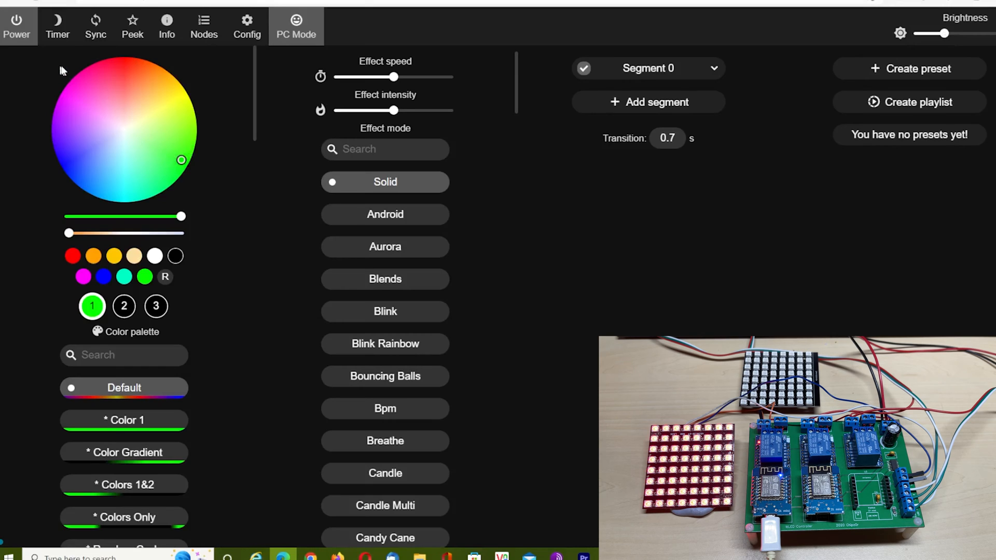
pyautogui.click(130, 65)
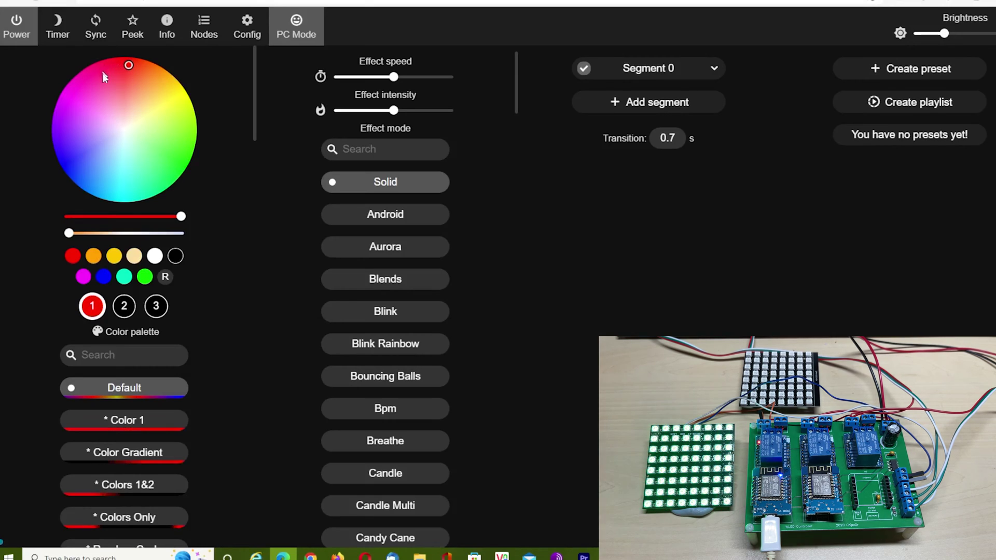
pyautogui.click(175, 158)
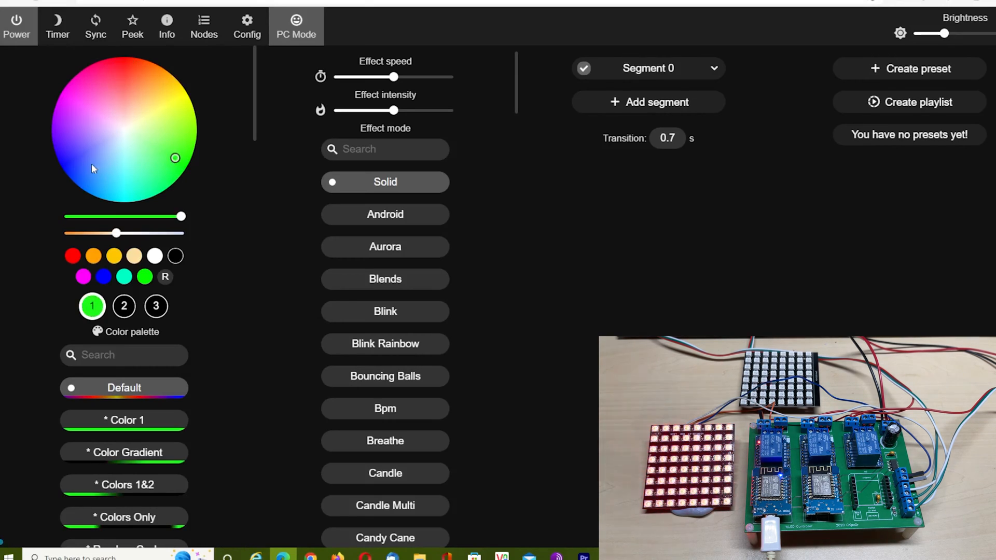
# Step: Set the LED colour order to GRB in LED Preferences and save
pyautogui.click(120, 67)
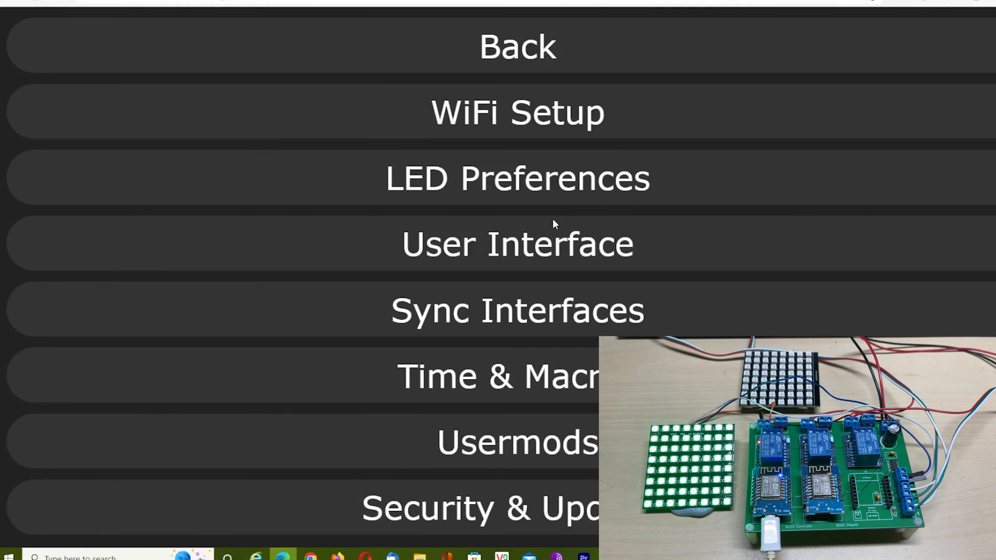
pyautogui.click(518, 178)
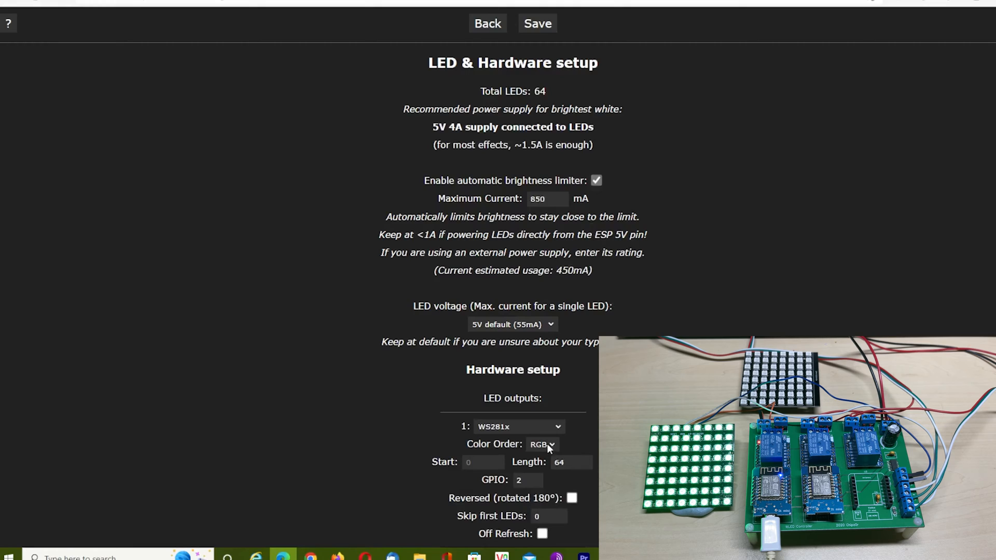
pyautogui.click(541, 444)
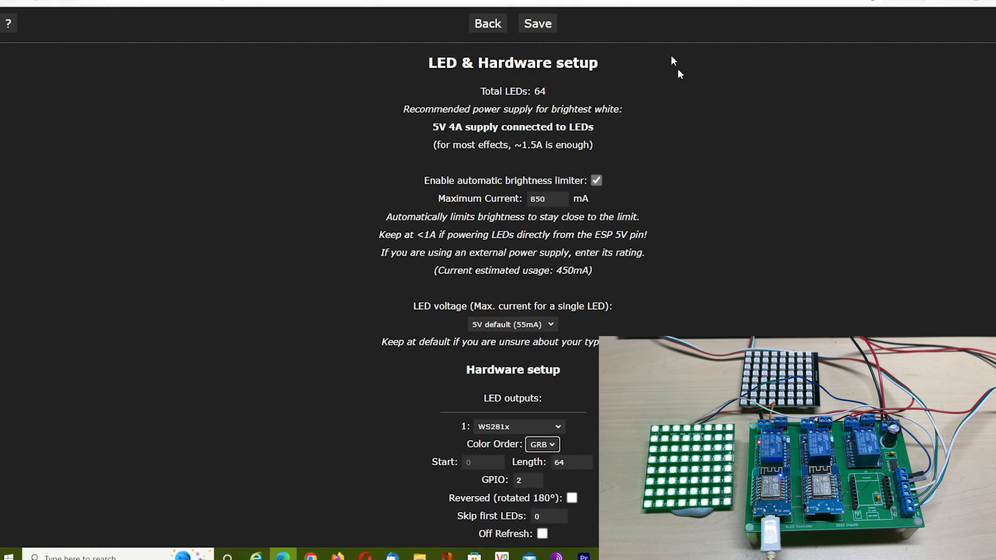
pyautogui.click(538, 23)
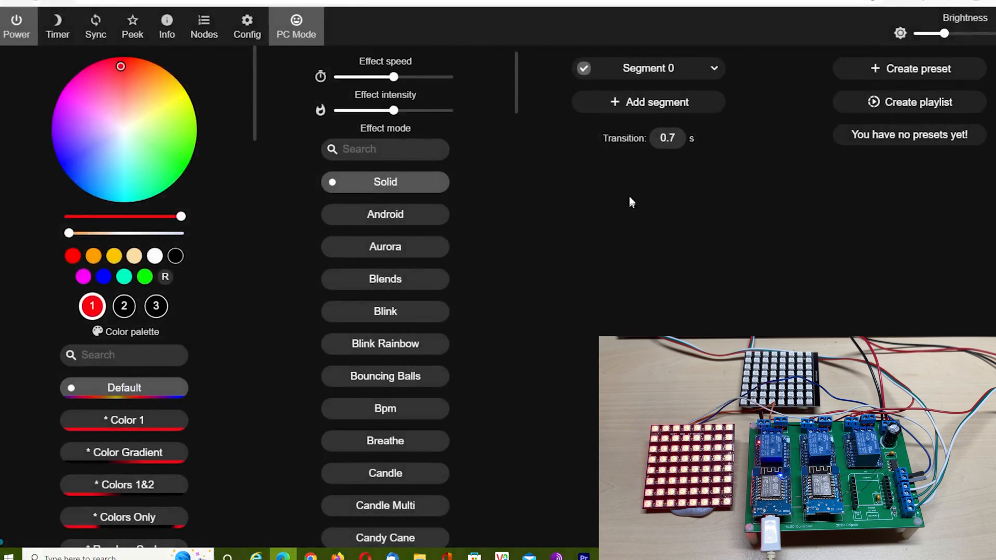
pyautogui.moveTo(576, 85)
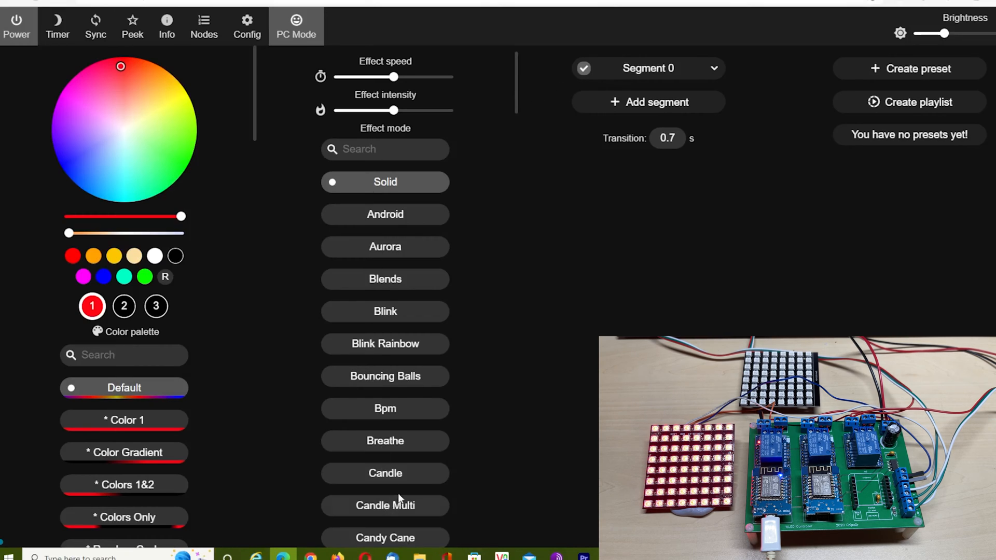
# Step: Cycle through Colorwaves, Dancing Shadows, Fairy and Fairytwinkle, ending with Fade running
pyautogui.scroll(-3)
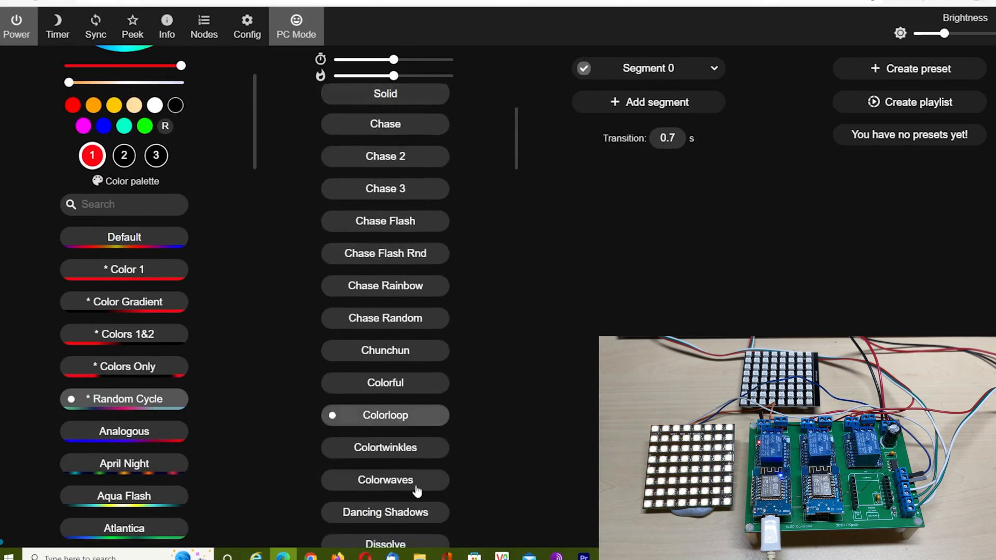
pyautogui.click(385, 479)
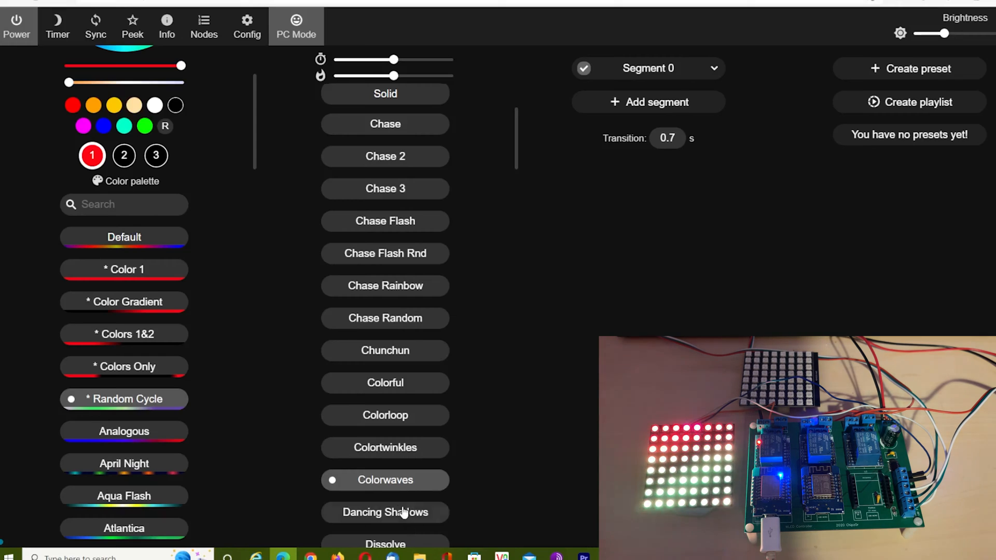
pyautogui.click(384, 512)
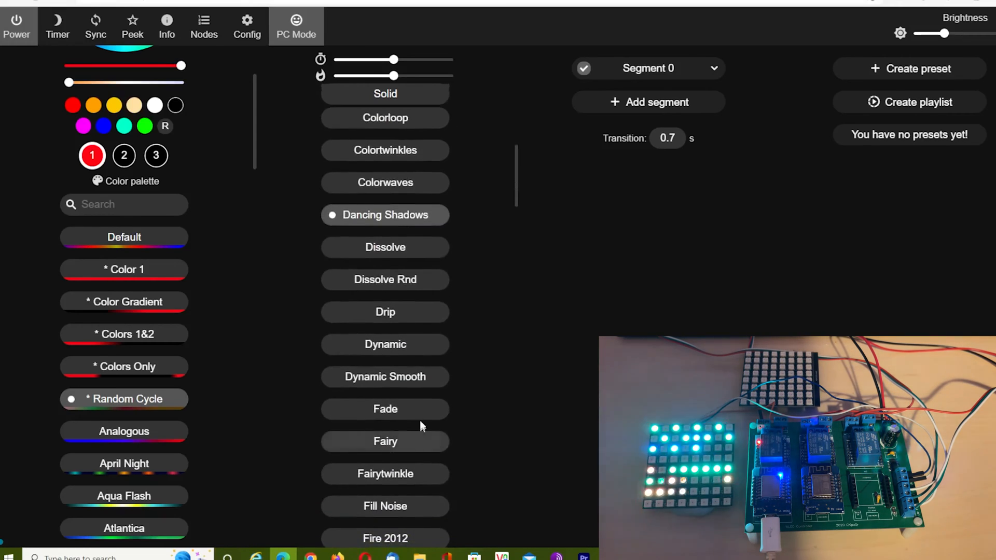
pyautogui.click(385, 376)
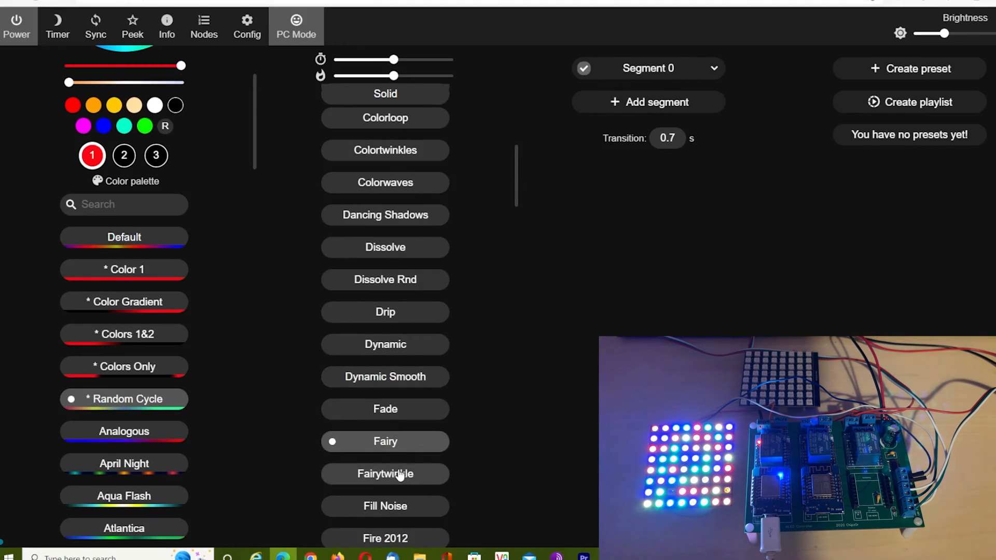
pyautogui.click(384, 474)
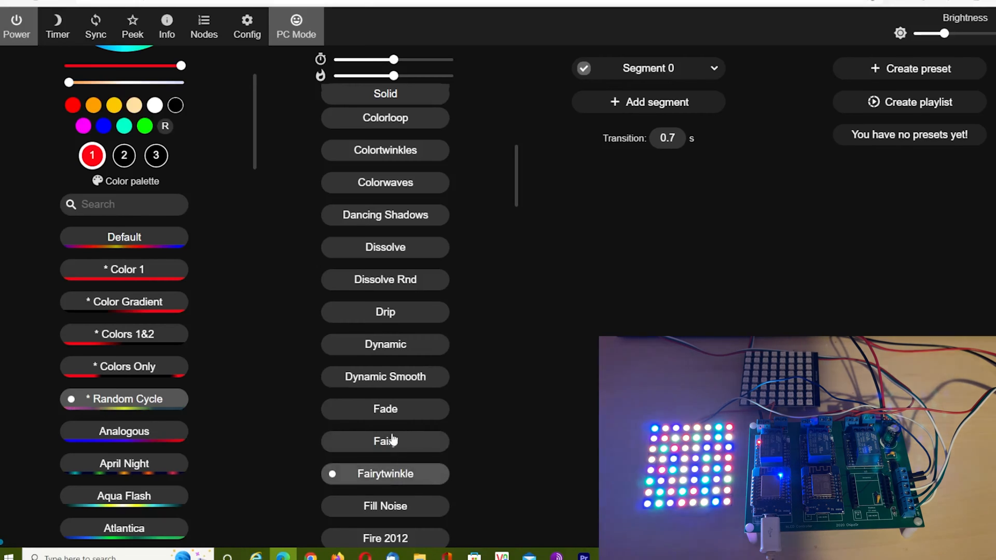
pyautogui.click(385, 440)
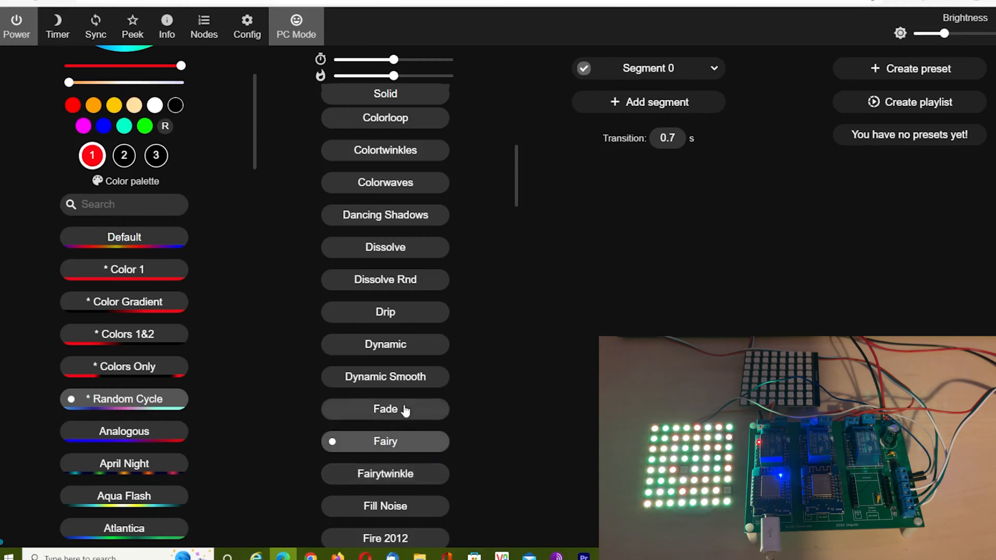
pyautogui.click(385, 409)
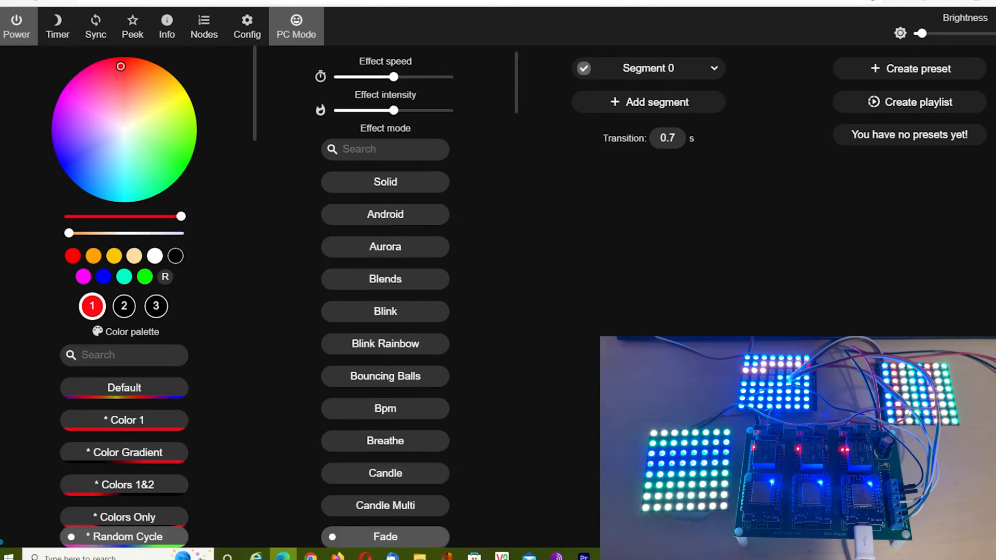
# Step: Review the first board's Sync Interfaces page, group 1 on UDP port 21324, and save it
pyautogui.click(246, 26)
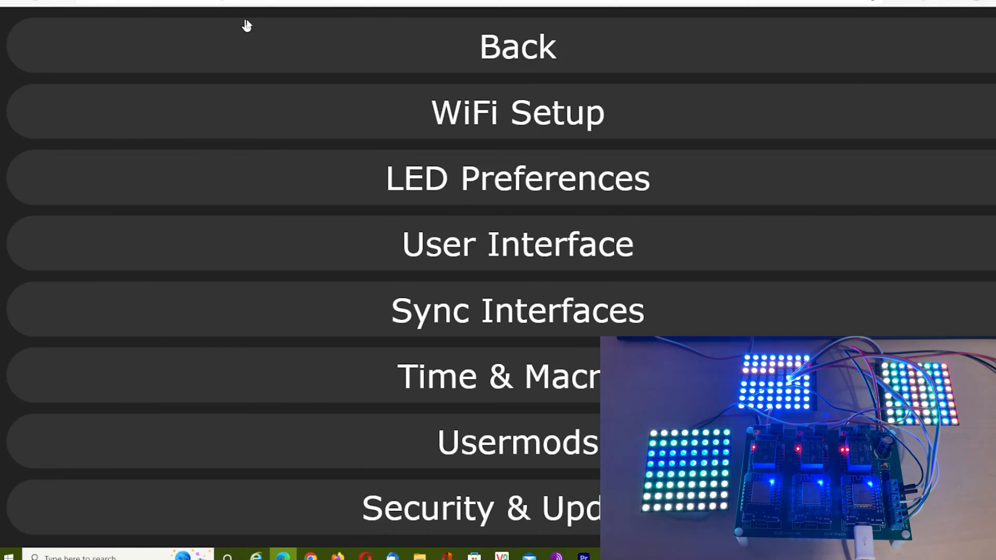
pyautogui.click(512, 310)
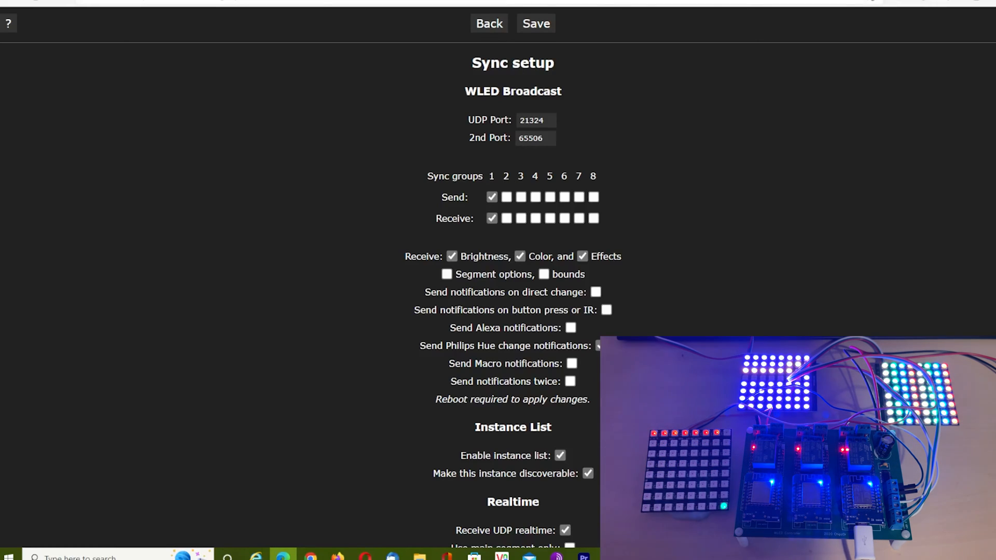
pyautogui.click(489, 23)
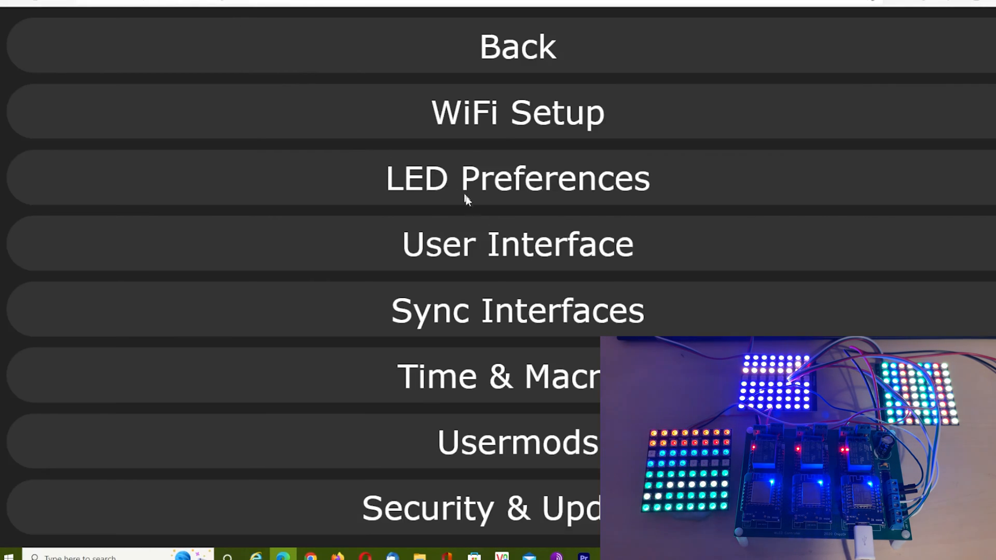
pyautogui.click(517, 311)
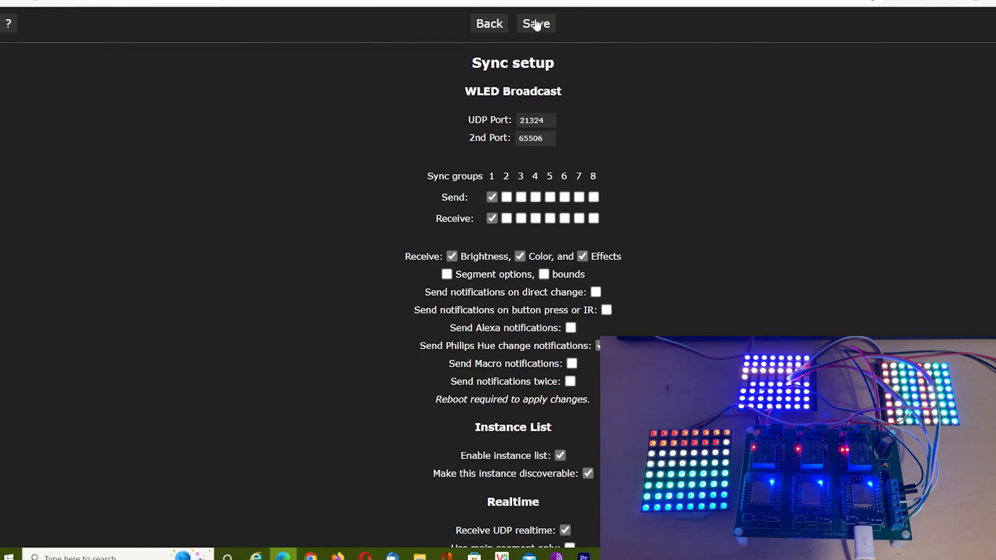
pyautogui.click(535, 23)
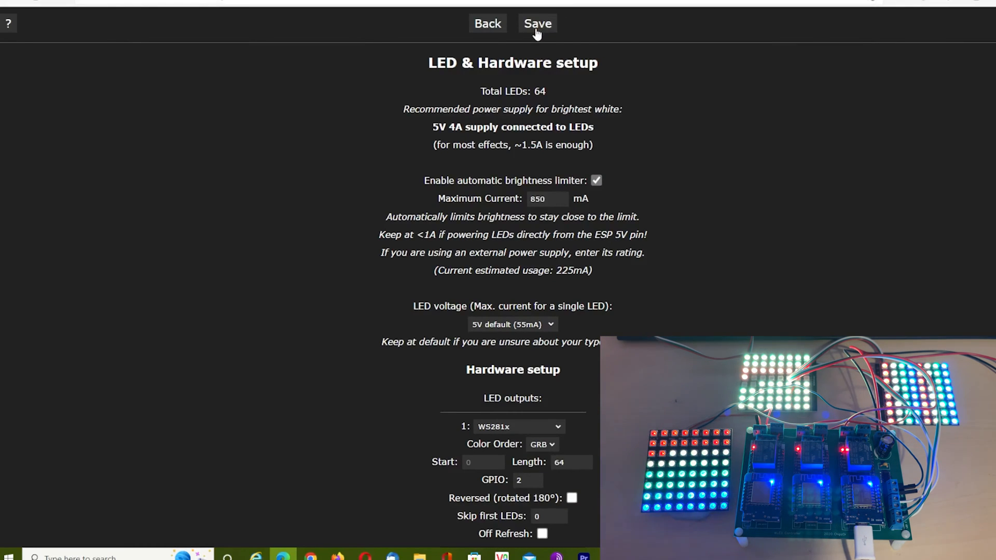
pyautogui.click(538, 22)
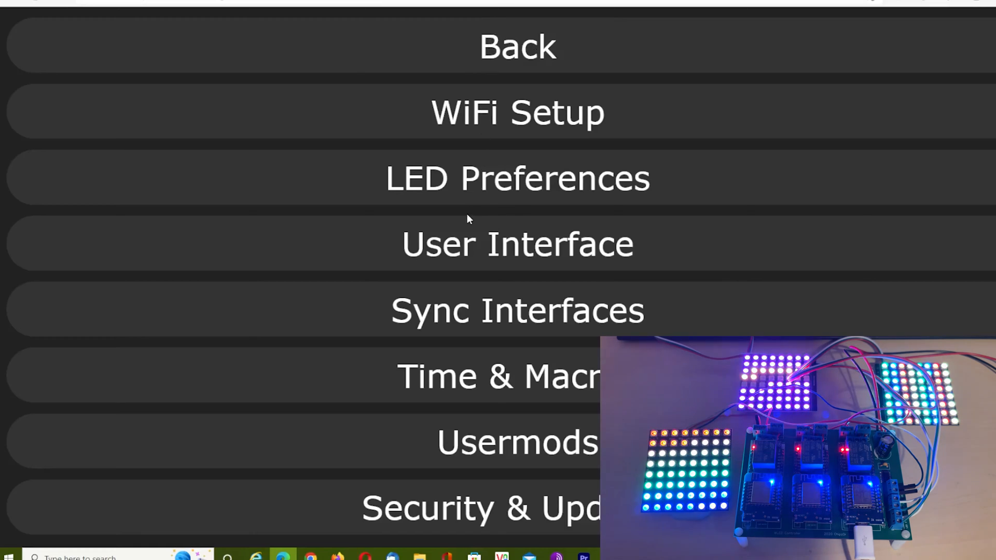
# Step: Inspect the other boards' sync pages, group 2 on port 21325, and return to the main controls
pyautogui.click(516, 310)
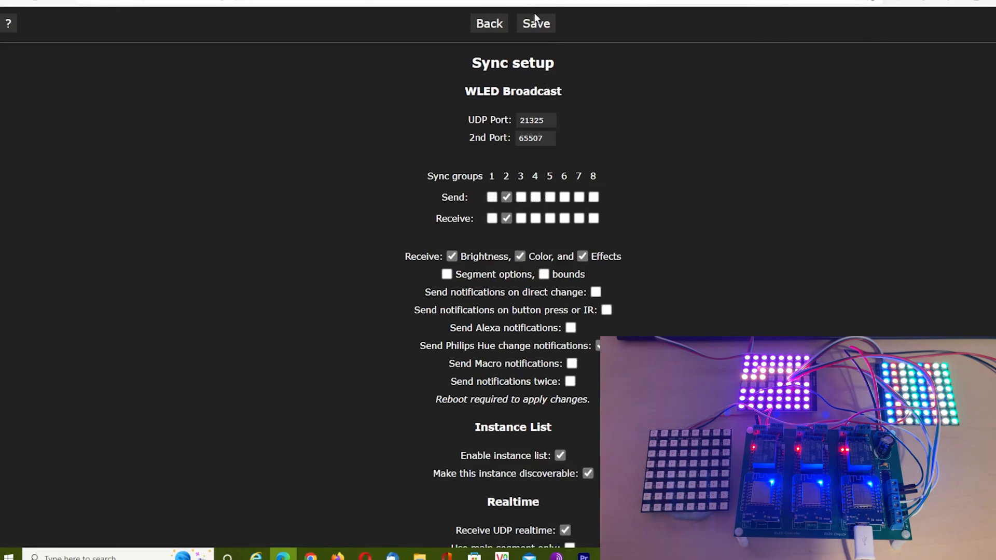
pyautogui.click(490, 23)
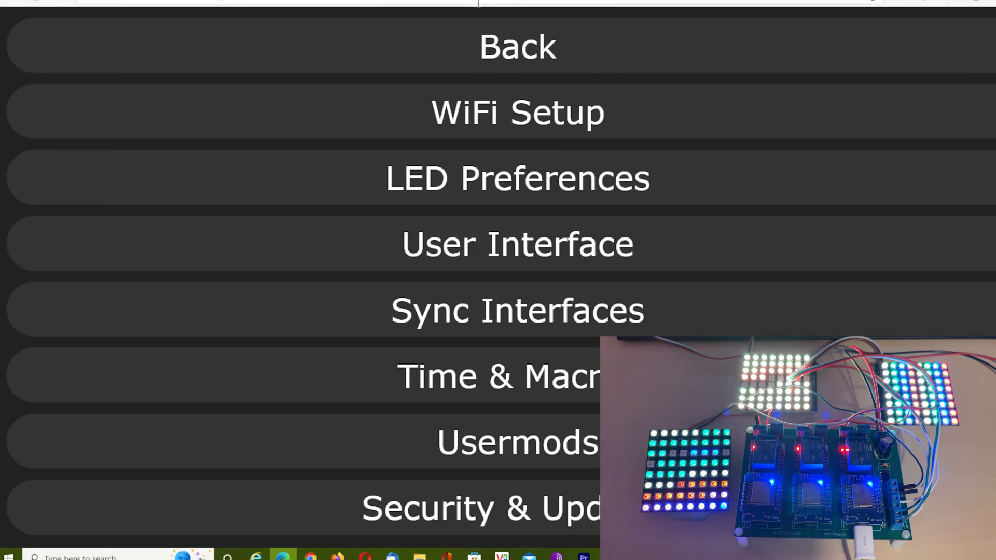
pyautogui.click(517, 47)
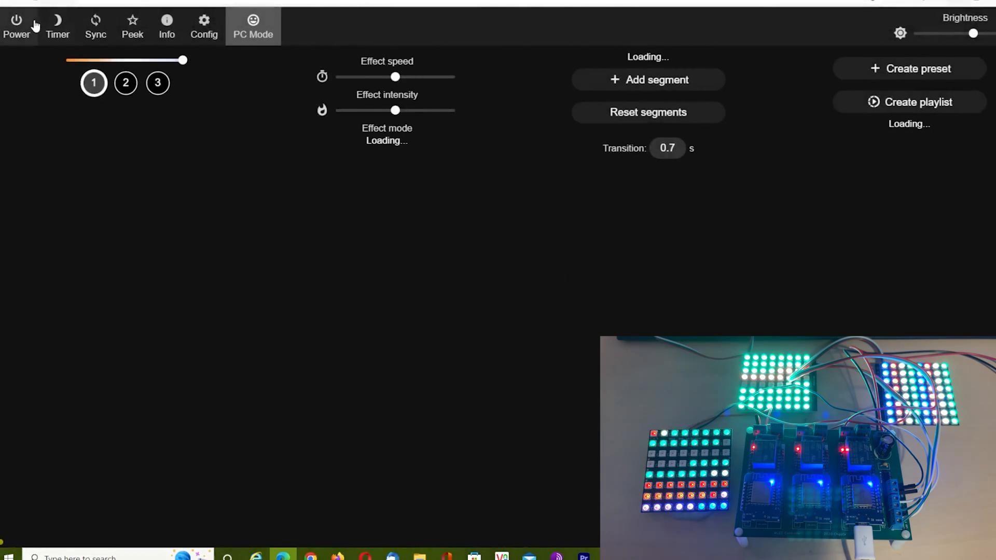
pyautogui.click(94, 23)
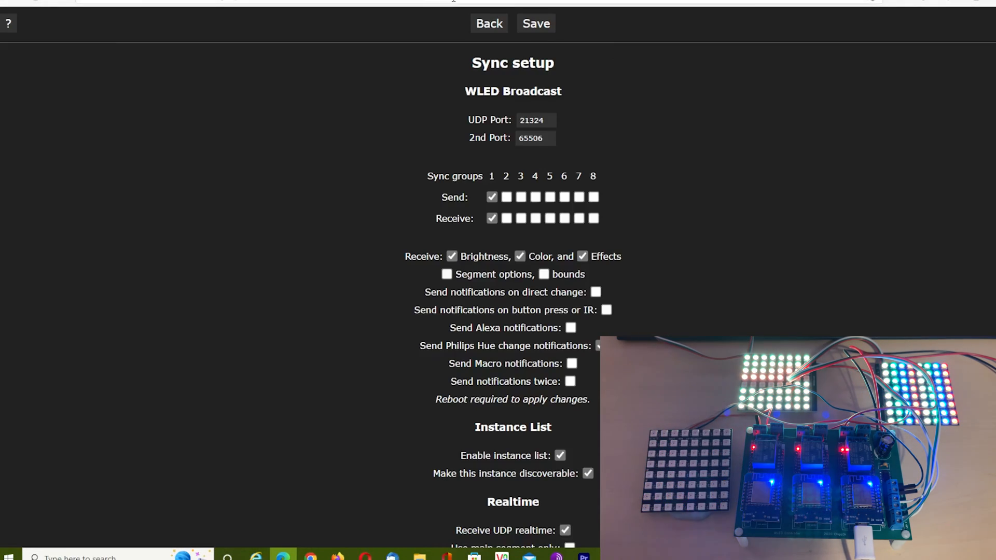
pyautogui.click(536, 23)
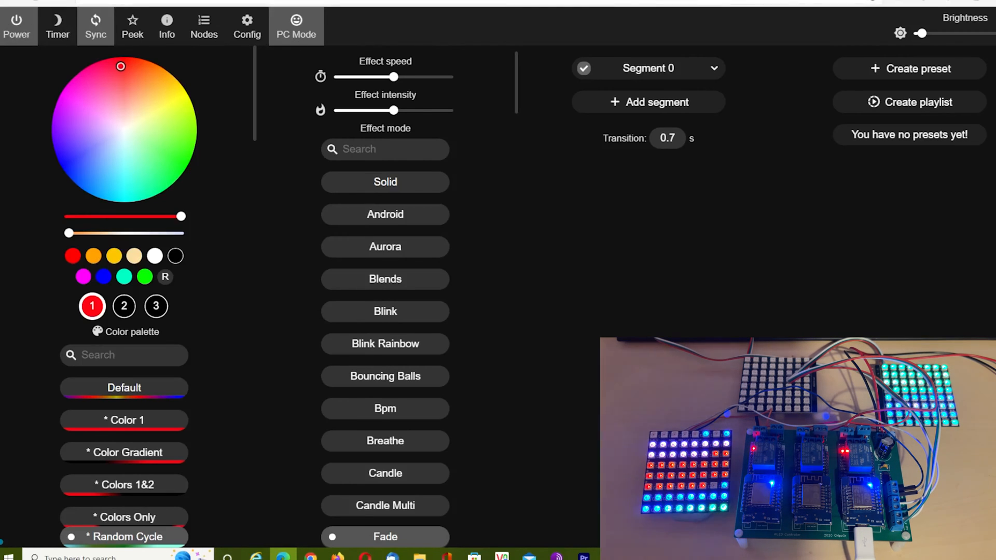
# Step: Pick orange, enable sync broadcasting, run Chunchun and raise then lower the brightness
pyautogui.click(165, 78)
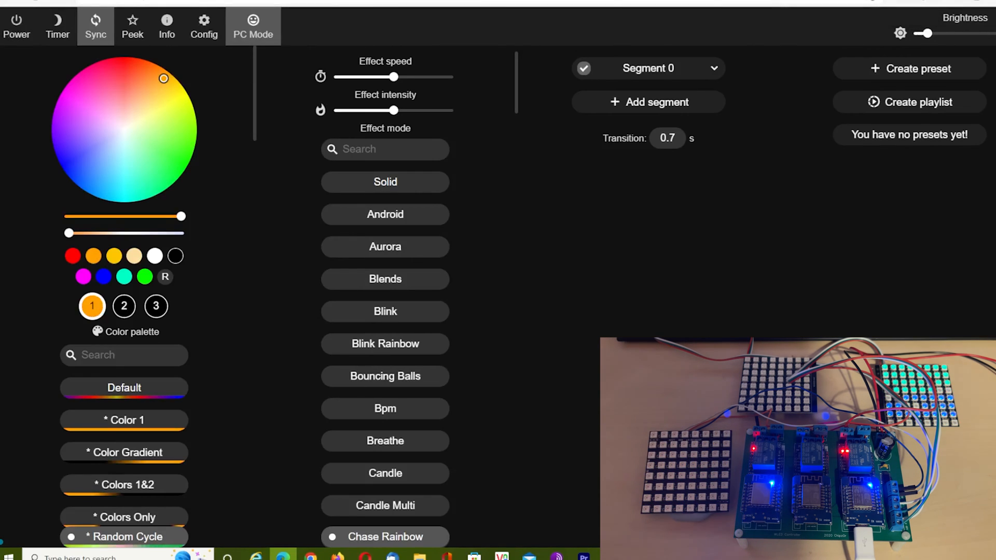
pyautogui.click(16, 21)
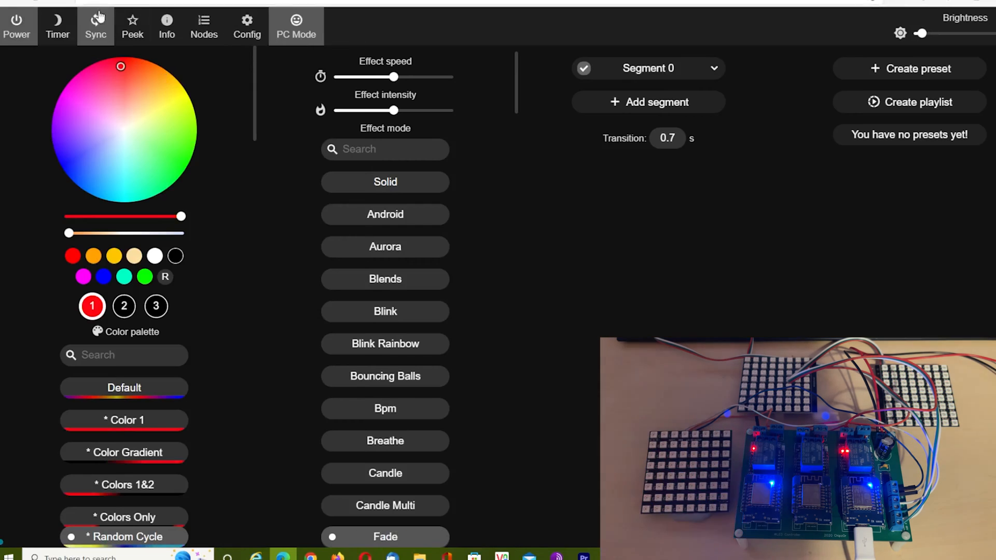
pyautogui.click(17, 20)
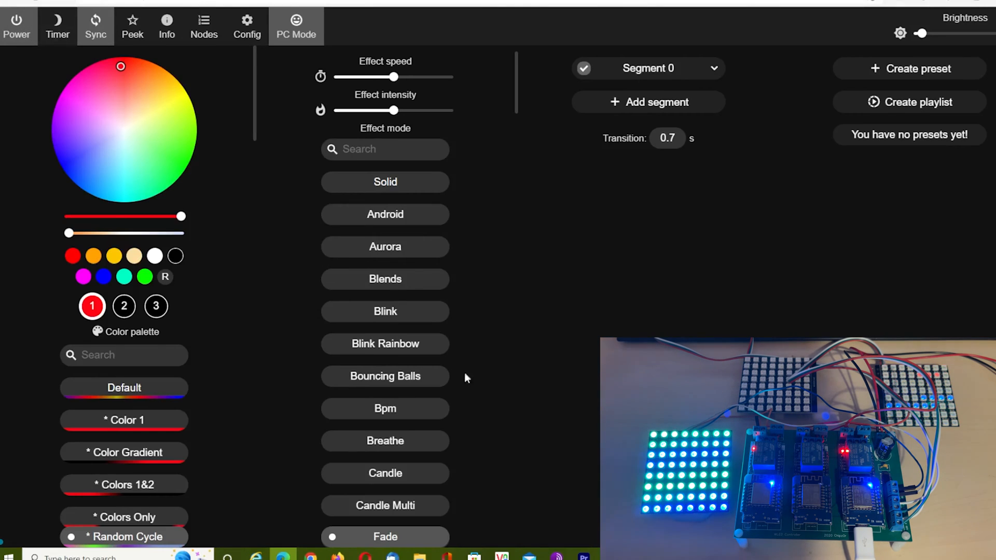
pyautogui.scroll(-3)
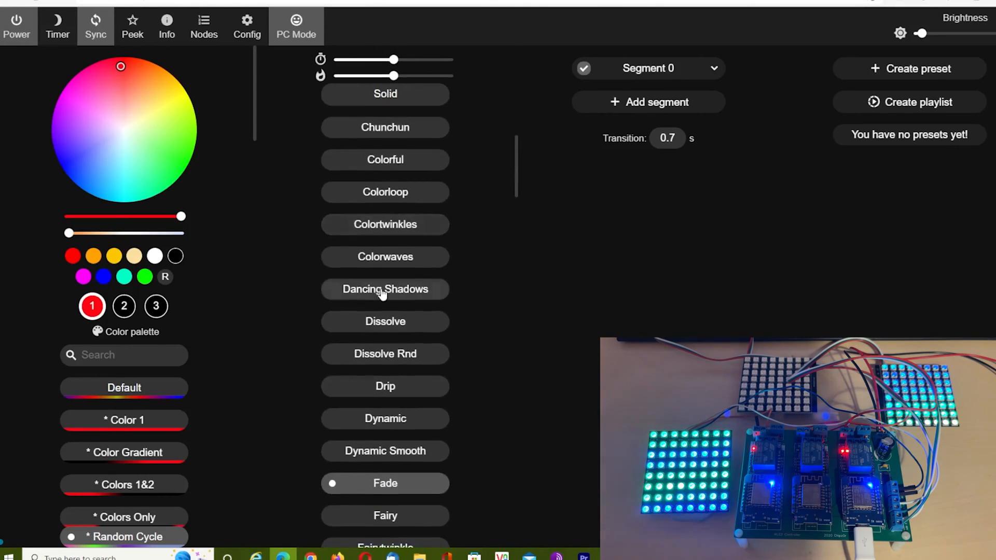
pyautogui.click(385, 288)
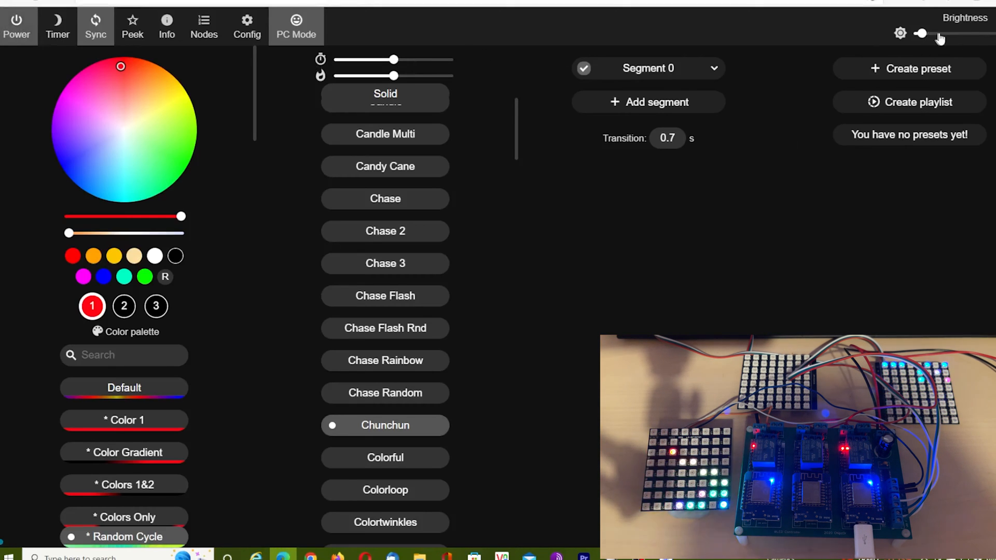
pyautogui.moveTo(921, 34); pyautogui.dragTo(965, 33)
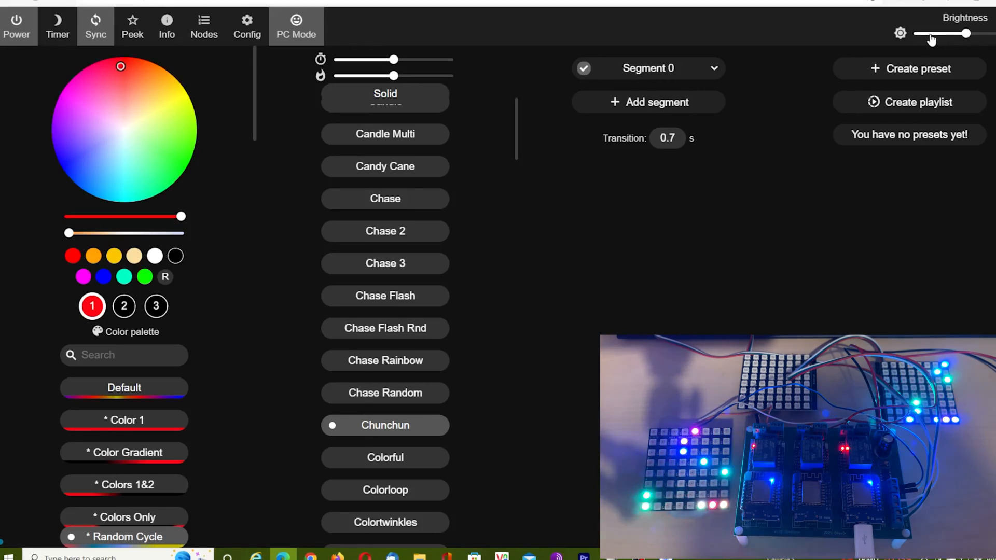
pyautogui.moveTo(965, 34); pyautogui.dragTo(927, 33)
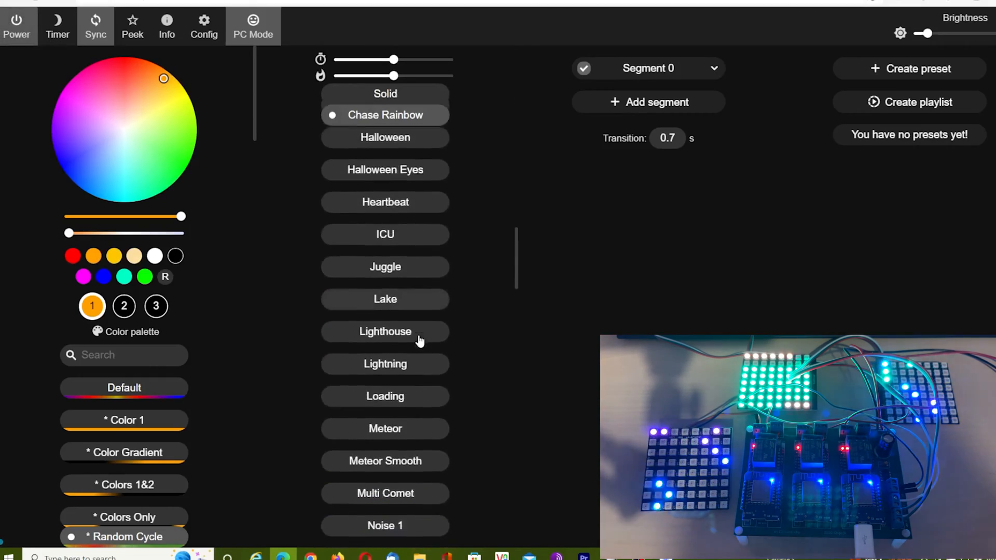
# Step: Try Meteor Smooth, Multi Comet and Ripple Rainbow, ending back on Chunchun
pyautogui.click(385, 451)
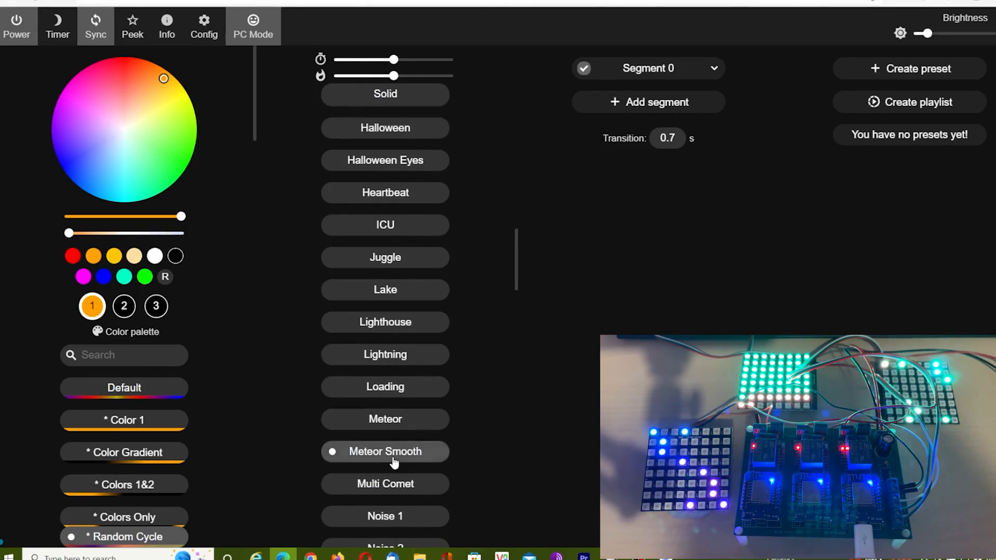
pyautogui.click(385, 483)
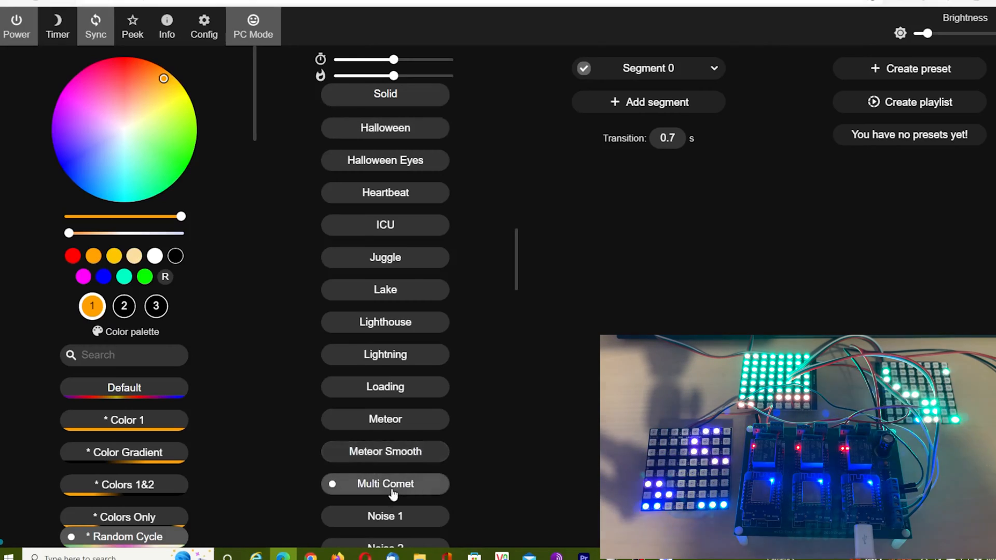
pyautogui.scroll(-3)
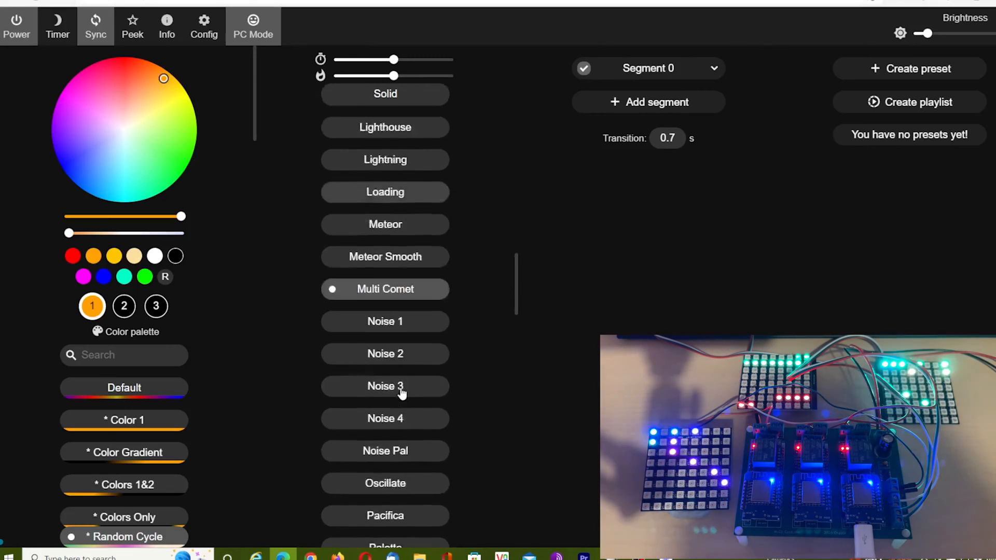
pyautogui.click(384, 413)
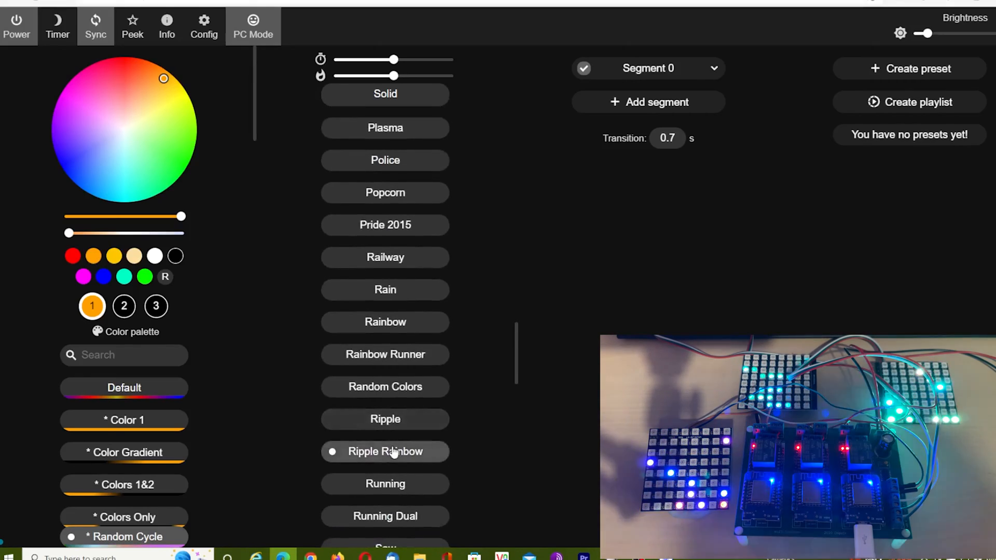
pyautogui.click(385, 517)
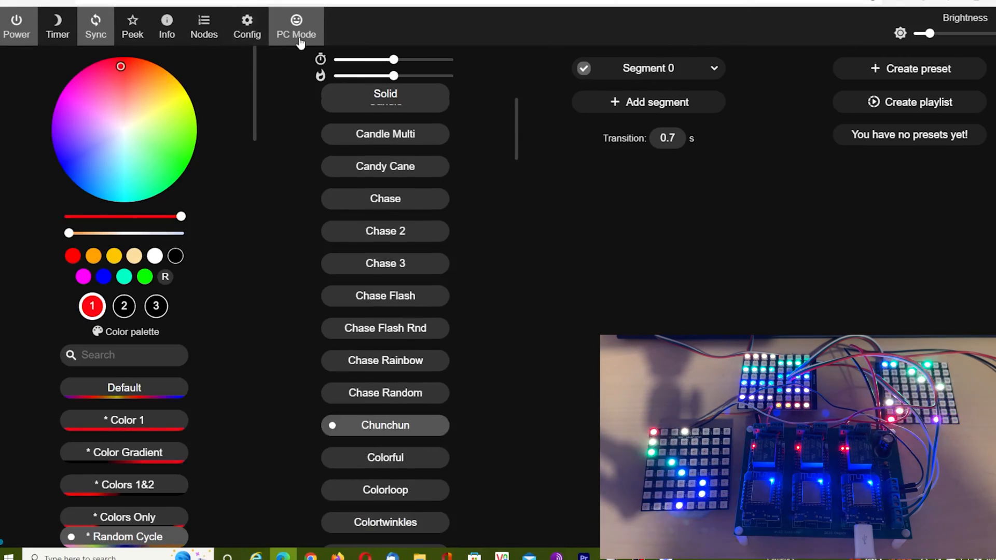
# Step: Navigate through the settings menu to the board's Sync Interfaces page
pyautogui.click(96, 21)
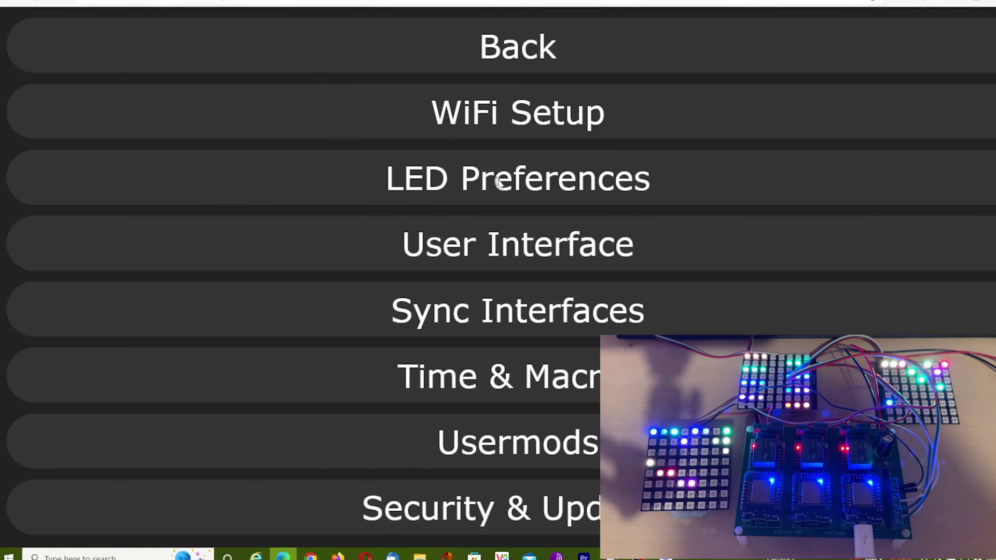
pyautogui.click(517, 311)
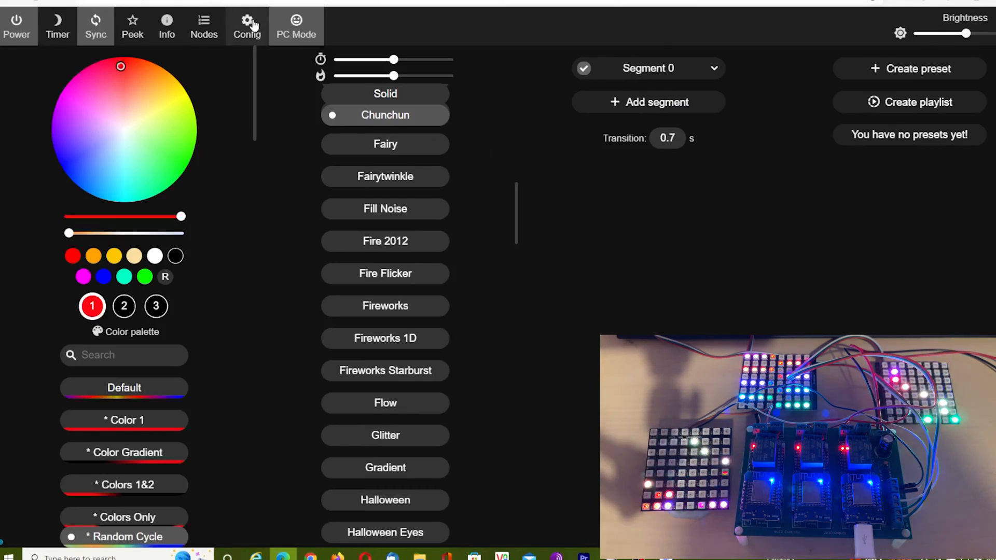
pyautogui.click(247, 21)
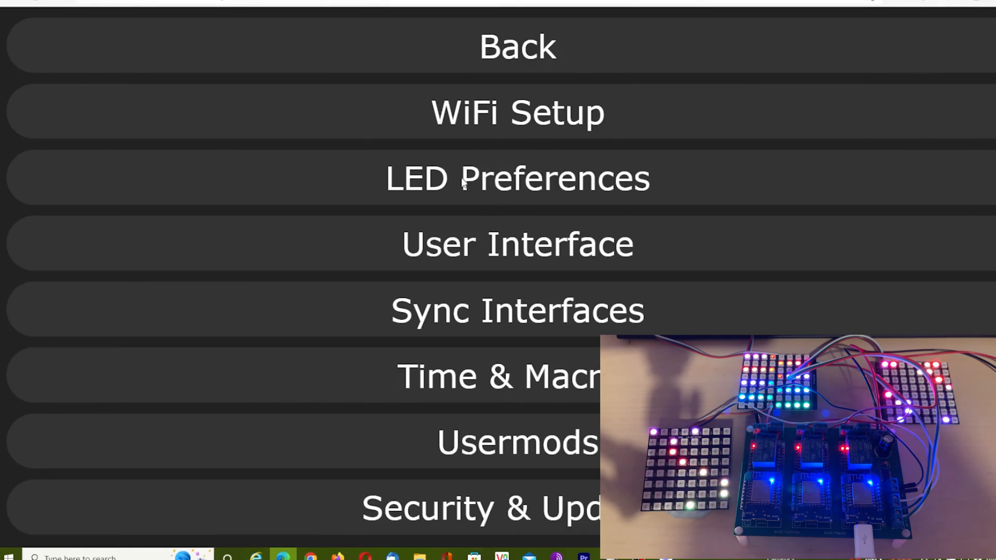
pyautogui.click(519, 178)
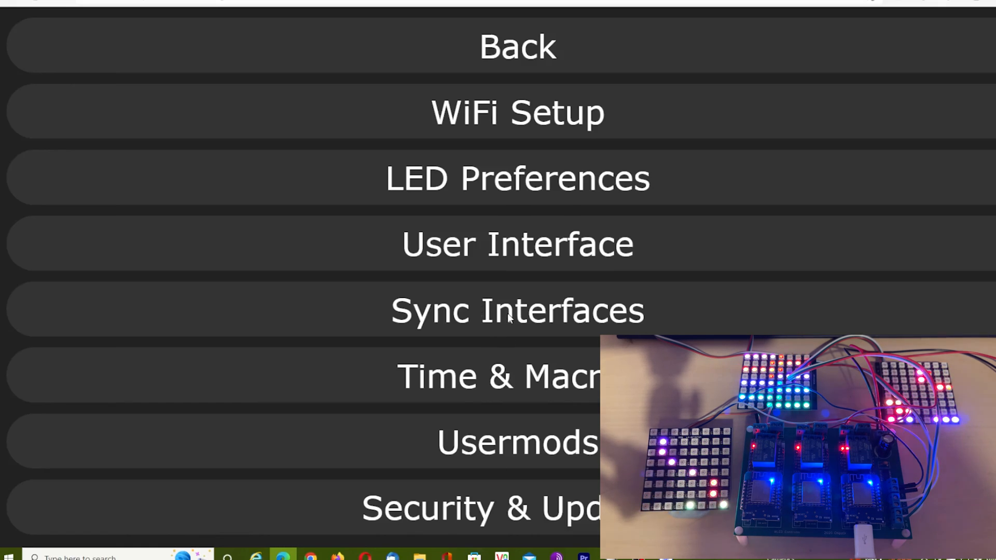
pyautogui.click(517, 311)
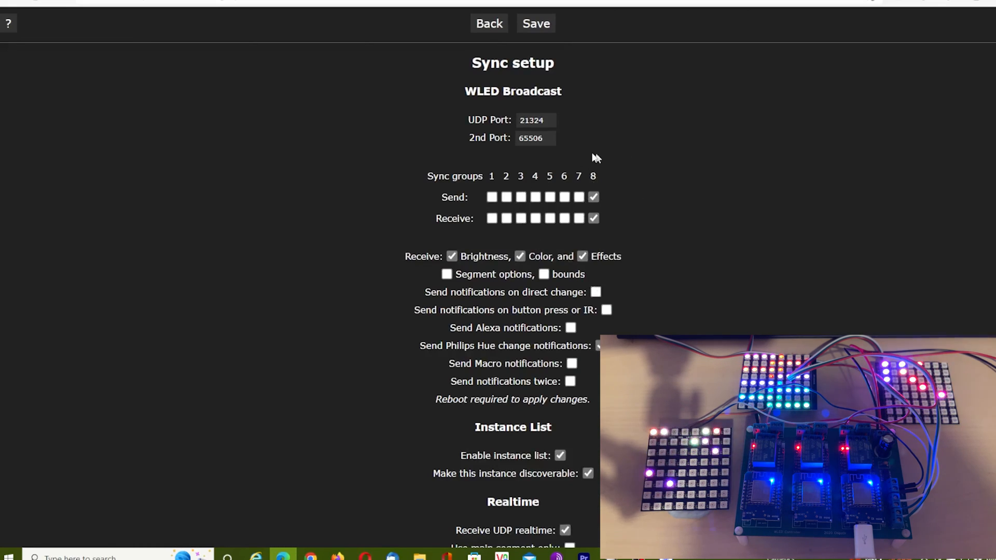
pyautogui.moveTo(649, 166)
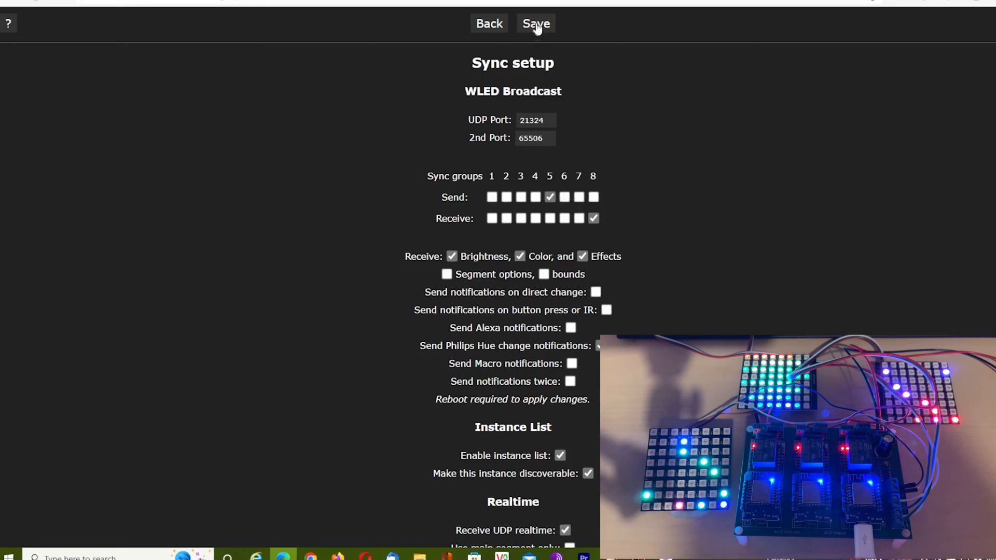
# Step: Save the send group change to 5 and return to the main light controls
pyautogui.click(535, 22)
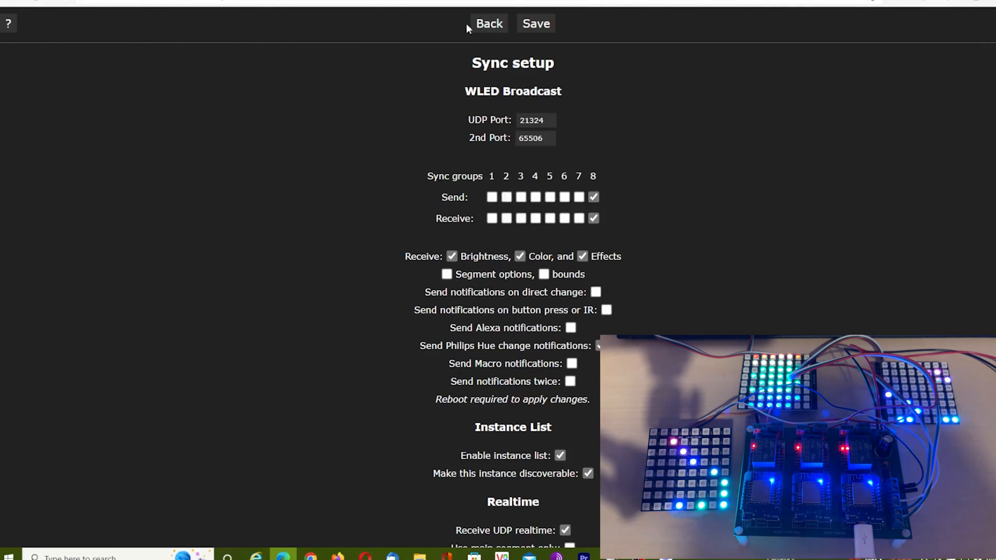
pyautogui.click(488, 23)
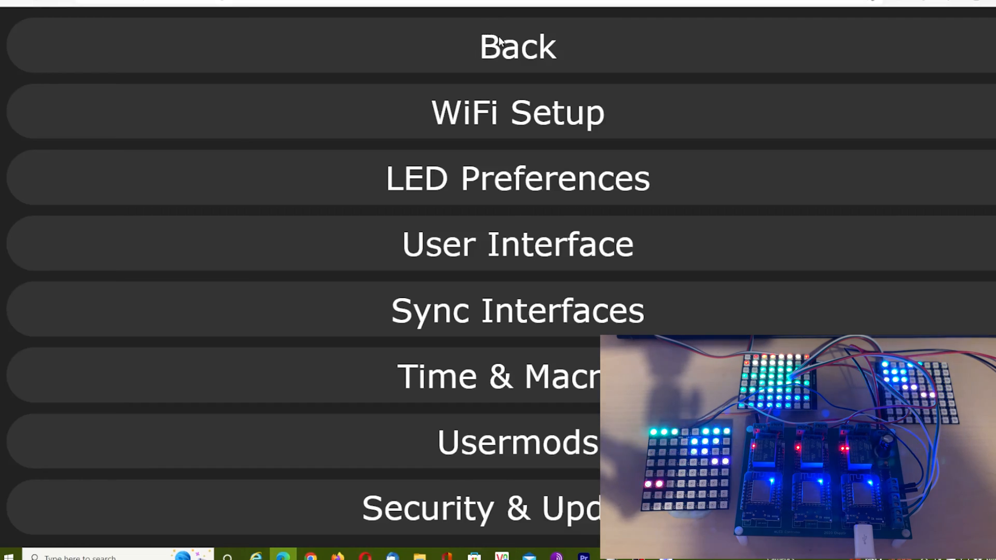
pyautogui.click(516, 47)
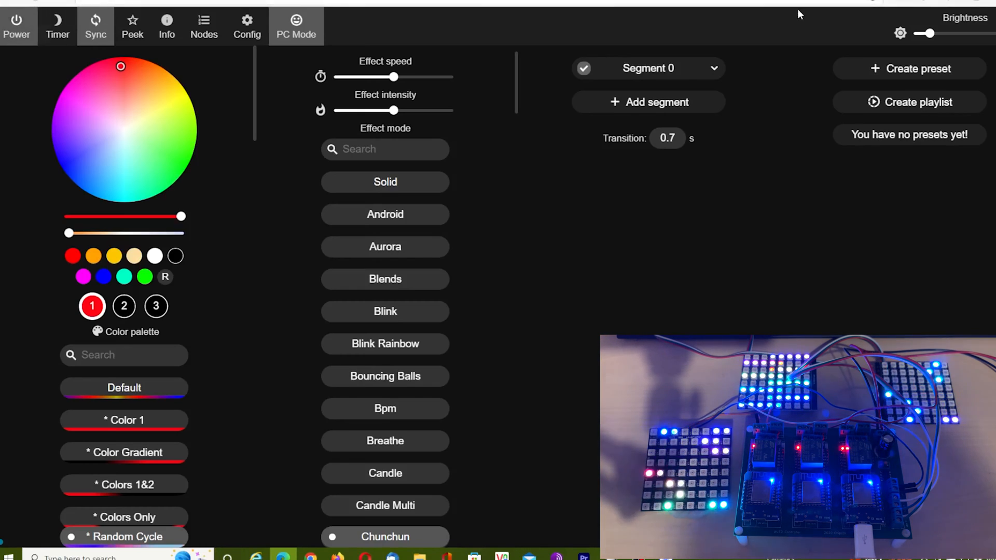
# Step: Set the send sync groups to only 5, save and return to the main controls
pyautogui.click(247, 25)
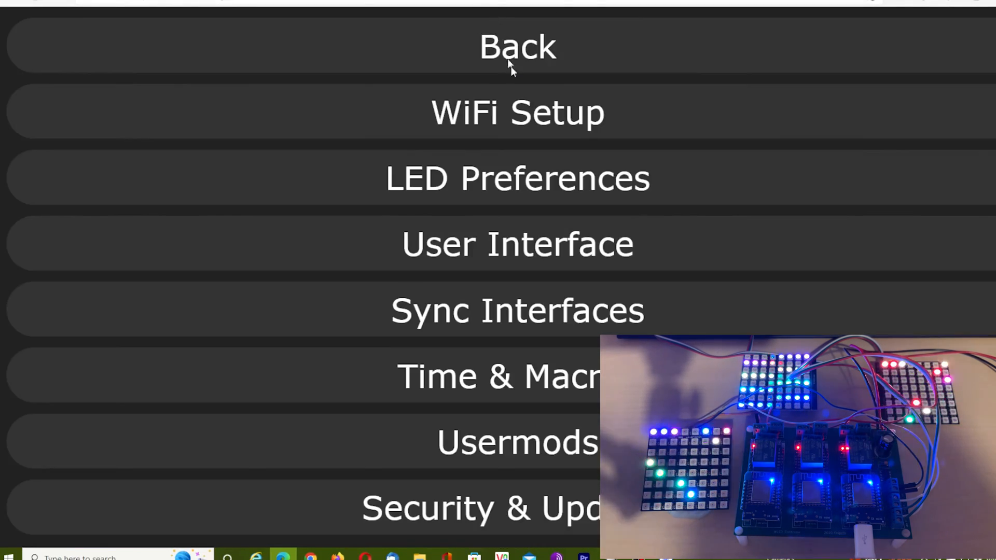
pyautogui.click(516, 310)
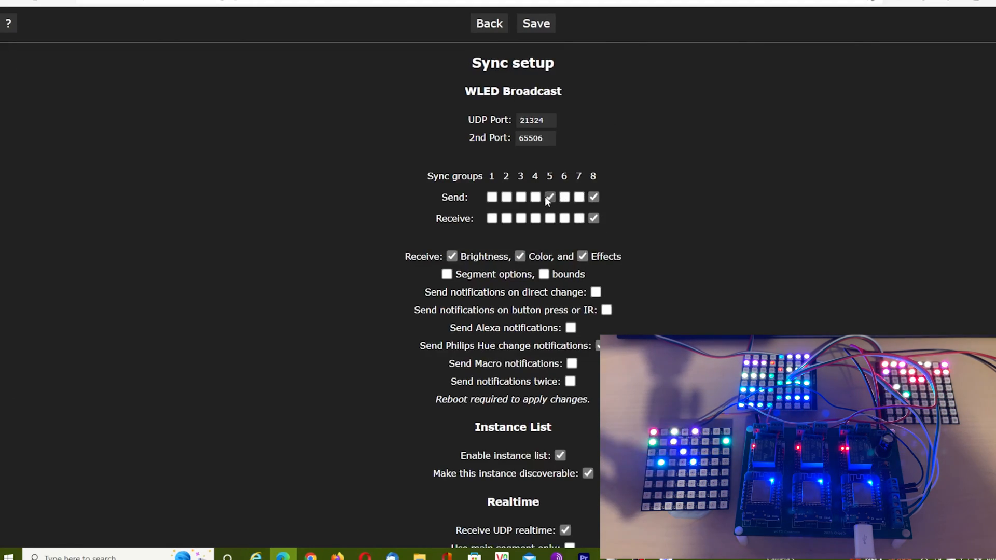
pyautogui.click(535, 23)
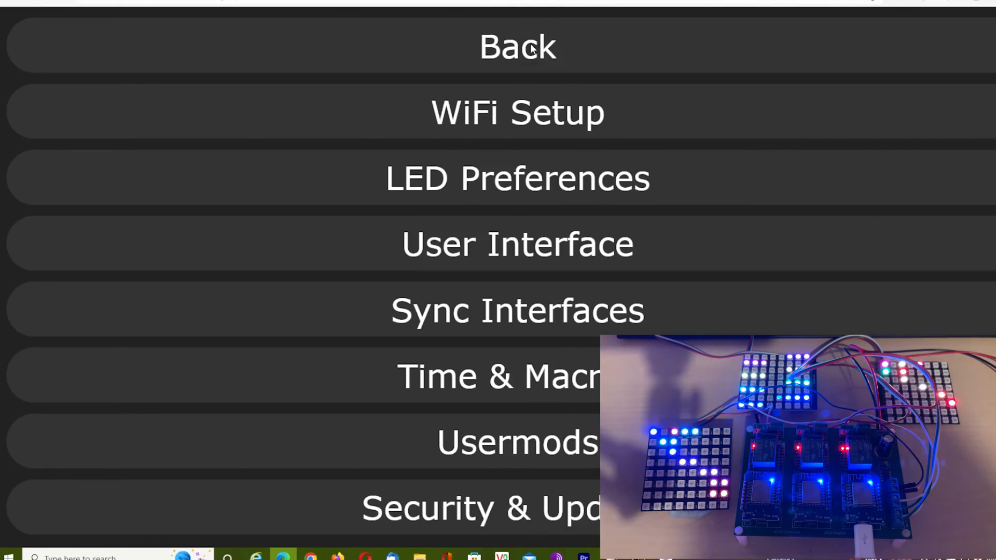
pyautogui.click(523, 48)
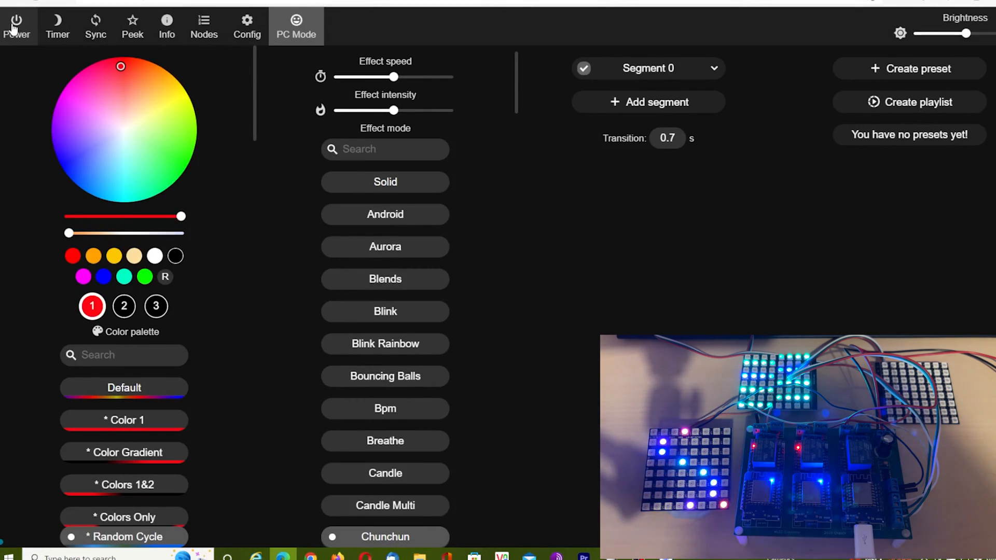
# Step: Revisit Sync Interfaces to verify the group 5 setting, save again and go back
pyautogui.click(96, 27)
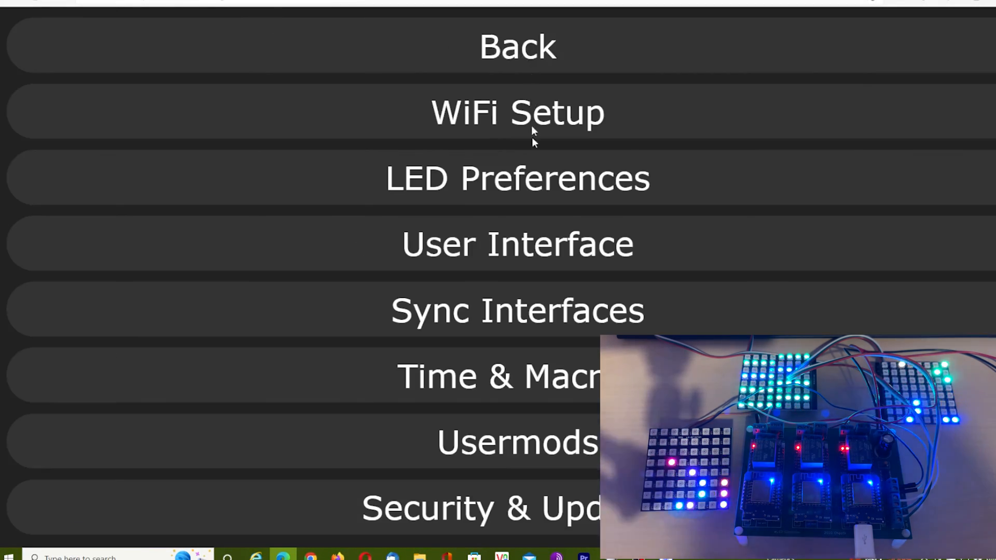
pyautogui.click(515, 310)
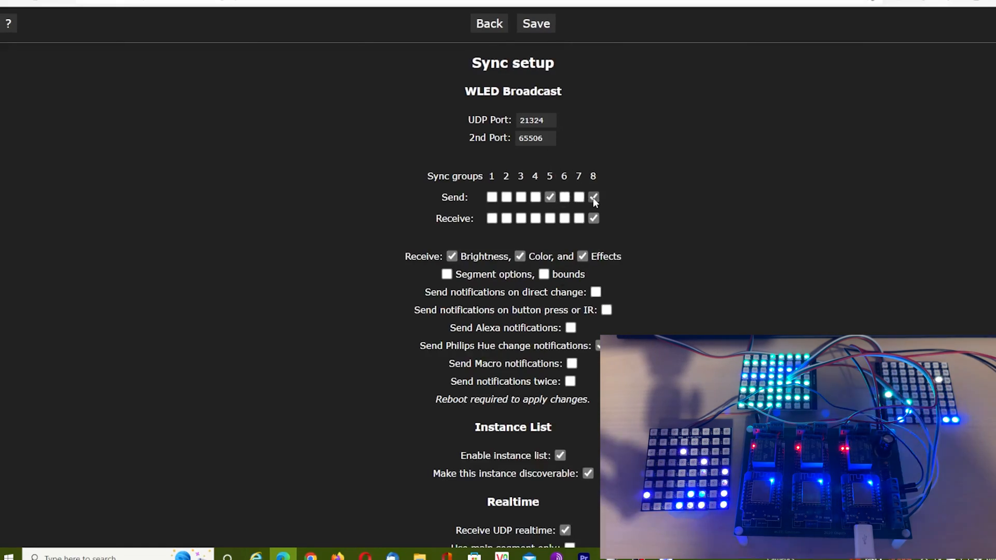
pyautogui.click(535, 23)
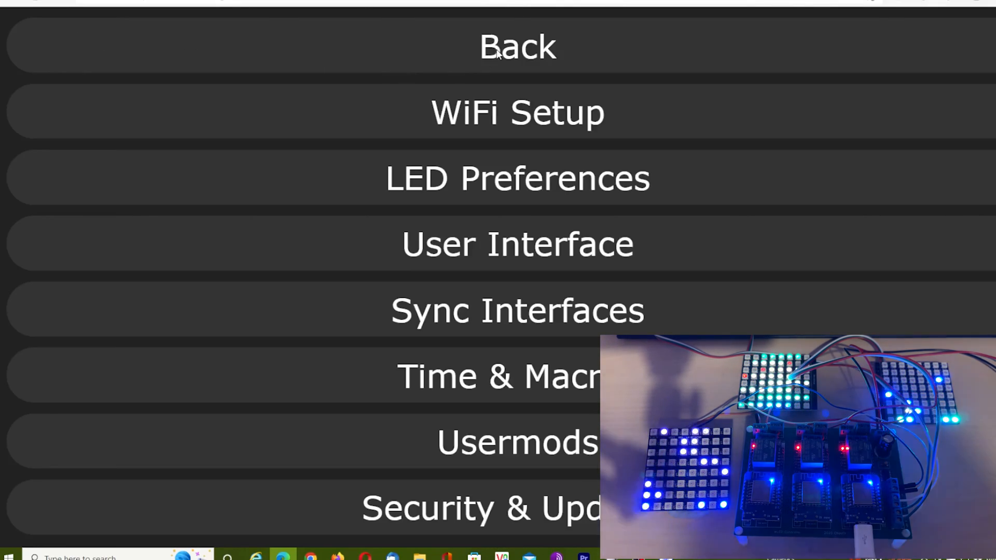
pyautogui.click(517, 47)
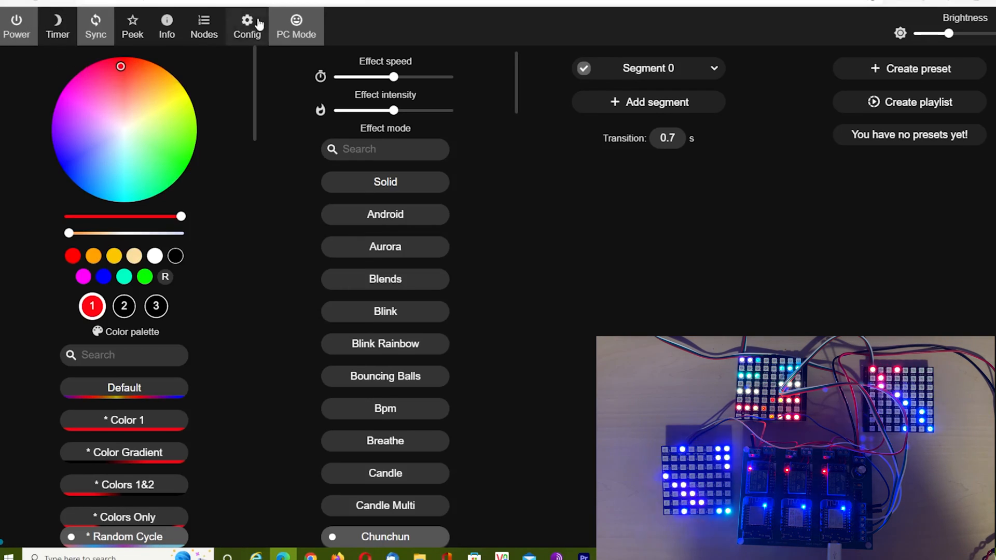
pyautogui.click(247, 20)
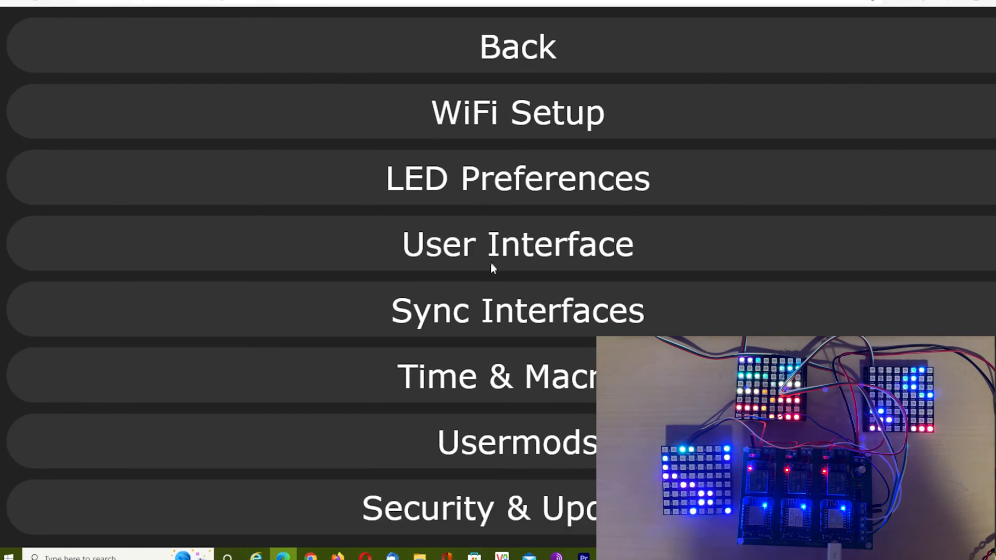
pyautogui.click(516, 310)
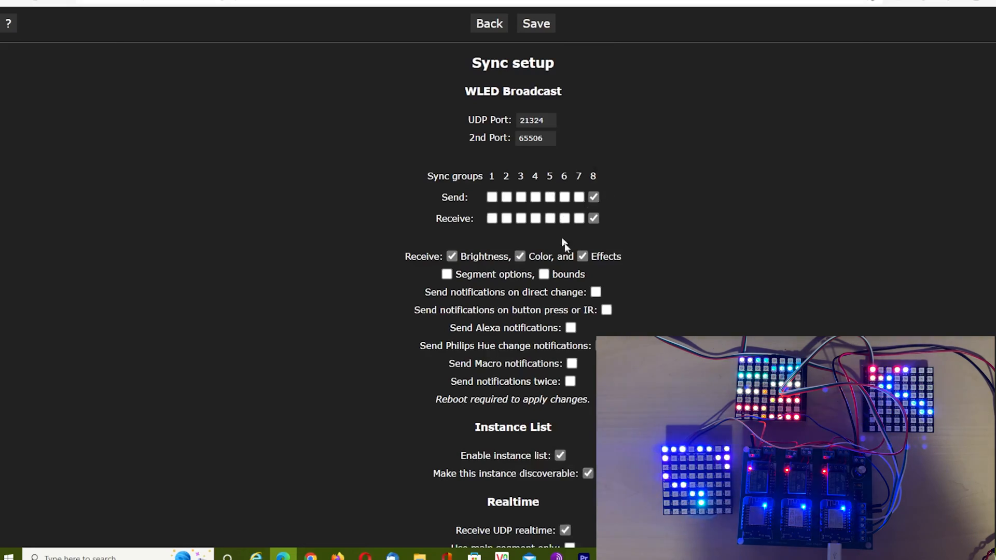
pyautogui.click(490, 22)
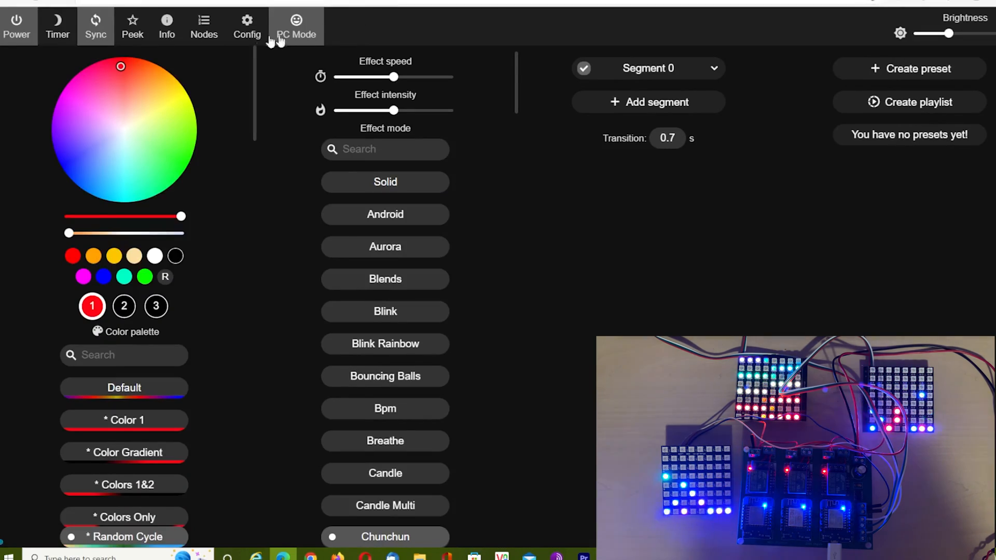
pyautogui.click(95, 26)
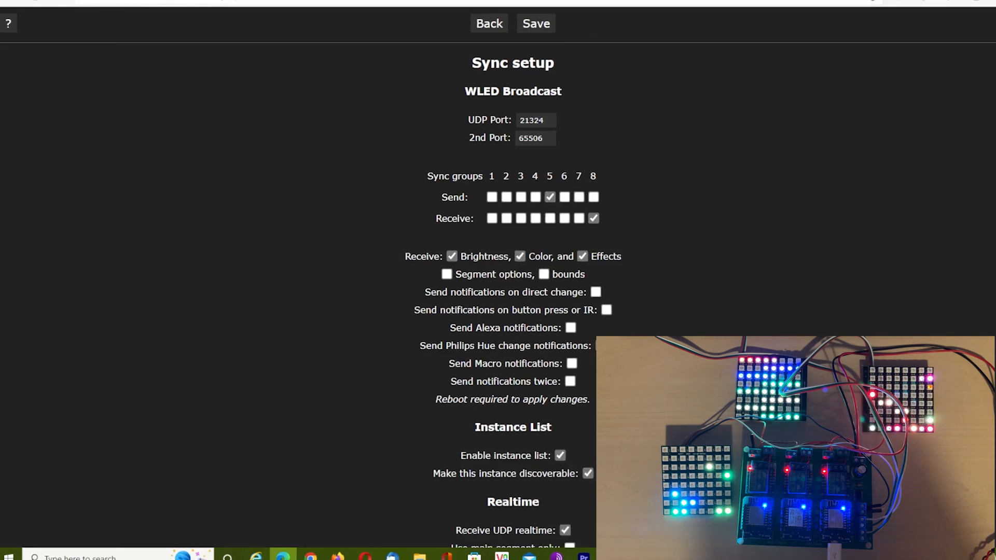
pyautogui.click(593, 217)
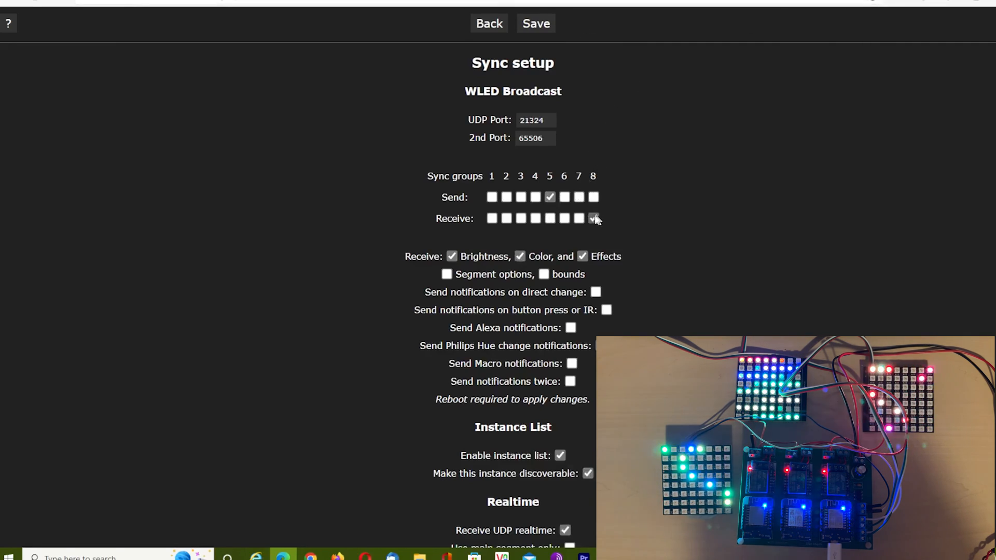
pyautogui.click(593, 218)
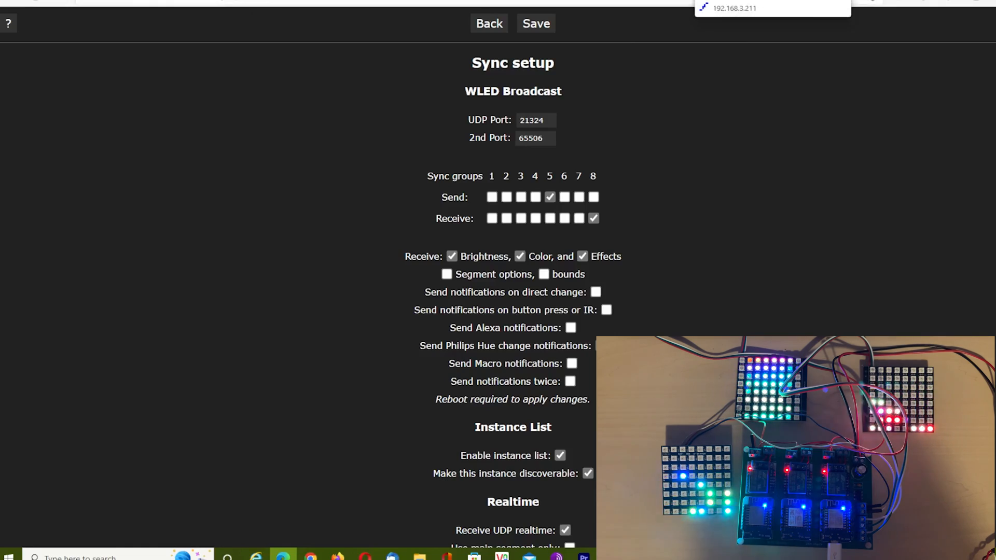
pyautogui.click(488, 23)
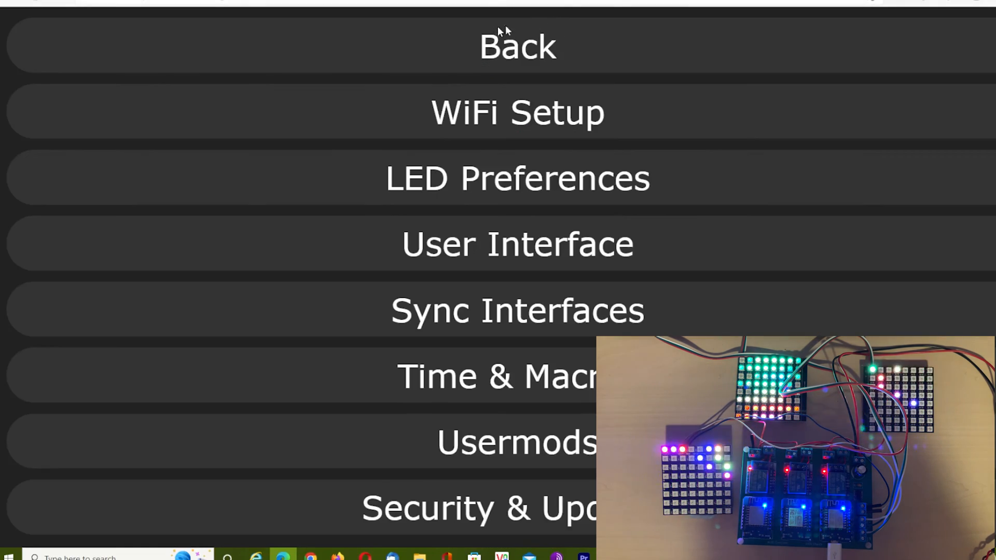
pyautogui.click(516, 311)
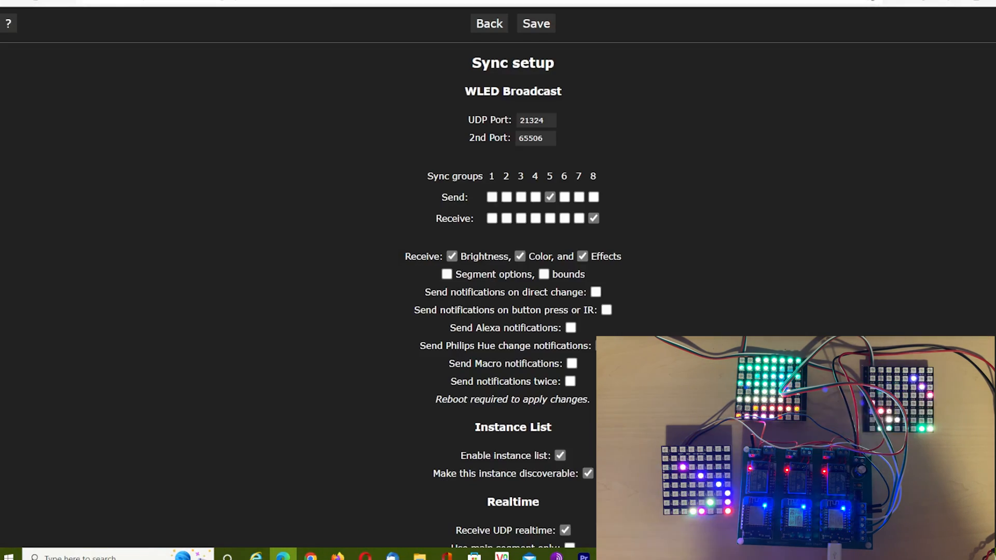
pyautogui.click(489, 23)
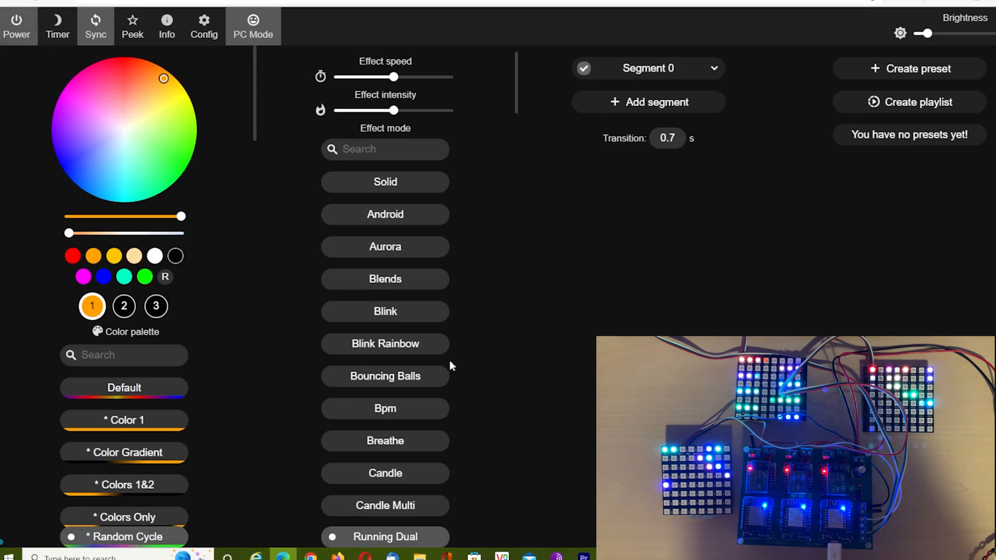
# Step: Switch the active effect from Running Dual to Fire 2012
pyautogui.scroll(-3)
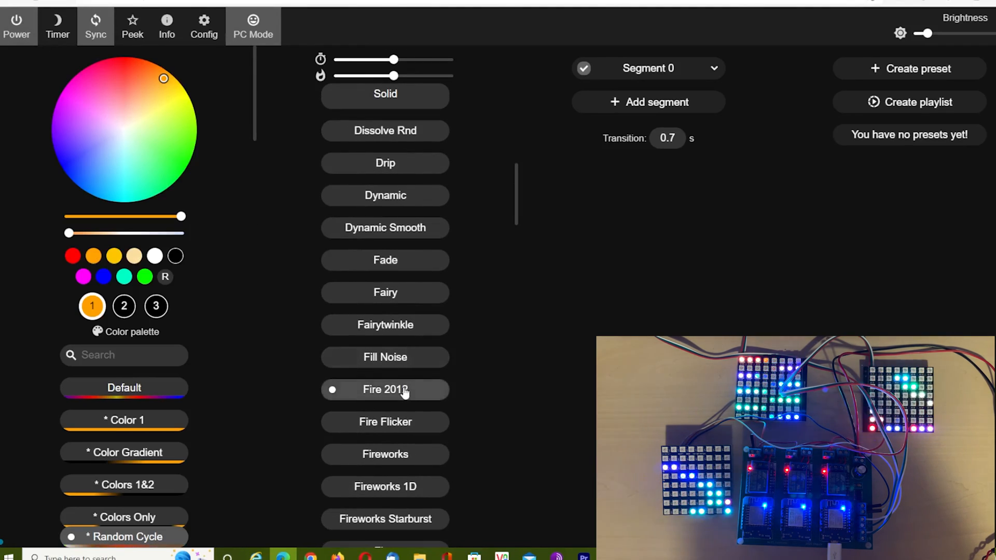
pyautogui.click(384, 389)
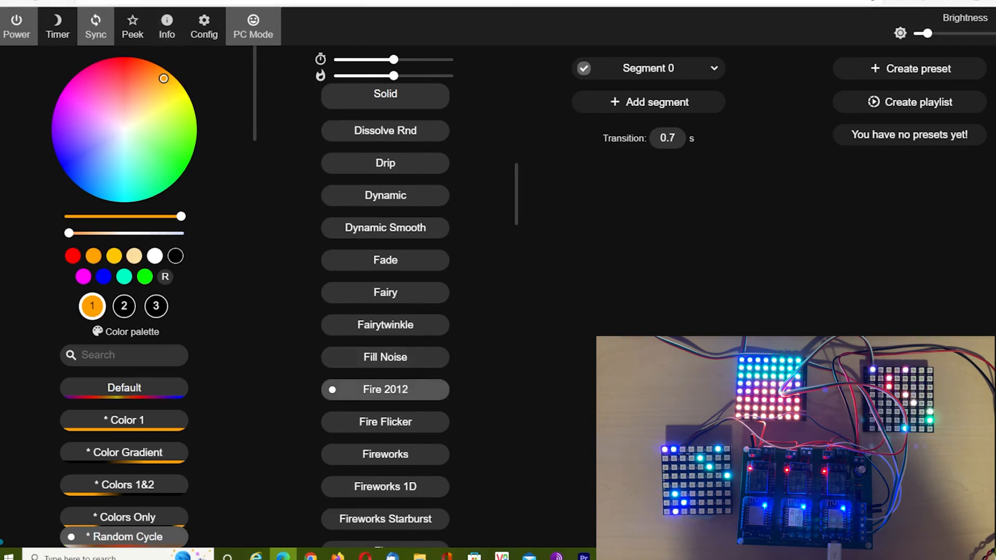